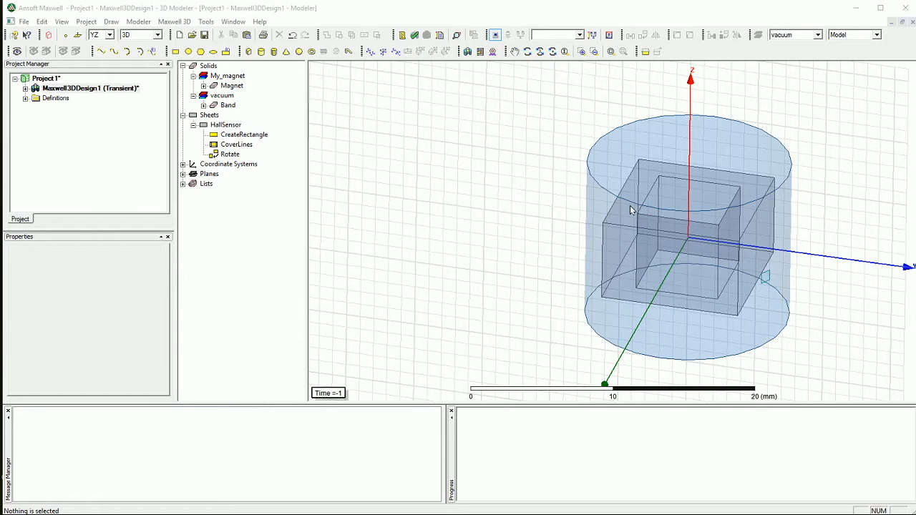
{"action": "mouse_move", "coordinate": [618, 252]}
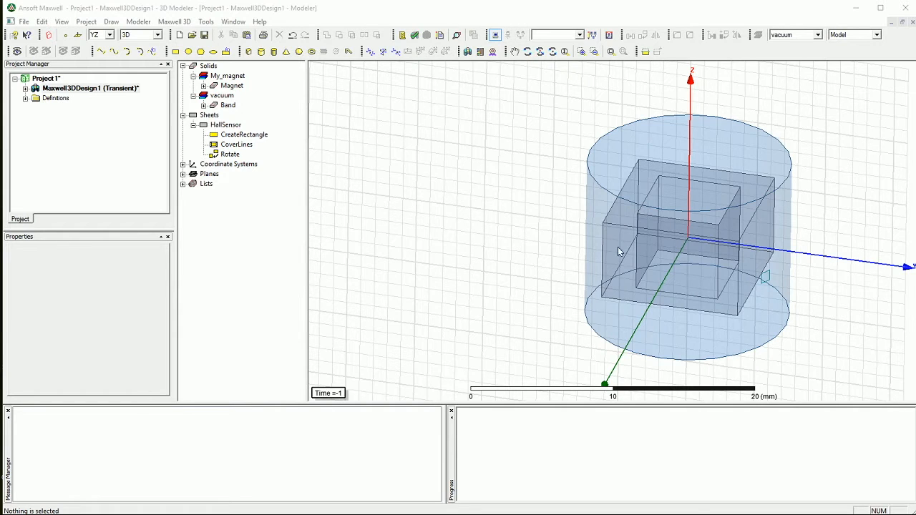
{"action": "mouse_move", "coordinate": [580, 318]}
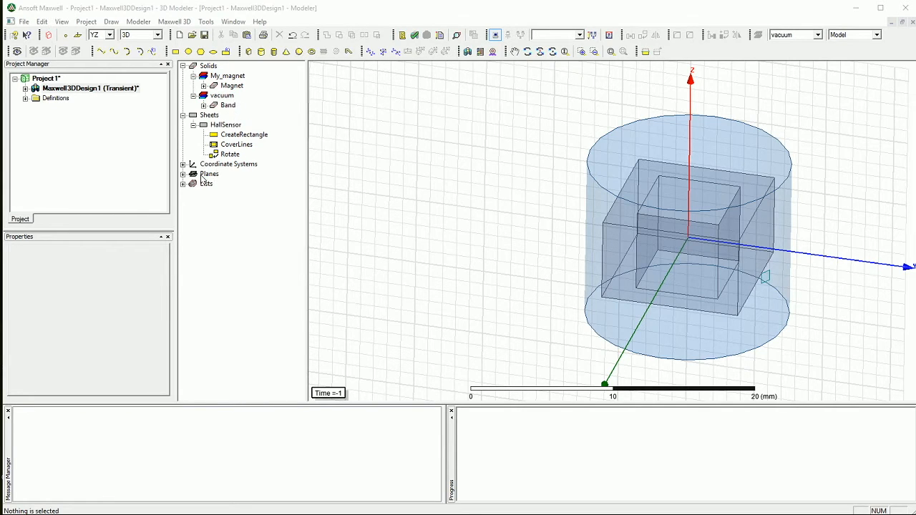
- Select the Band object and browse to the Model > Motion Setup commands
{"action": "left_click", "coordinate": [226, 124]}
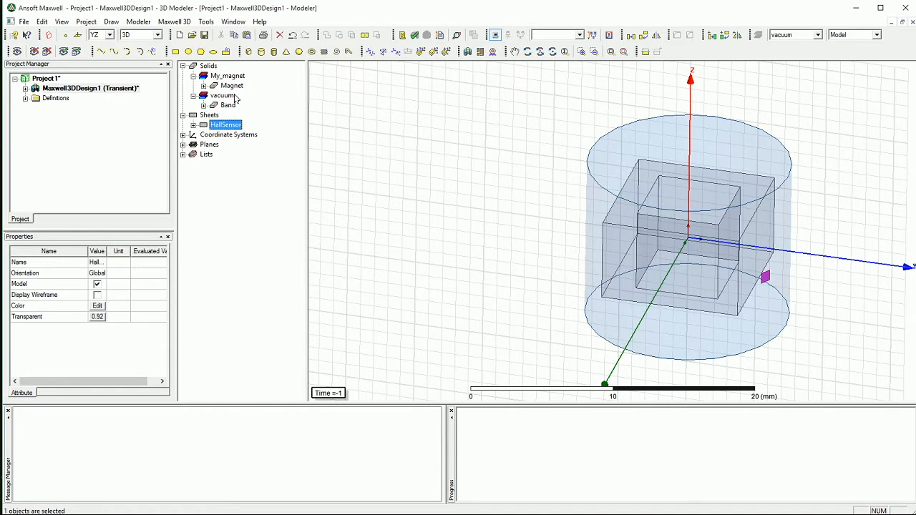
{"action": "left_click", "coordinate": [228, 105]}
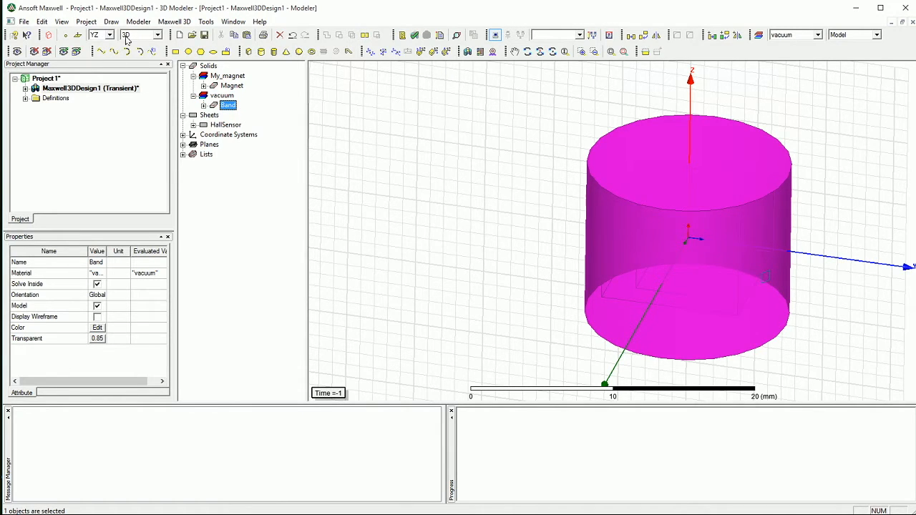
{"action": "left_click", "coordinate": [138, 22]}
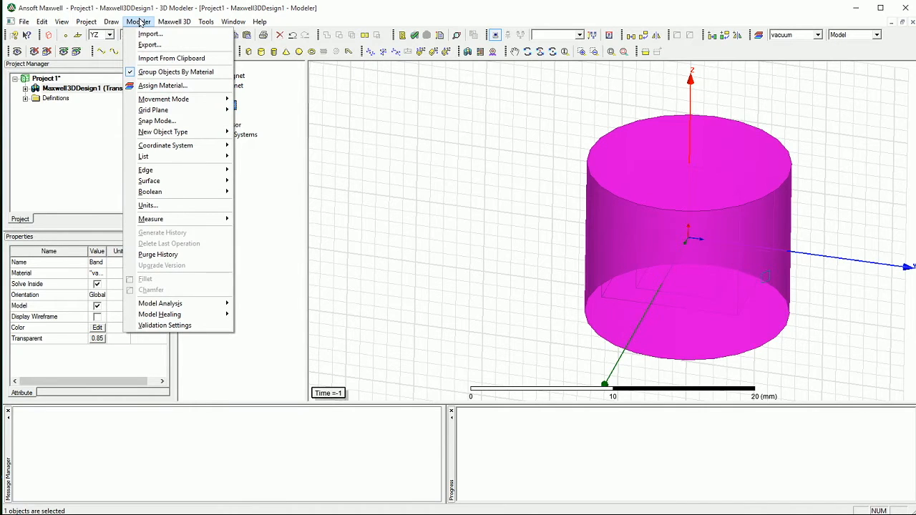
{"action": "left_click", "coordinate": [174, 21]}
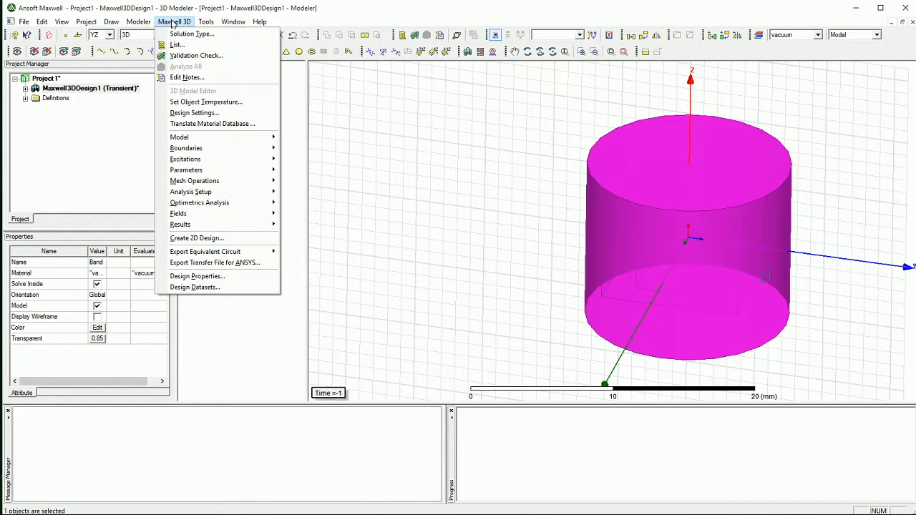
{"action": "mouse_move", "coordinate": [179, 137]}
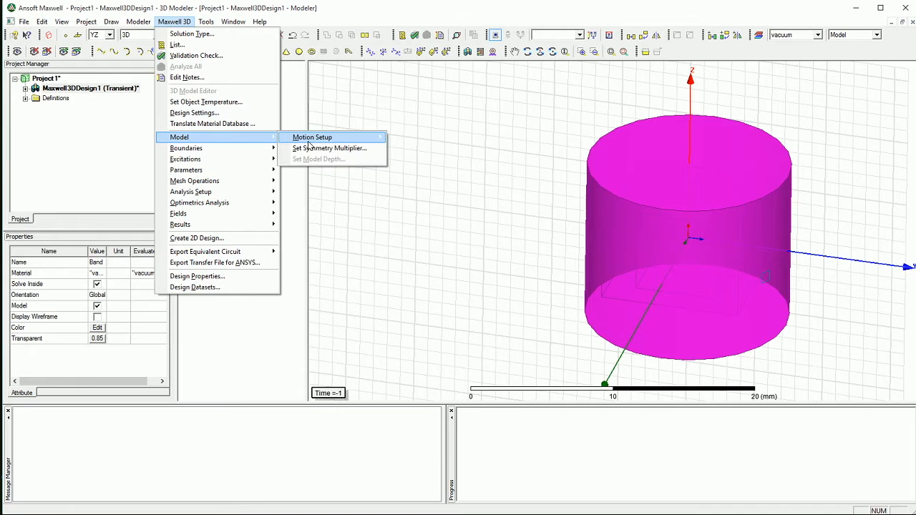
{"action": "mouse_move", "coordinate": [312, 137]}
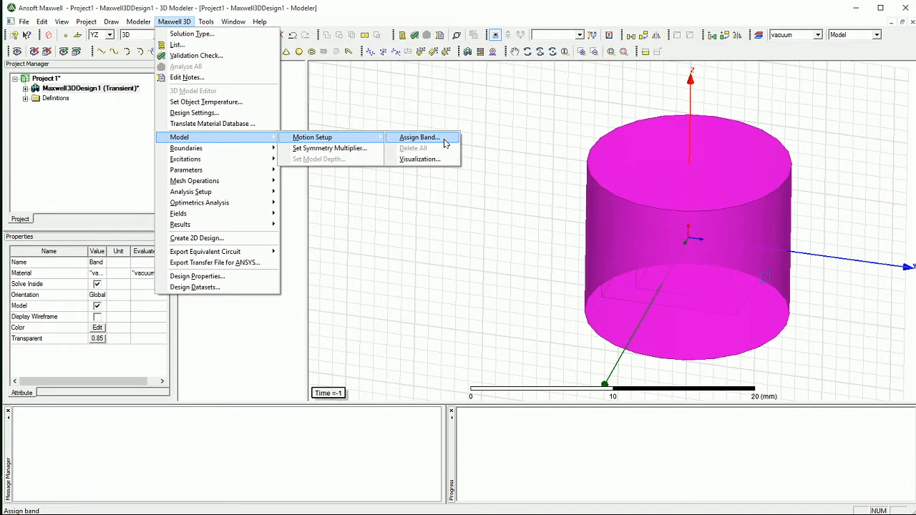
{"action": "mouse_move", "coordinate": [426, 151]}
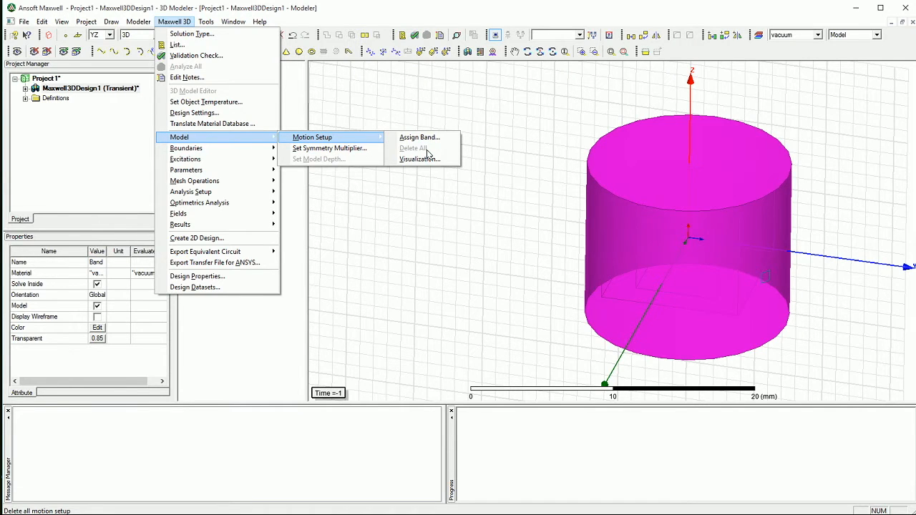
{"action": "mouse_move", "coordinate": [423, 154]}
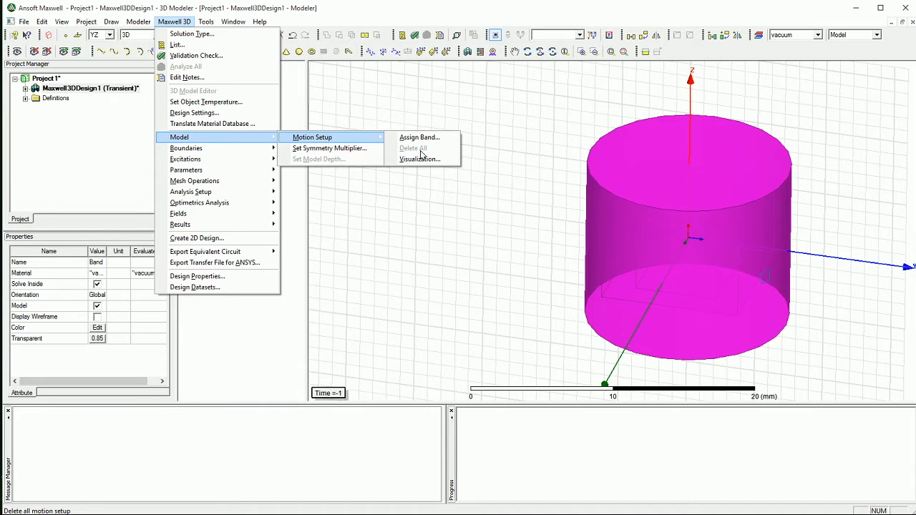
{"action": "mouse_move", "coordinate": [419, 137]}
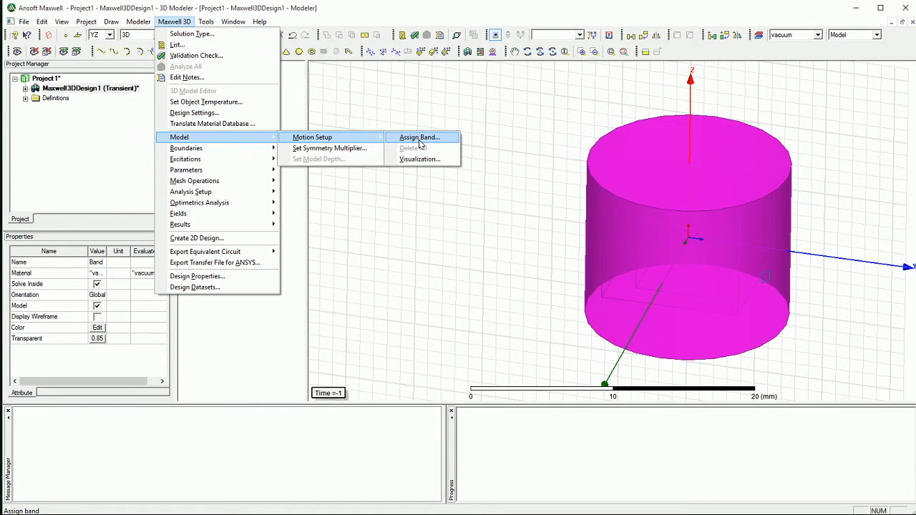
- Assign the Band a rotation about global Z with angular velocity 360 deg_per_sec and confirm
{"action": "left_click", "coordinate": [312, 137]}
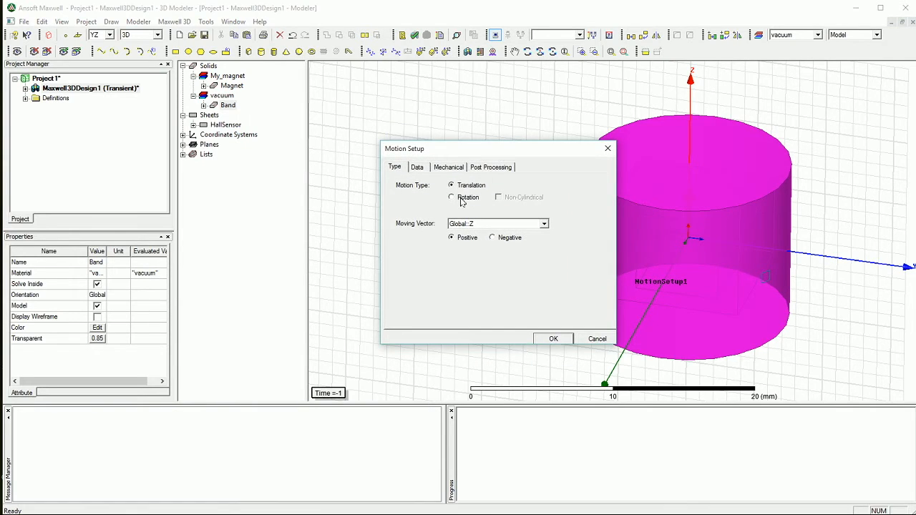
{"action": "left_click", "coordinate": [452, 197]}
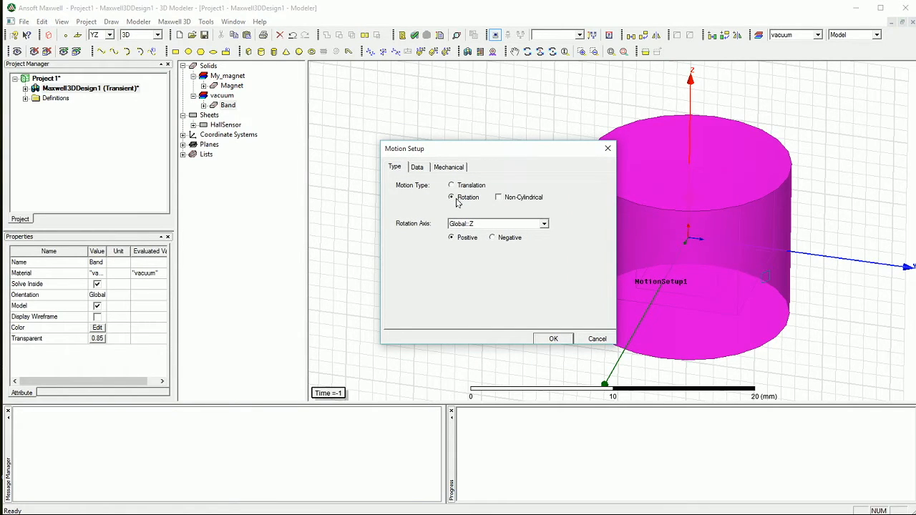
{"action": "mouse_move", "coordinate": [746, 278]}
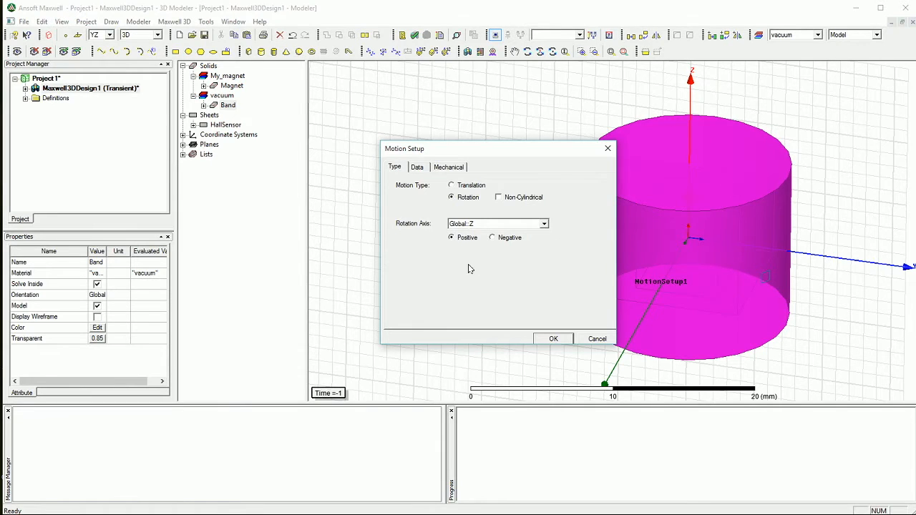
{"action": "left_click", "coordinate": [417, 166]}
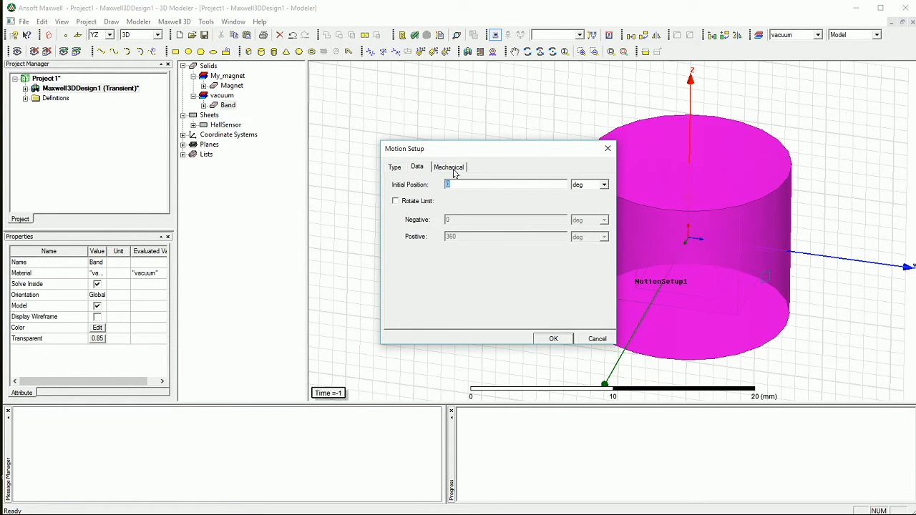
{"action": "left_click", "coordinate": [450, 166]}
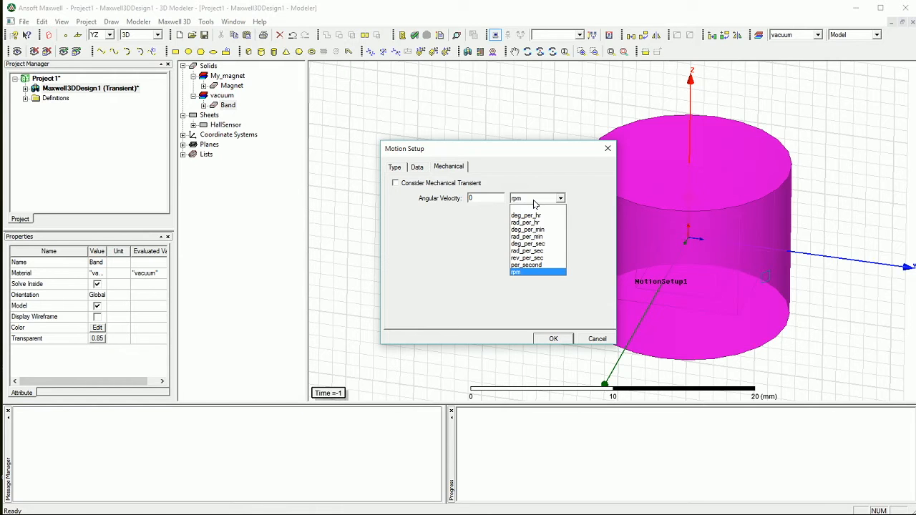
{"action": "left_click", "coordinate": [526, 243]}
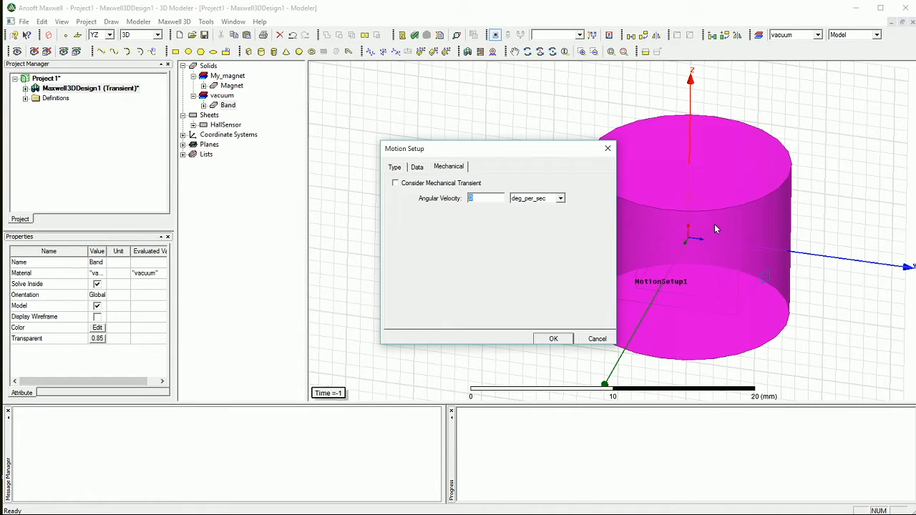
{"action": "type", "text": "360"}
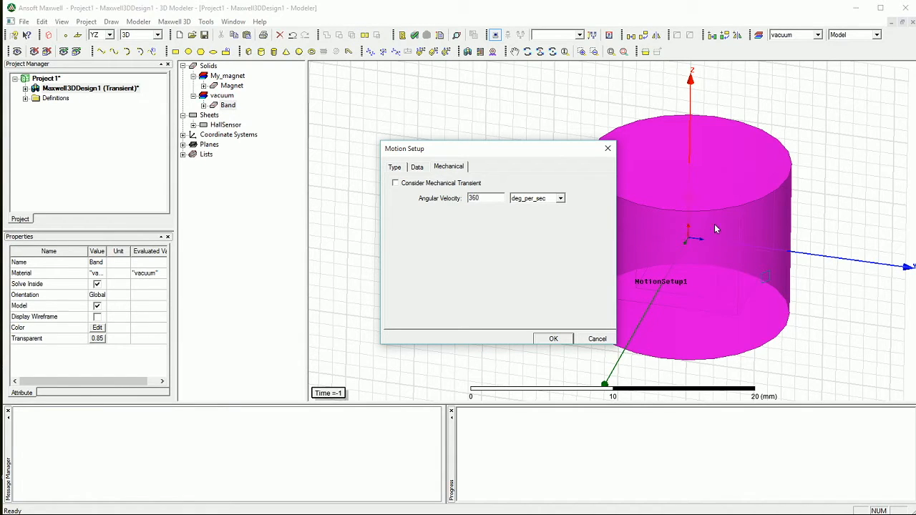
{"action": "mouse_move", "coordinate": [552, 329]}
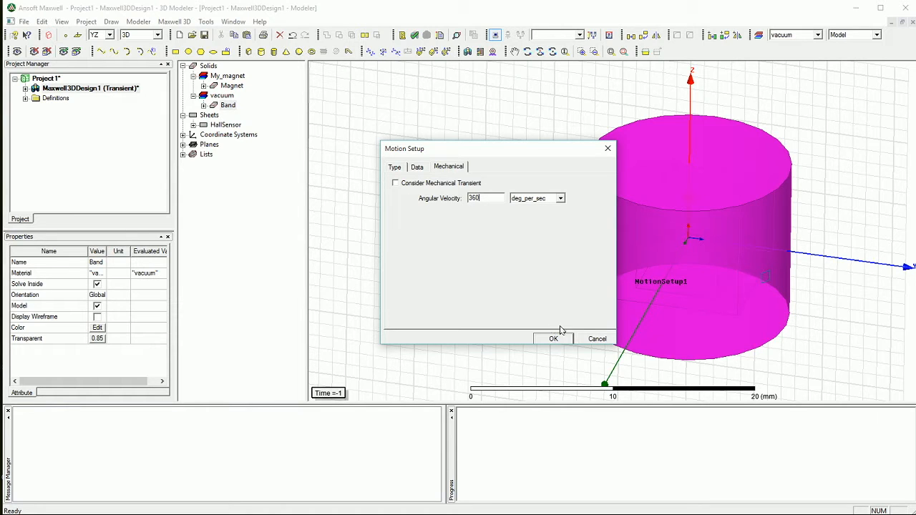
{"action": "left_click", "coordinate": [552, 337]}
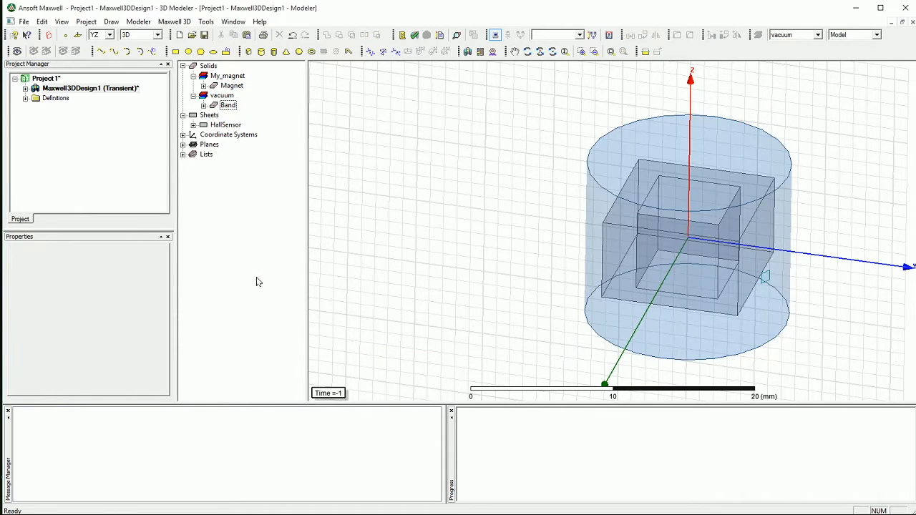
- Add transient Setup1 with stop time 1 s and time step 2 ms on the General tab
{"action": "left_click", "coordinate": [63, 146]}
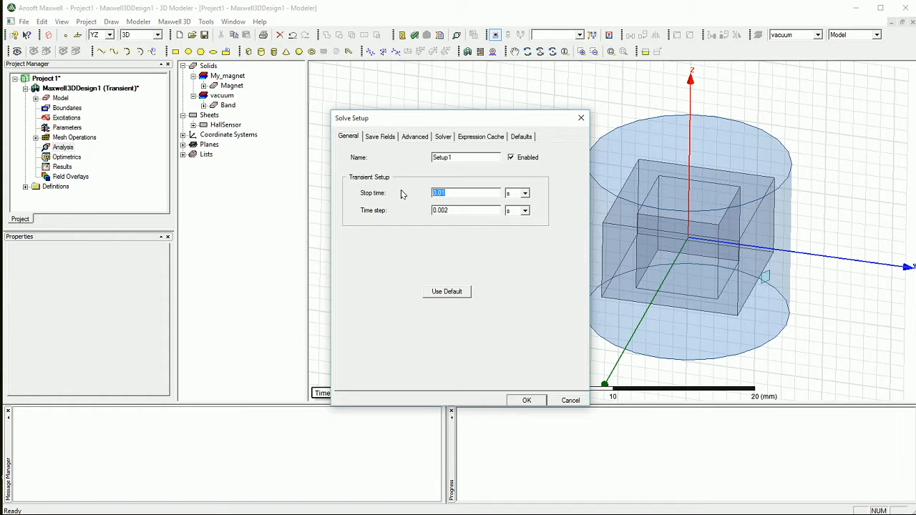
{"action": "type", "text": "1"}
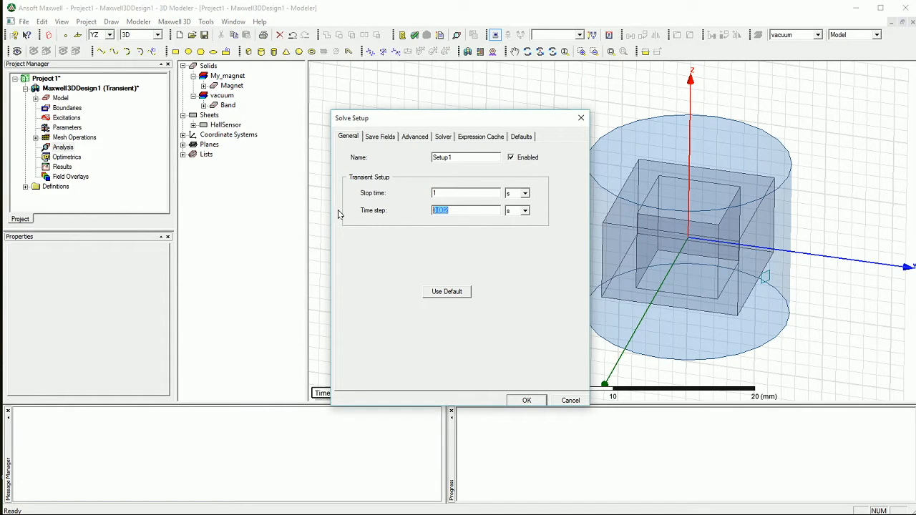
{"action": "type", "text": "2"}
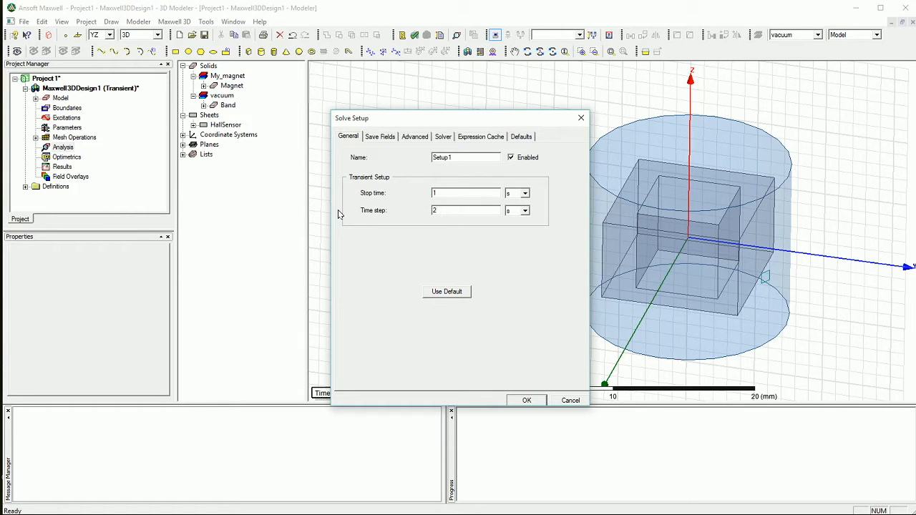
{"action": "type", "text": "m"}
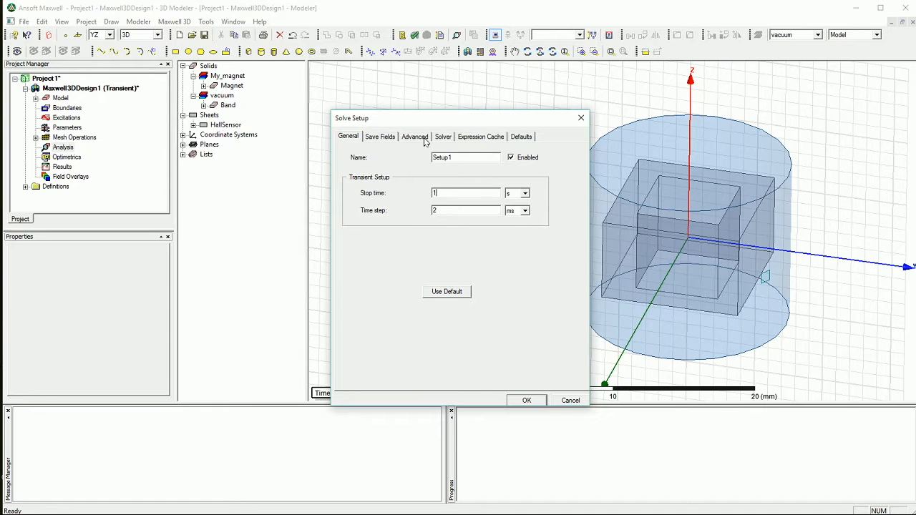
- Save fields with a 5 ms linear step from 0 to 1 s and confirm Setup1
{"action": "left_click", "coordinate": [380, 136]}
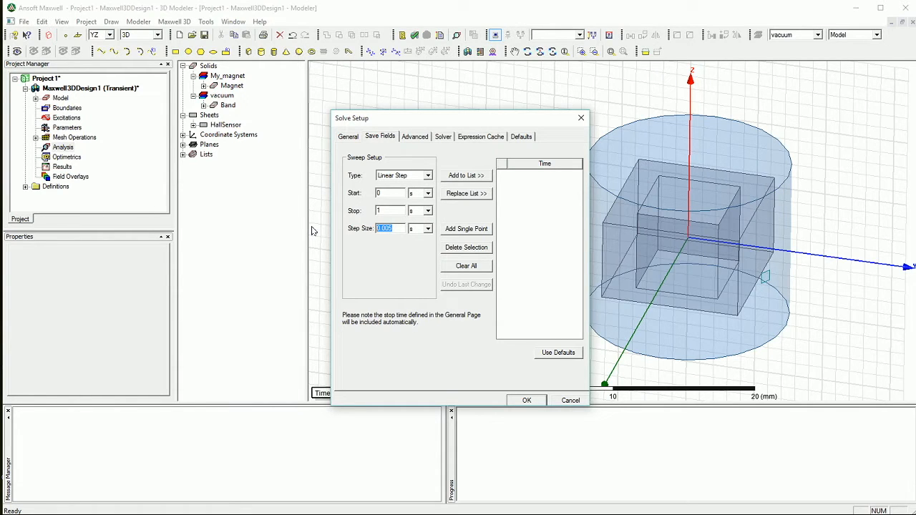
{"action": "type", "text": "5m"}
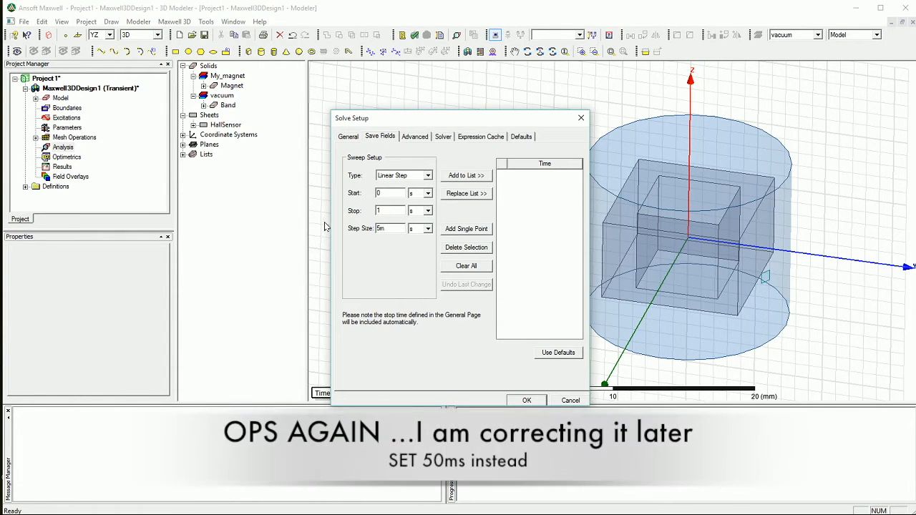
{"action": "type", "text": "ms"}
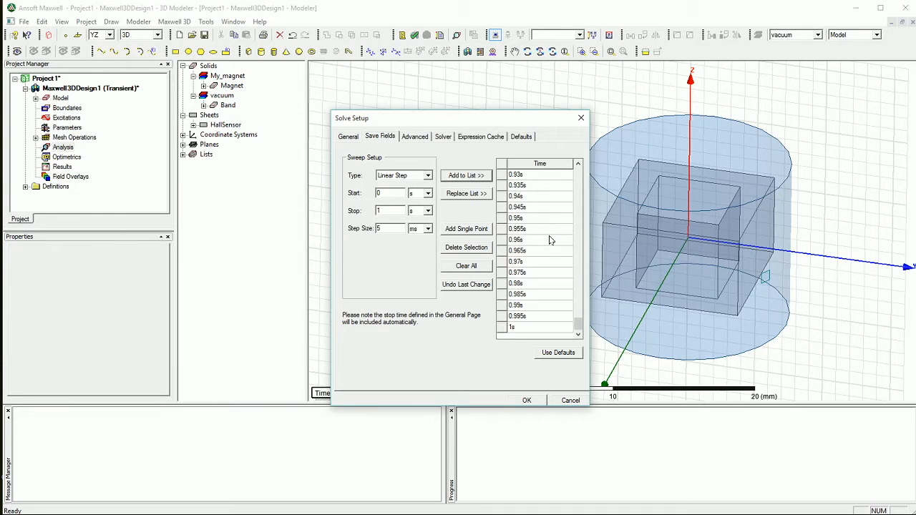
{"action": "left_click", "coordinate": [415, 136]}
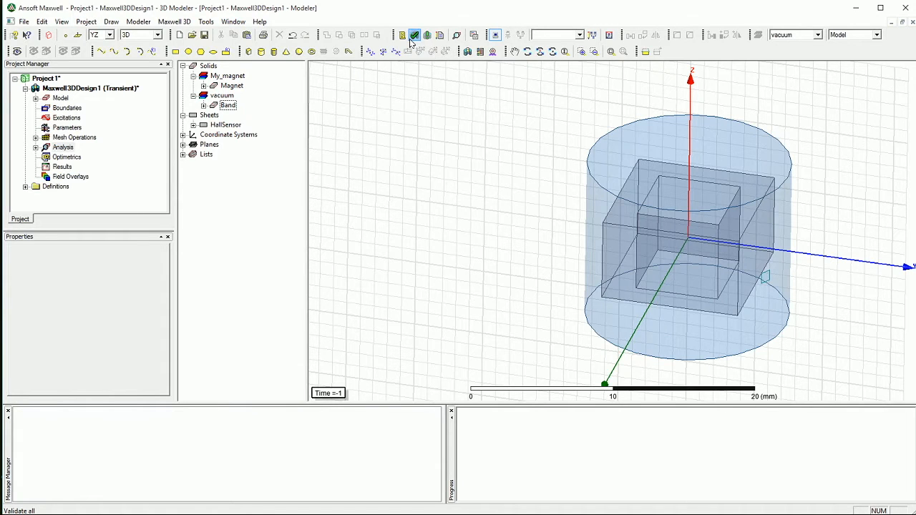
- Validate the design (zero errors, one eddy-effect warning) and close the results
{"action": "left_click", "coordinate": [415, 34]}
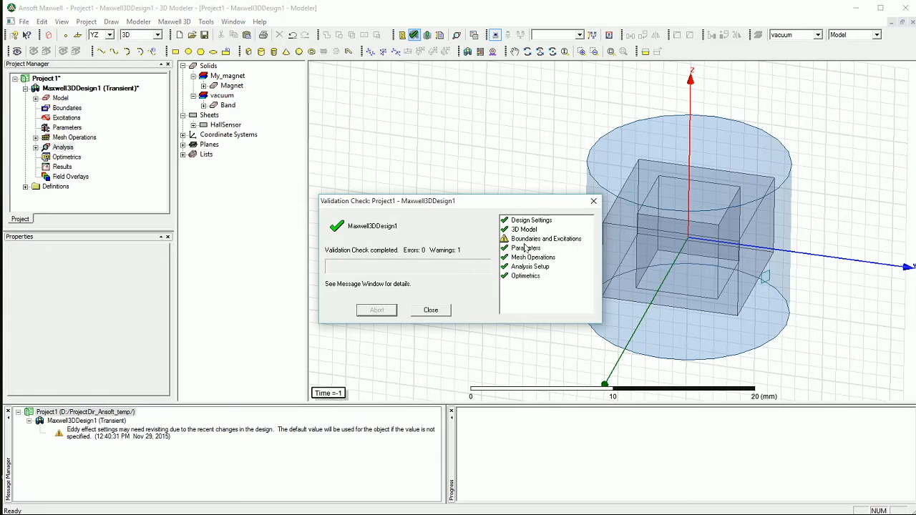
{"action": "left_click", "coordinate": [430, 309]}
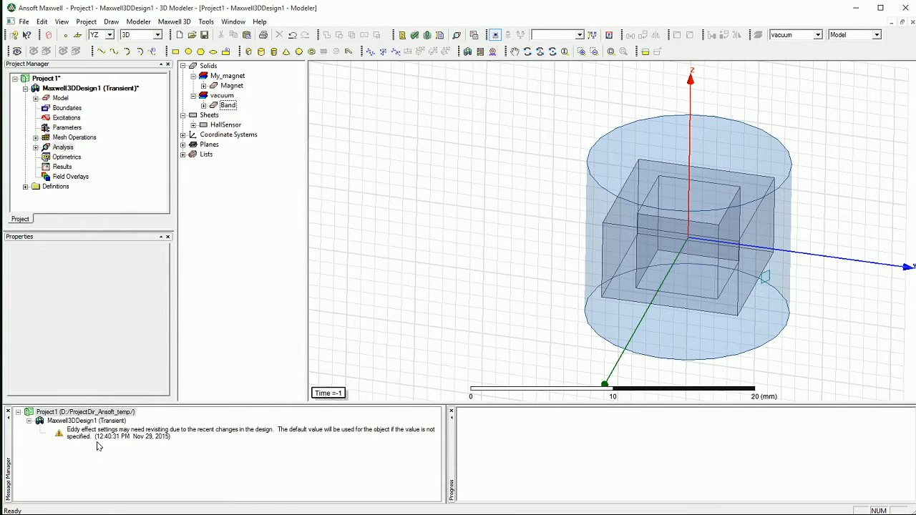
- Review the Magnet entry under Excitations > Set Eddy Effects and accept it
{"action": "left_click", "coordinate": [175, 22]}
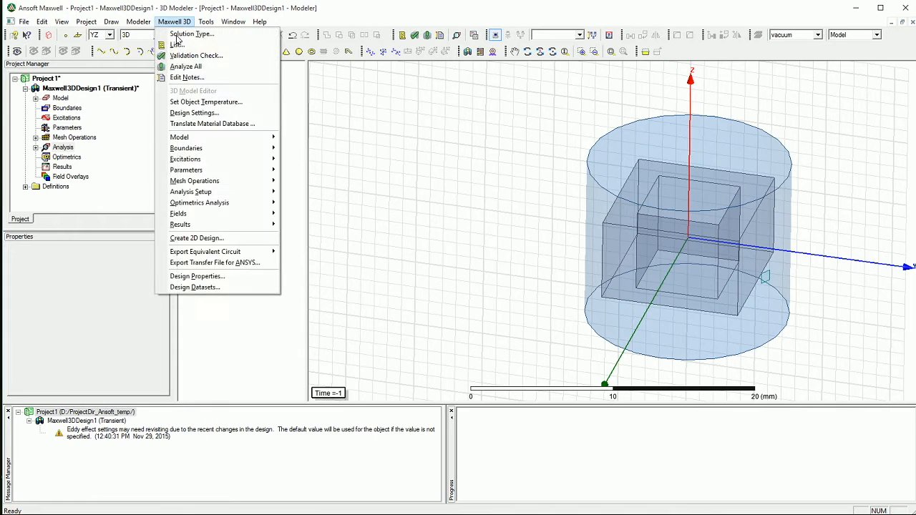
{"action": "mouse_move", "coordinate": [206, 234]}
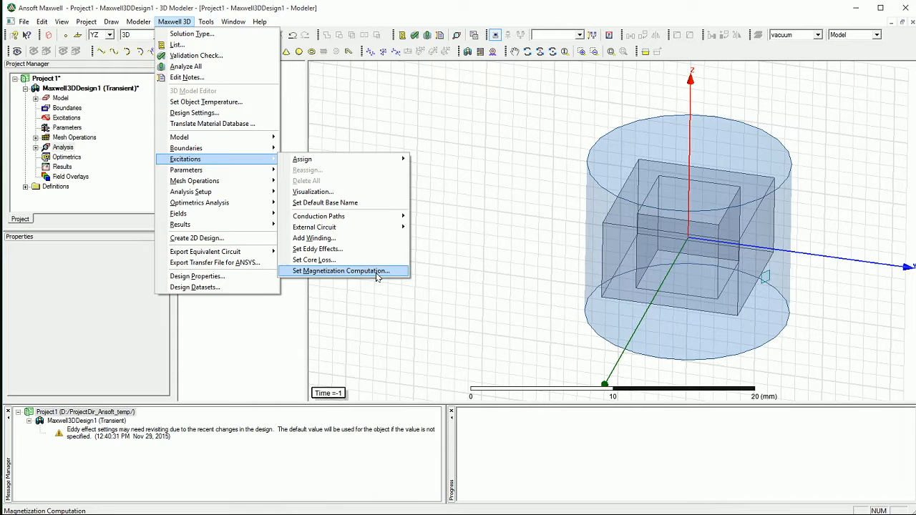
{"action": "left_click", "coordinate": [318, 249]}
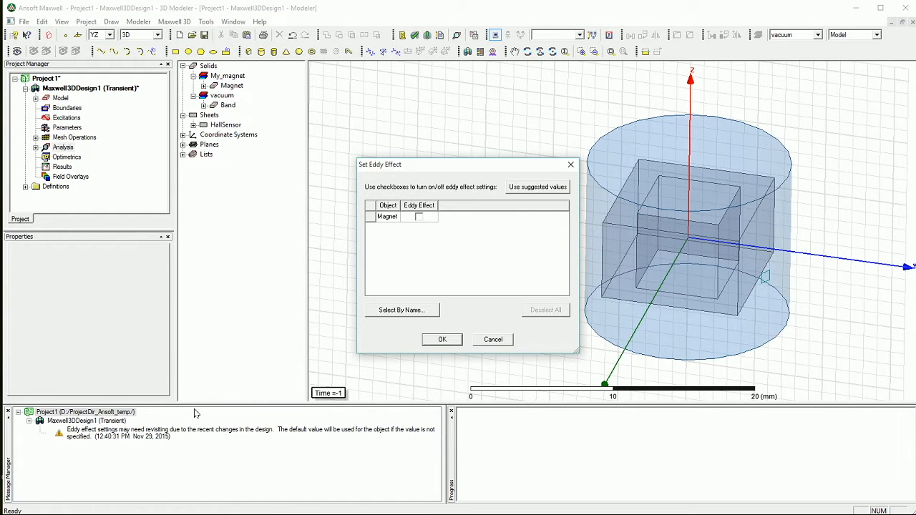
{"action": "mouse_move", "coordinate": [380, 229]}
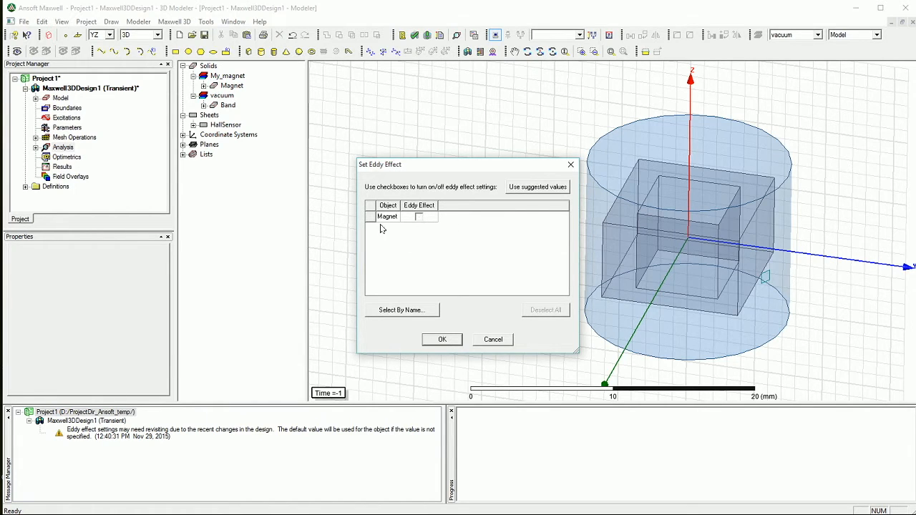
{"action": "left_click", "coordinate": [440, 339]}
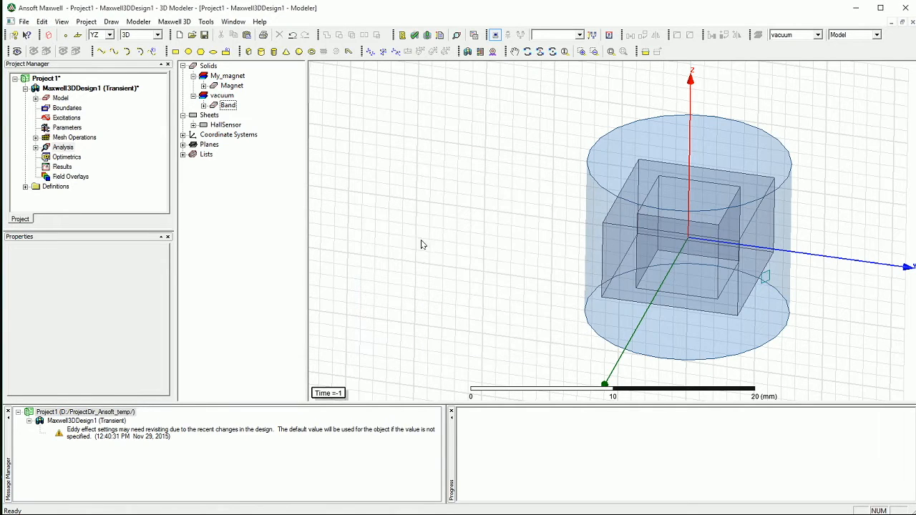
- Re-run validation so every category passes with no warnings, then close the results
{"action": "left_click", "coordinate": [415, 35]}
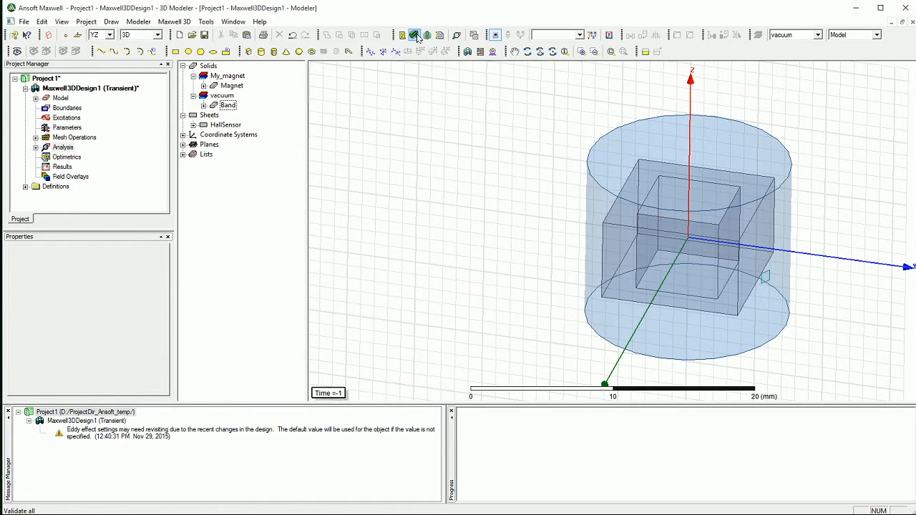
{"action": "left_click", "coordinate": [413, 35]}
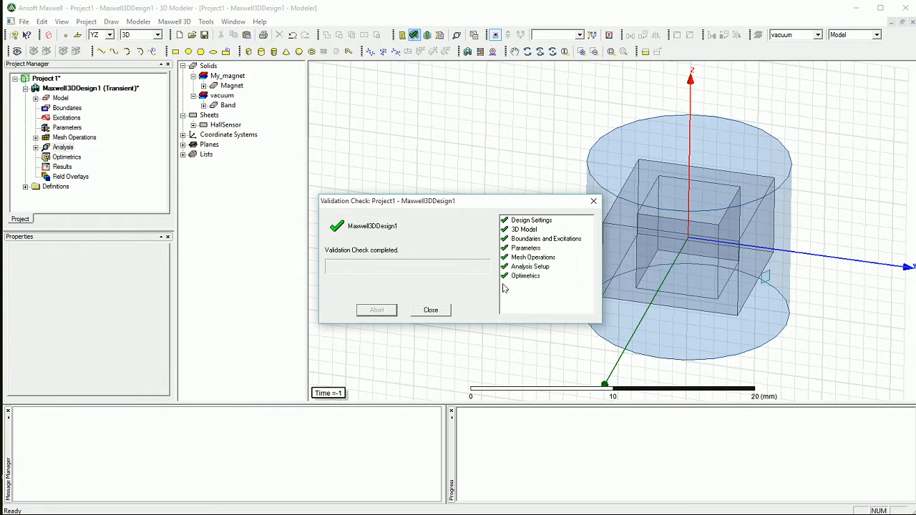
{"action": "left_click", "coordinate": [429, 309]}
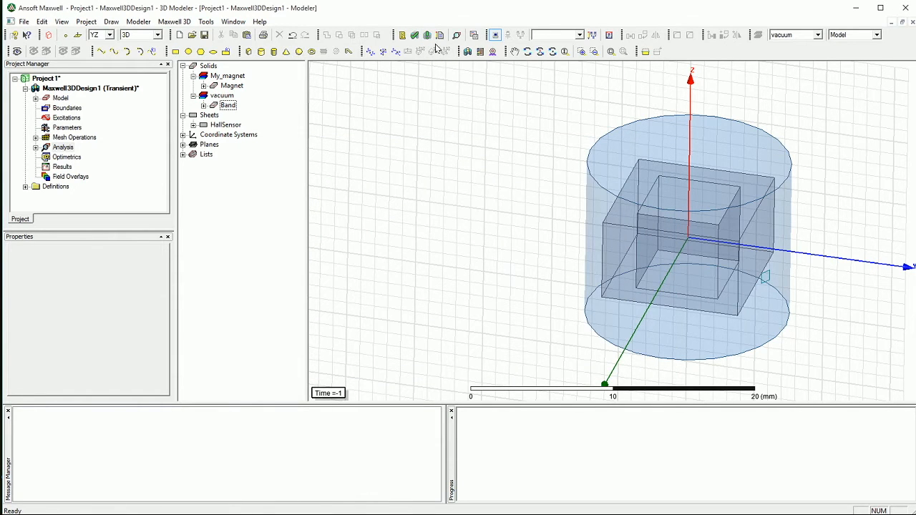
{"action": "mouse_move", "coordinate": [430, 52]}
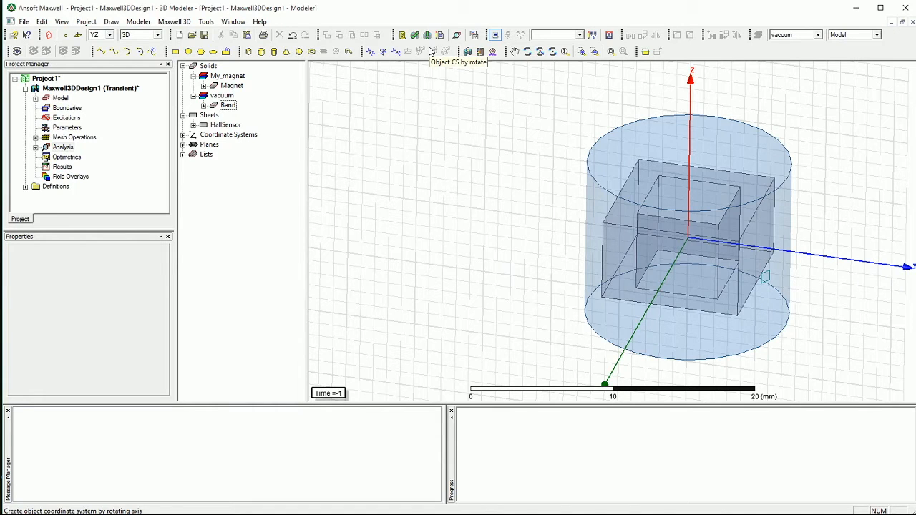
- Save the project under the new name Motion_Tran
{"action": "left_click", "coordinate": [205, 34]}
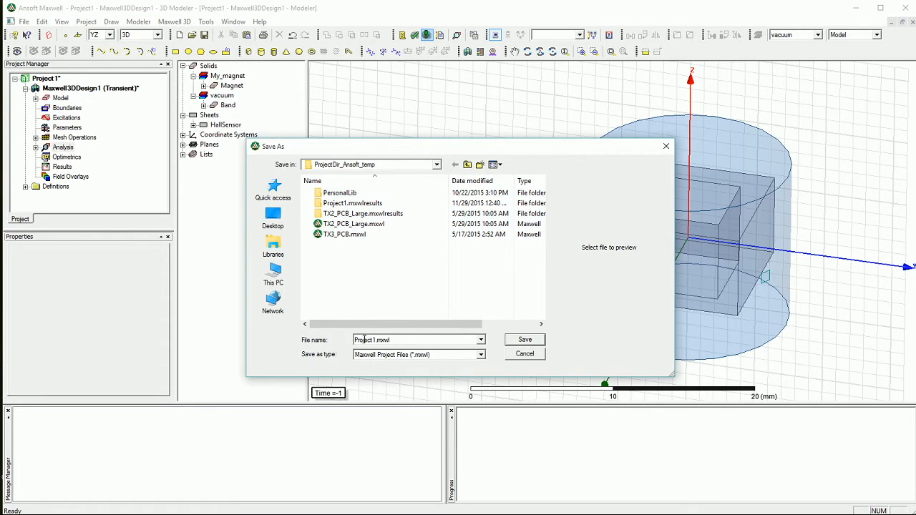
{"action": "triple_click", "coordinate": [389, 340]}
{"action": "type", "text": "Motion_"}
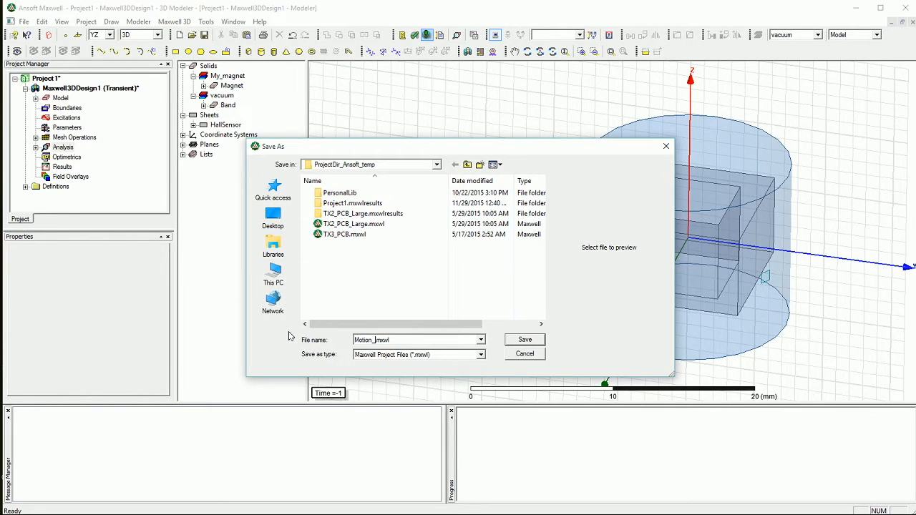
{"action": "type", "text": "Tran"}
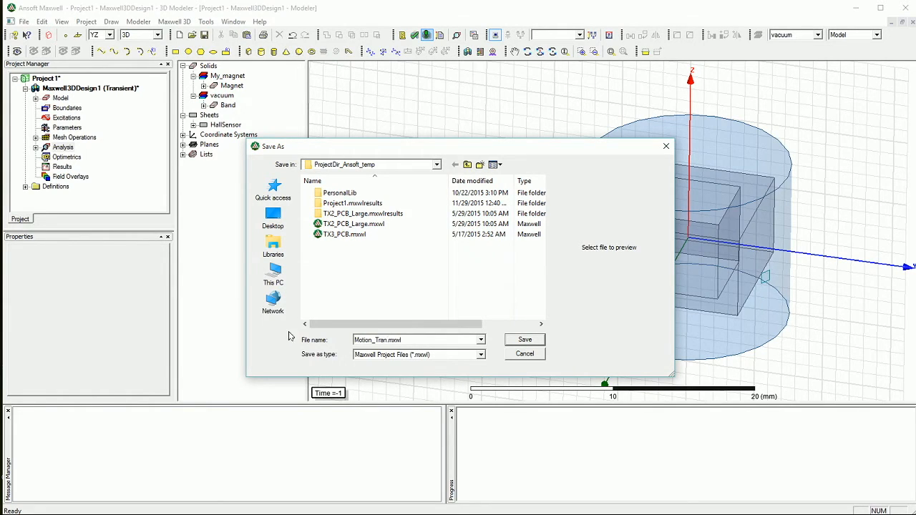
{"action": "left_click", "coordinate": [524, 339]}
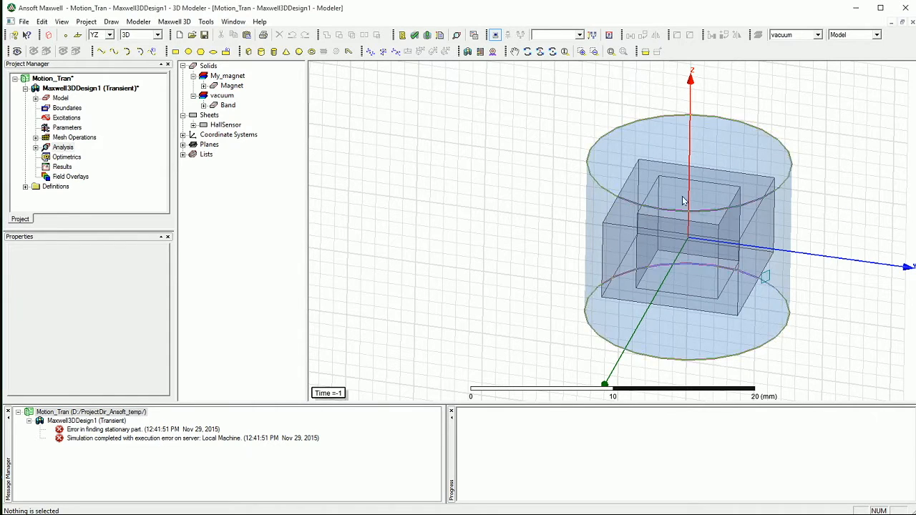
- Tilt the view to look down at the model after the stationary-part error
{"action": "left_click", "coordinate": [551, 52]}
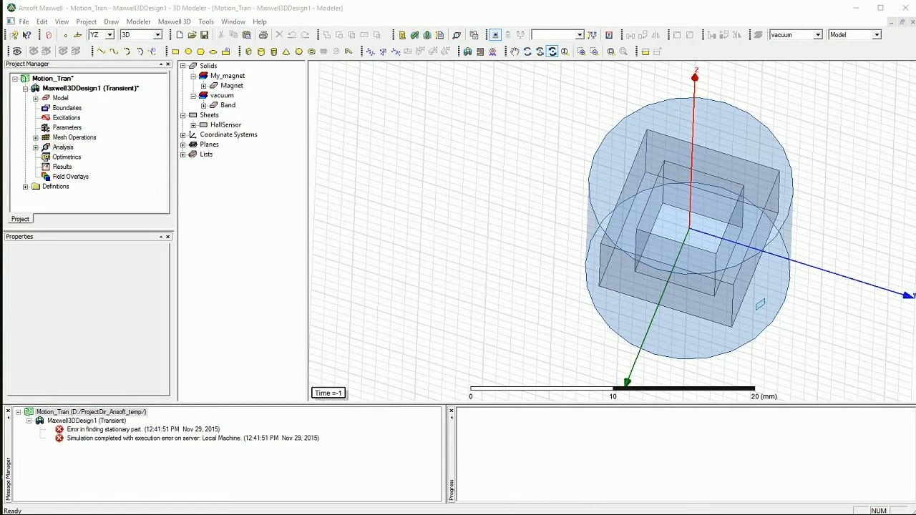
{"action": "mouse_move", "coordinate": [775, 63]}
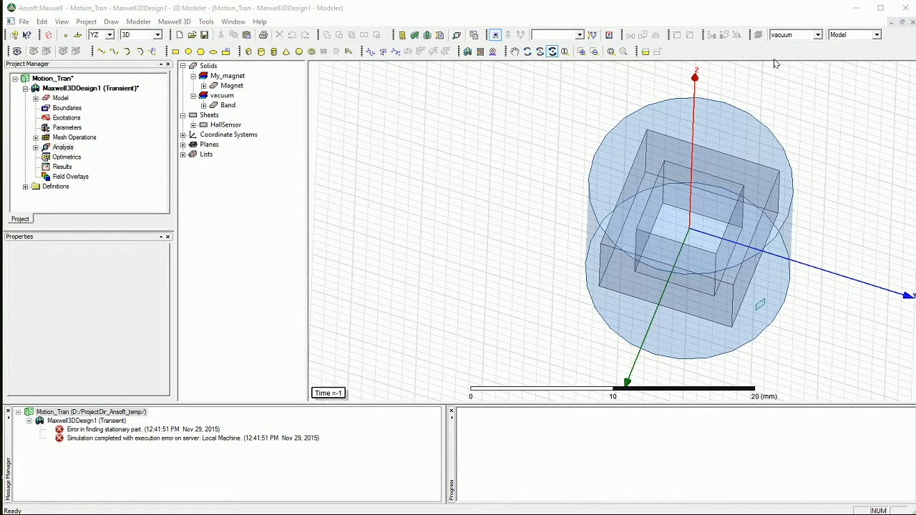
{"action": "mouse_move", "coordinate": [684, 295]}
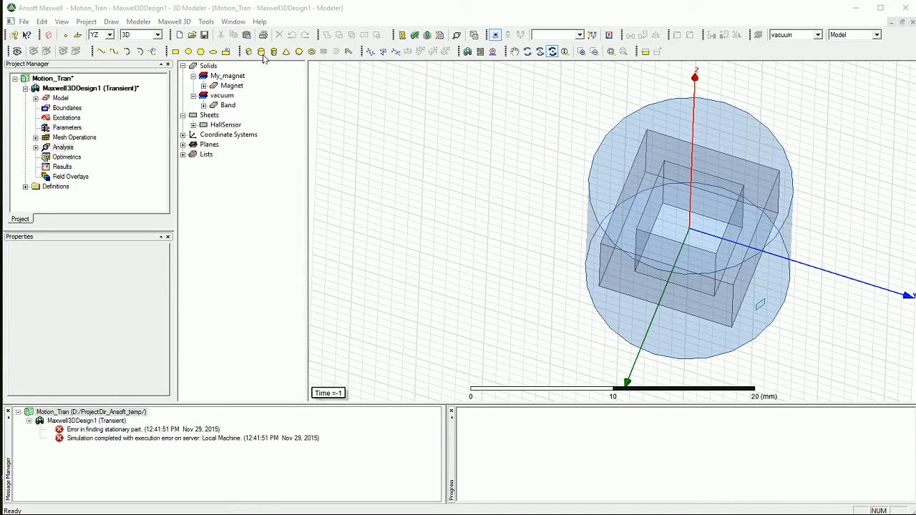
- Draw Cylinder1 centred at 0,0,-8 mm with 16 mm radius and 16 mm height along Z
{"action": "left_click", "coordinate": [261, 52]}
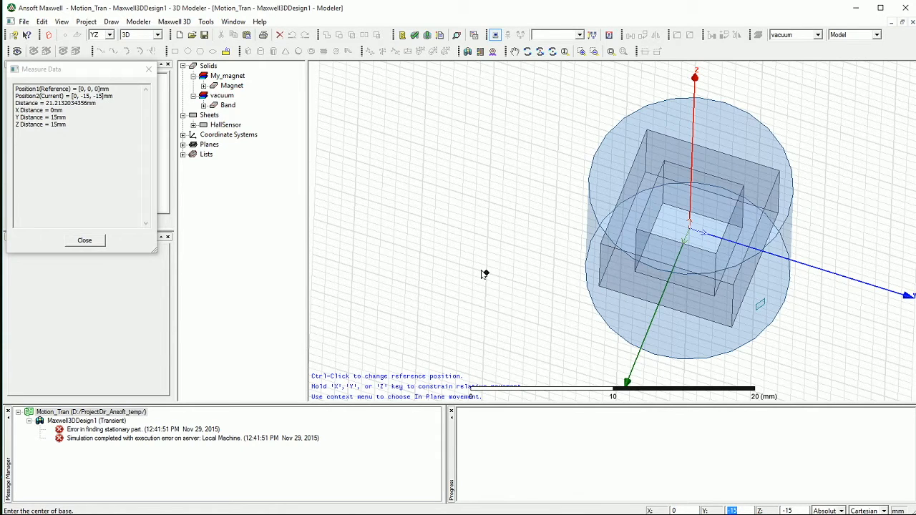
{"action": "left_click", "coordinate": [684, 335]}
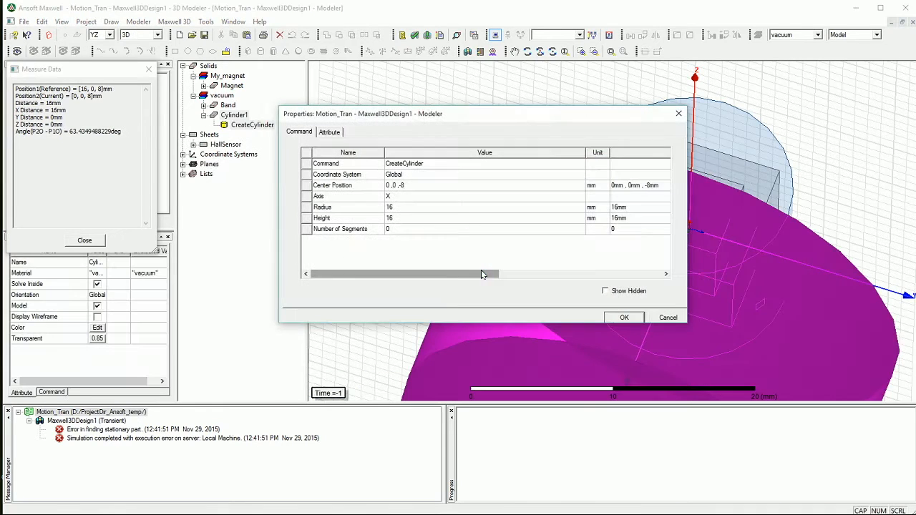
{"action": "left_click", "coordinate": [484, 195]}
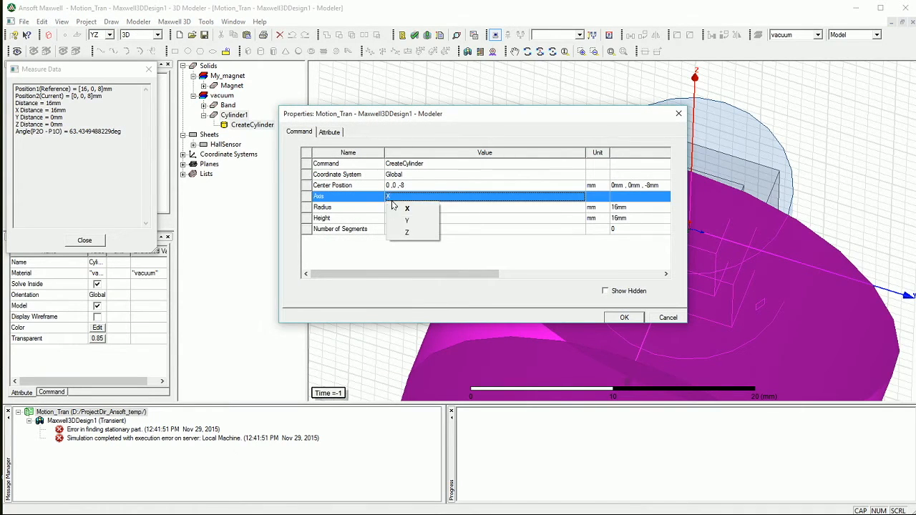
{"action": "mouse_move", "coordinate": [406, 220]}
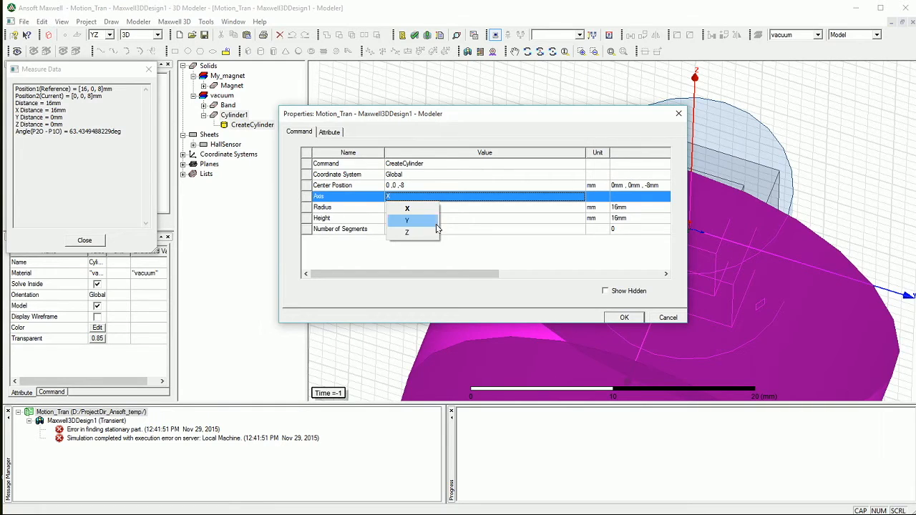
{"action": "left_click", "coordinate": [407, 232]}
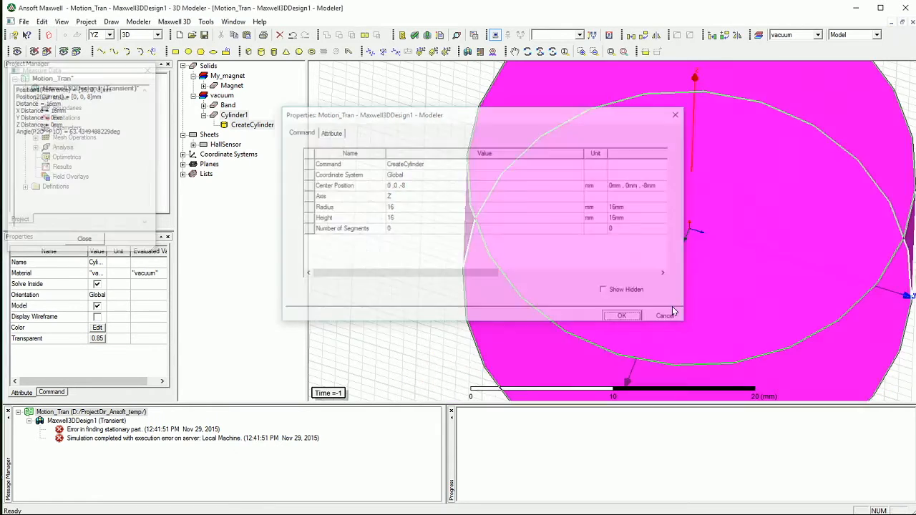
{"action": "left_click", "coordinate": [620, 316]}
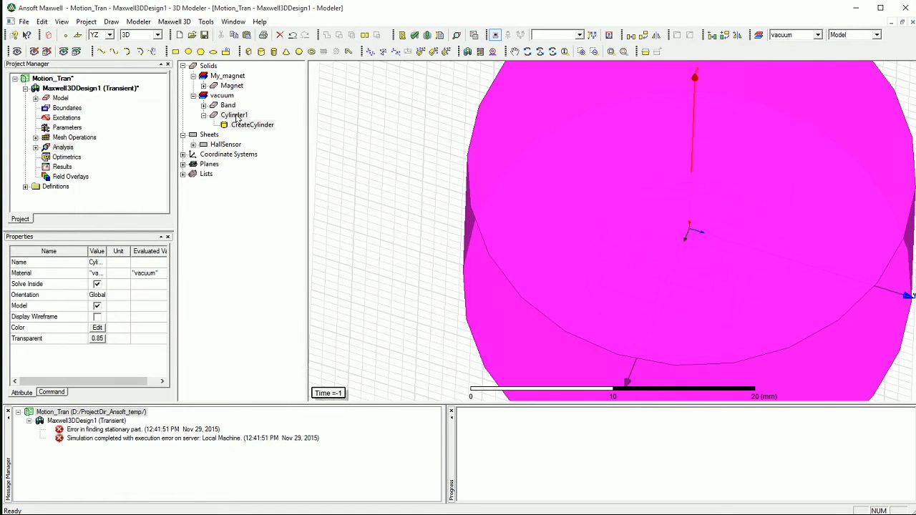
- Rename Cylinder1 to Region so the vacuum cylinder encloses the magnet and band
{"action": "double_click", "coordinate": [235, 115]}
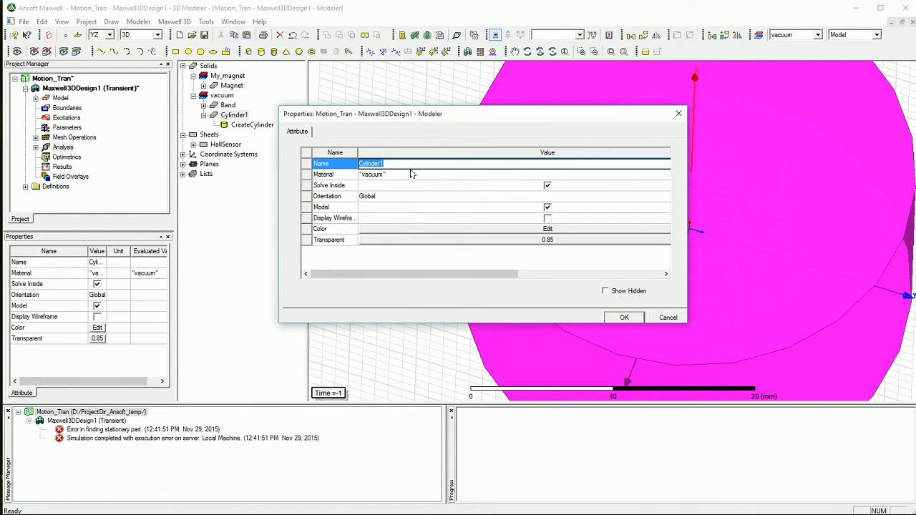
{"action": "type", "text": "Region"}
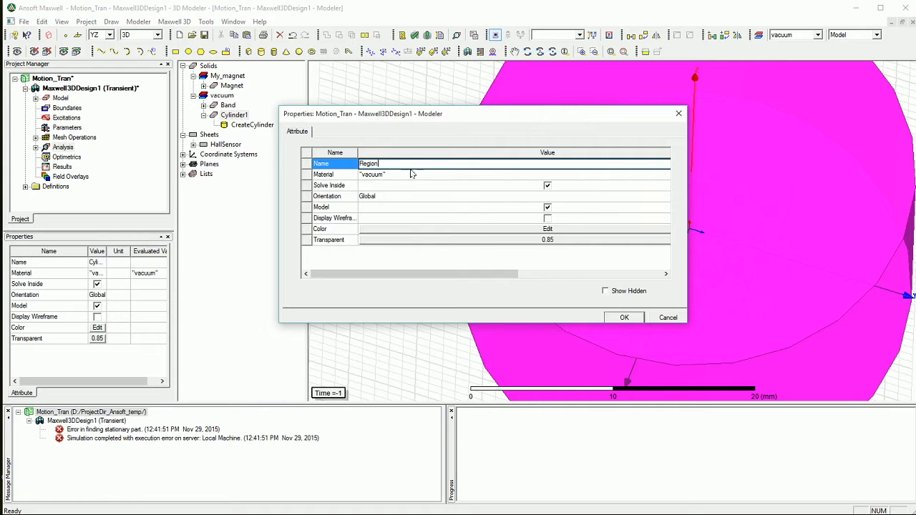
{"action": "left_click", "coordinate": [624, 318]}
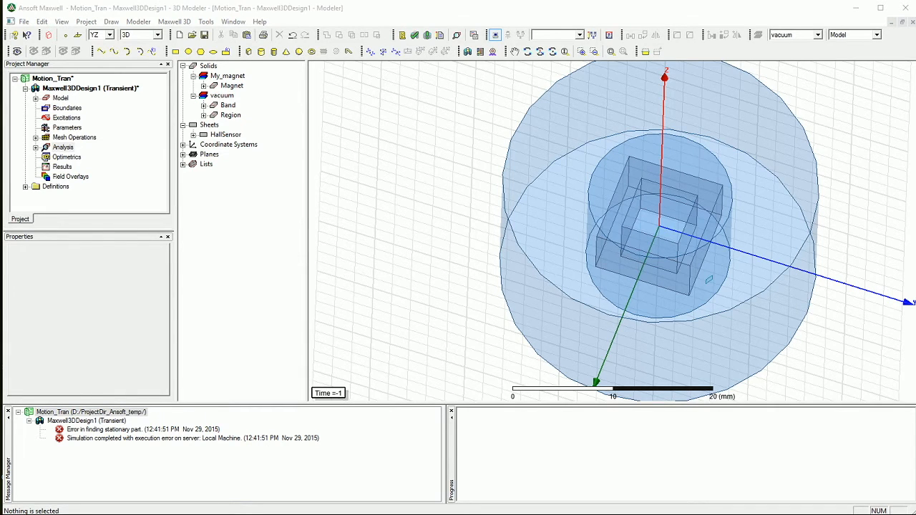
- Delete the CylindricalGap1 mesh operation and select the Magnet object
{"action": "left_click", "coordinate": [74, 137]}
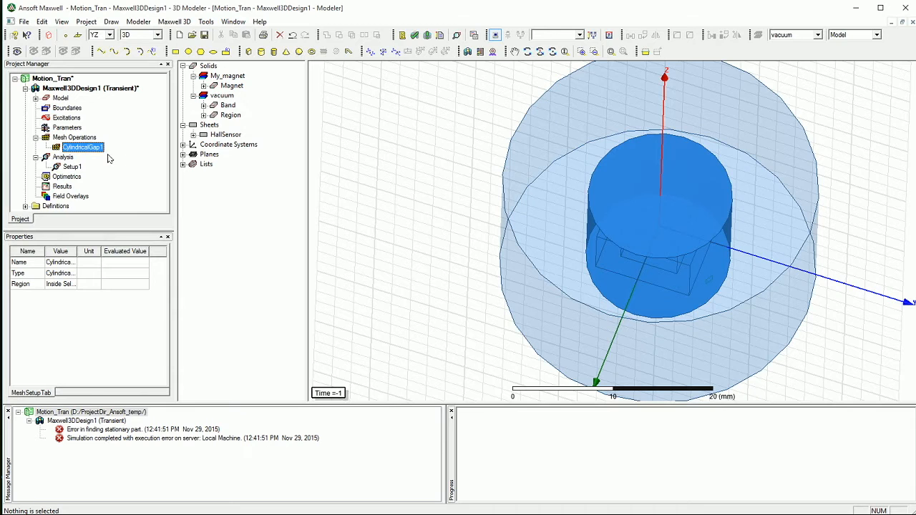
{"action": "right_click", "coordinate": [83, 146]}
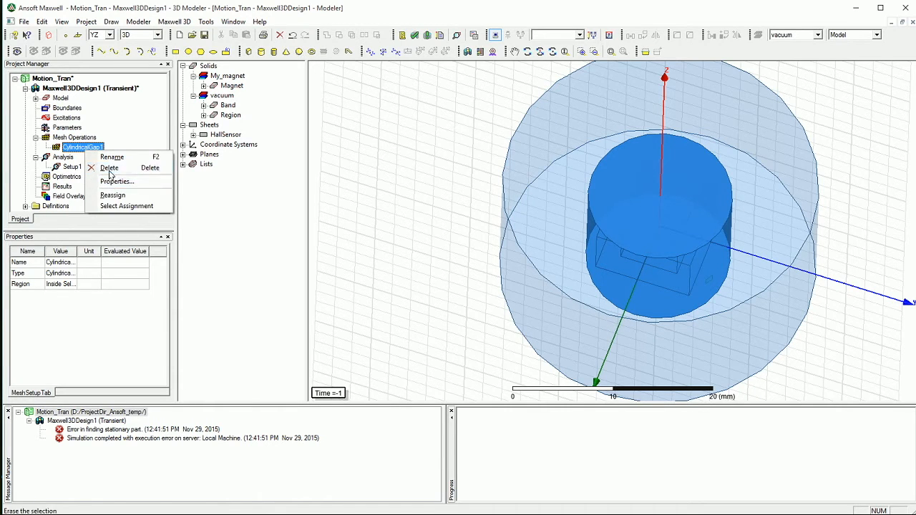
{"action": "left_click", "coordinate": [109, 168]}
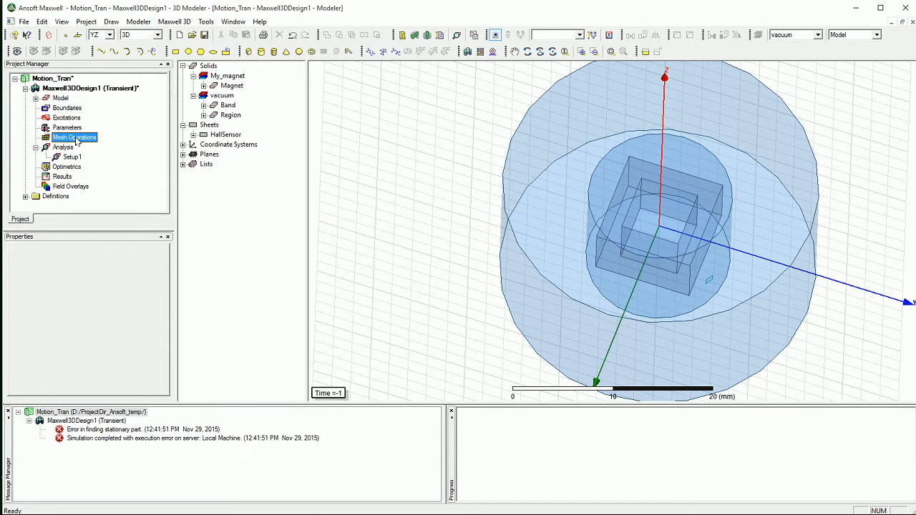
{"action": "left_click", "coordinate": [232, 86]}
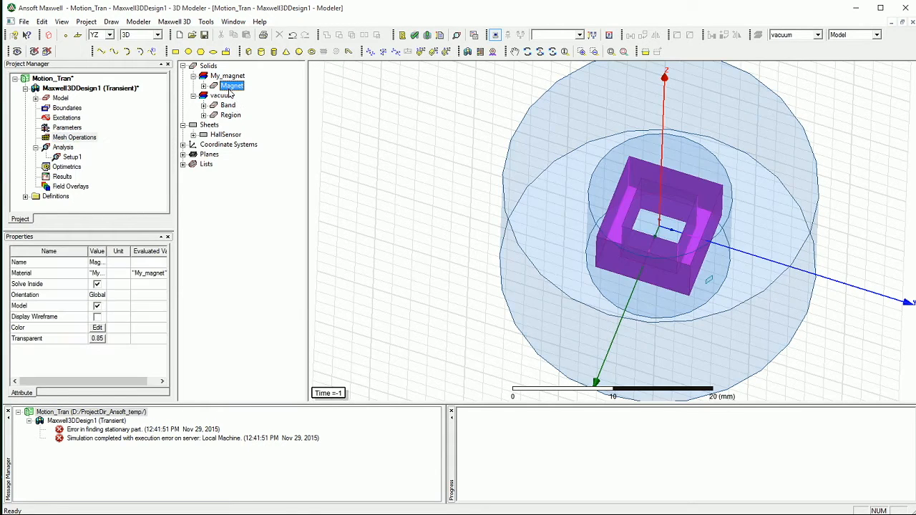
- Assign an inside-selection length-based refinement named Magnet restricted to 1000 elements
{"action": "right_click", "coordinate": [232, 86]}
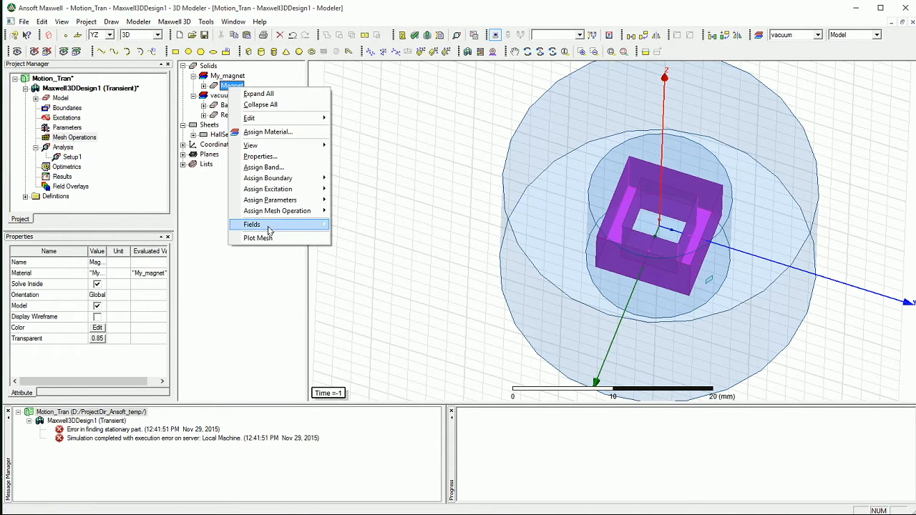
{"action": "mouse_move", "coordinate": [277, 210]}
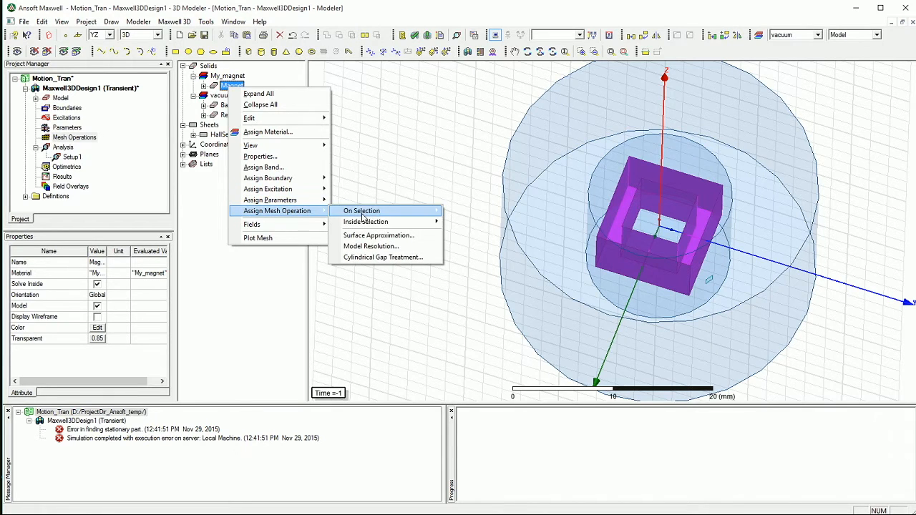
{"action": "mouse_move", "coordinate": [366, 220]}
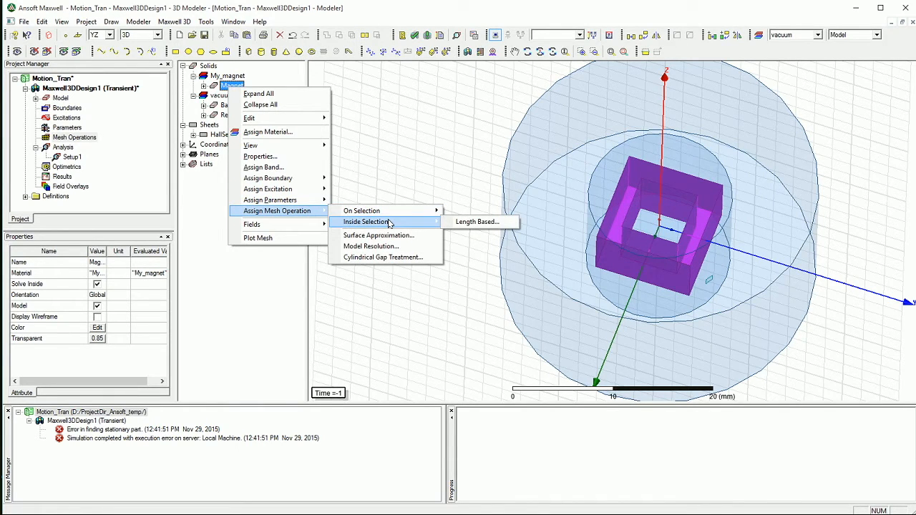
{"action": "left_click", "coordinate": [478, 220]}
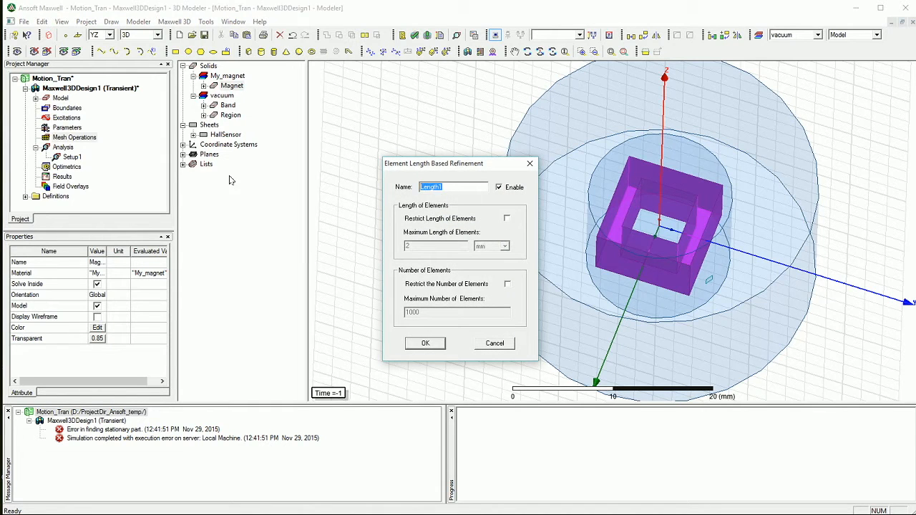
{"action": "type", "text": "Magnet"}
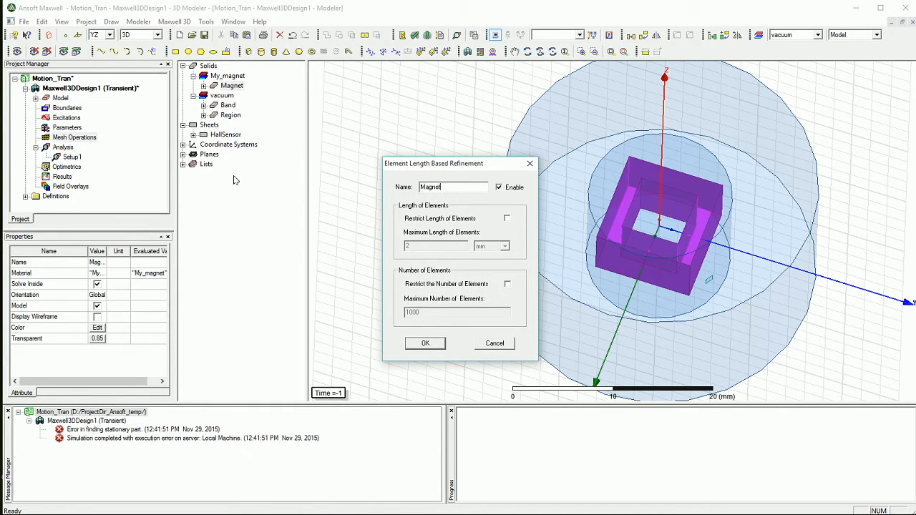
{"action": "left_click", "coordinate": [506, 283]}
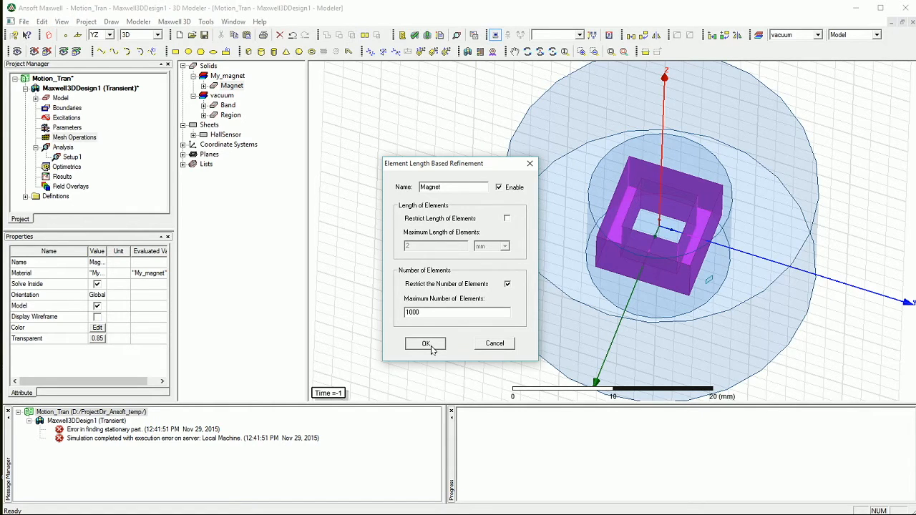
{"action": "left_click", "coordinate": [425, 343]}
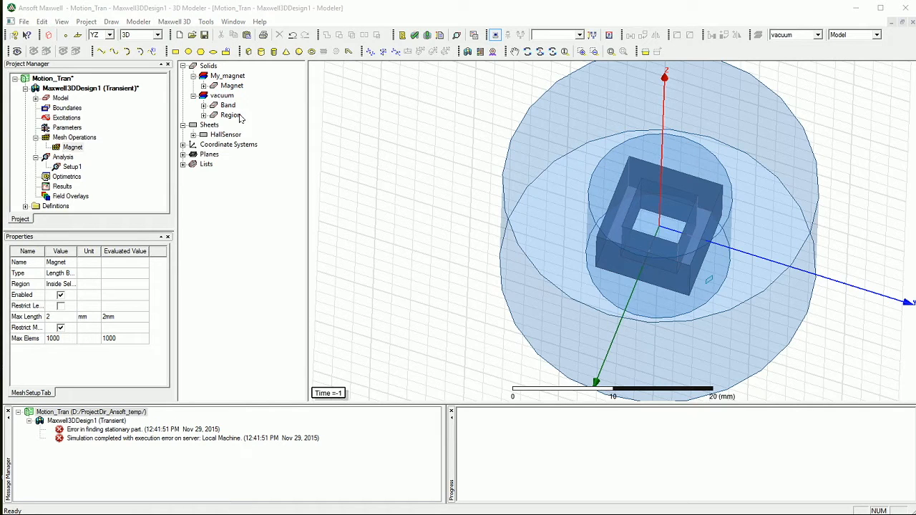
- Assign an inside-selection length-based refinement named Region restricted to 10000 elements
{"action": "right_click", "coordinate": [230, 114]}
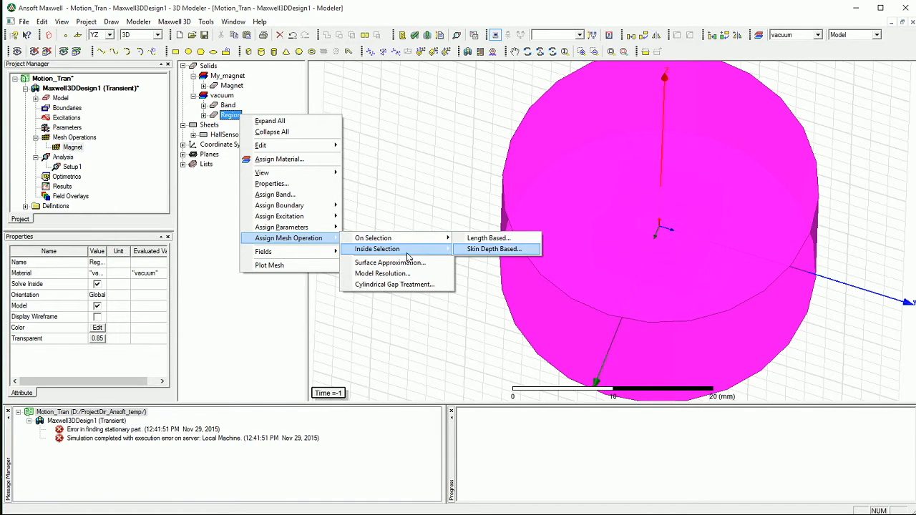
{"action": "left_click", "coordinate": [489, 238]}
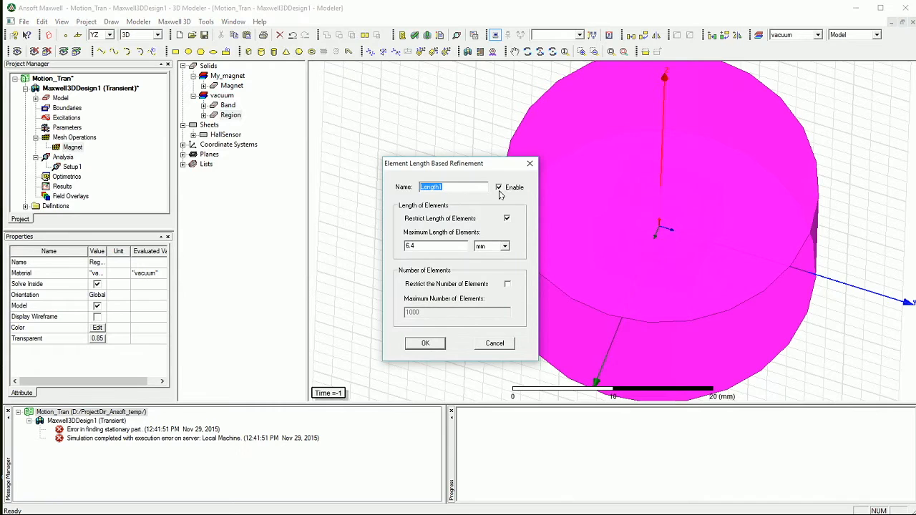
{"action": "type", "text": "Region"}
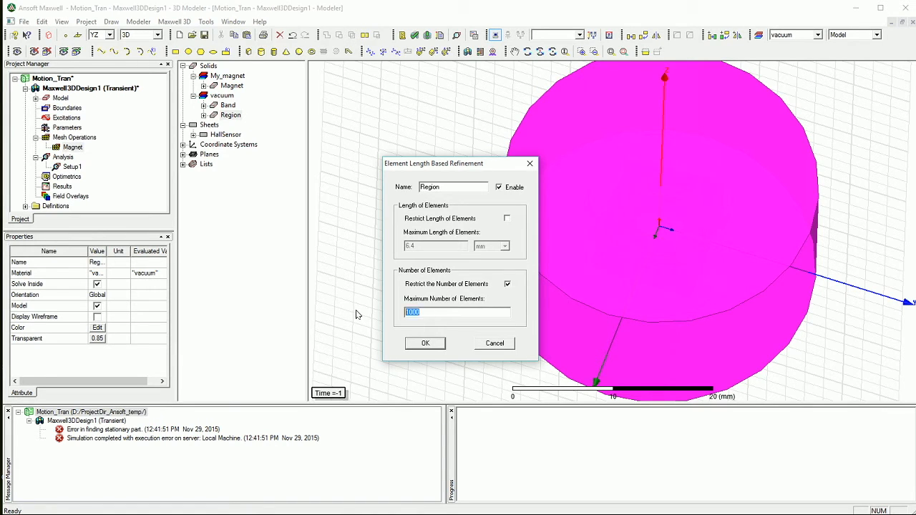
{"action": "type", "text": "8000"}
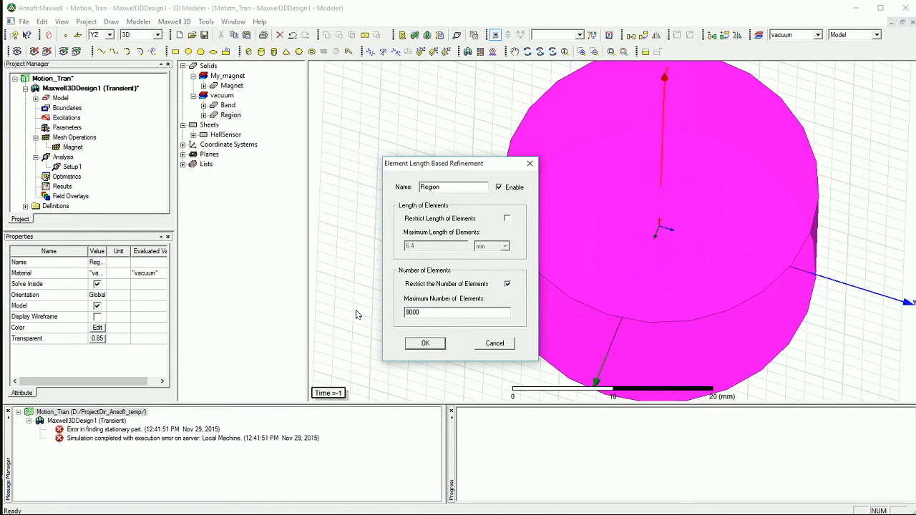
{"action": "type", "text": "1000"}
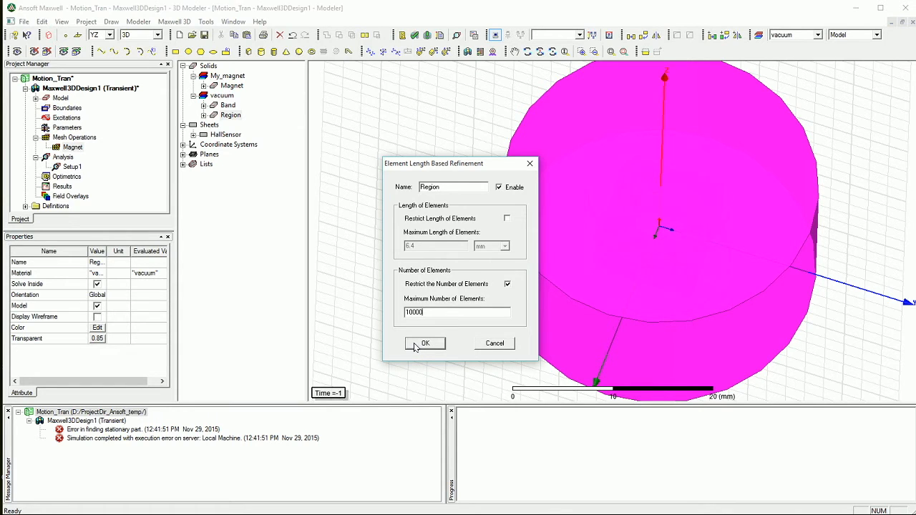
{"action": "left_click", "coordinate": [423, 344]}
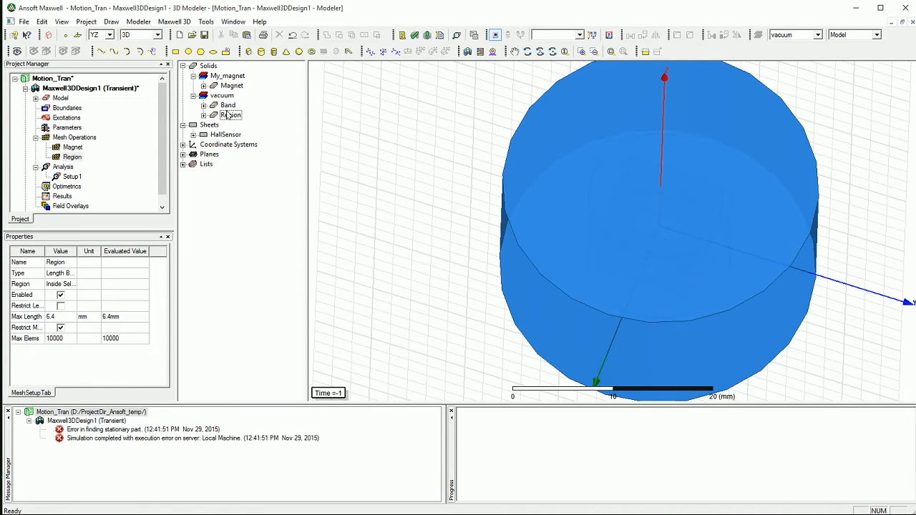
- Assign Band a surface approximation named band with 3 deg normal deviation and aspect ratio 5
{"action": "left_click", "coordinate": [228, 106]}
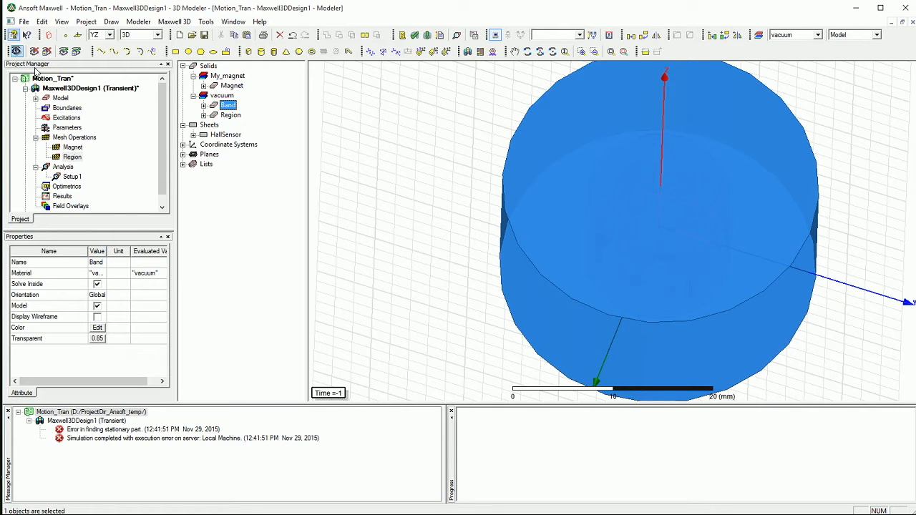
{"action": "right_click", "coordinate": [228, 106]}
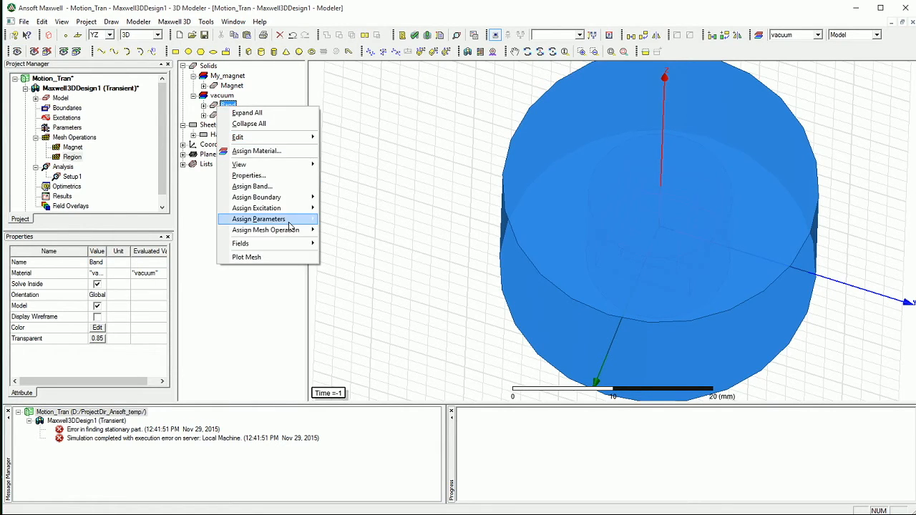
{"action": "mouse_move", "coordinate": [266, 229]}
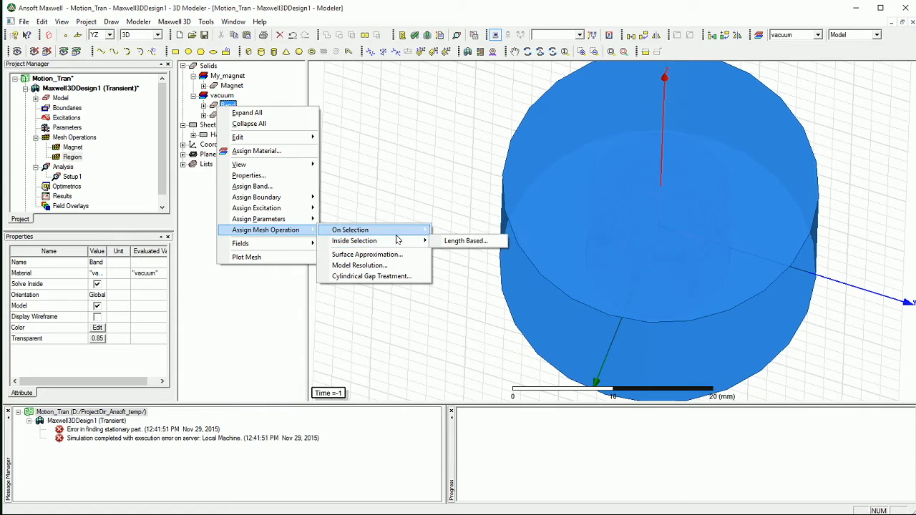
{"action": "mouse_move", "coordinate": [350, 229]}
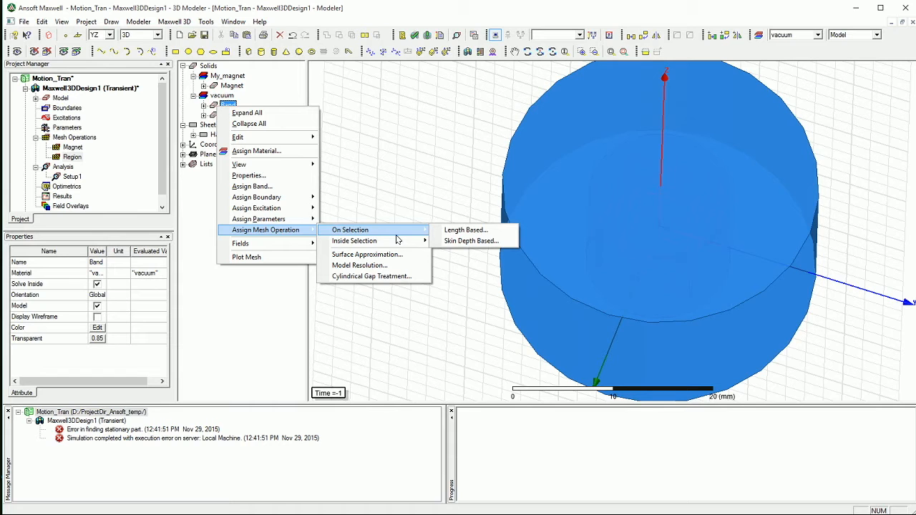
{"action": "left_click", "coordinate": [366, 254]}
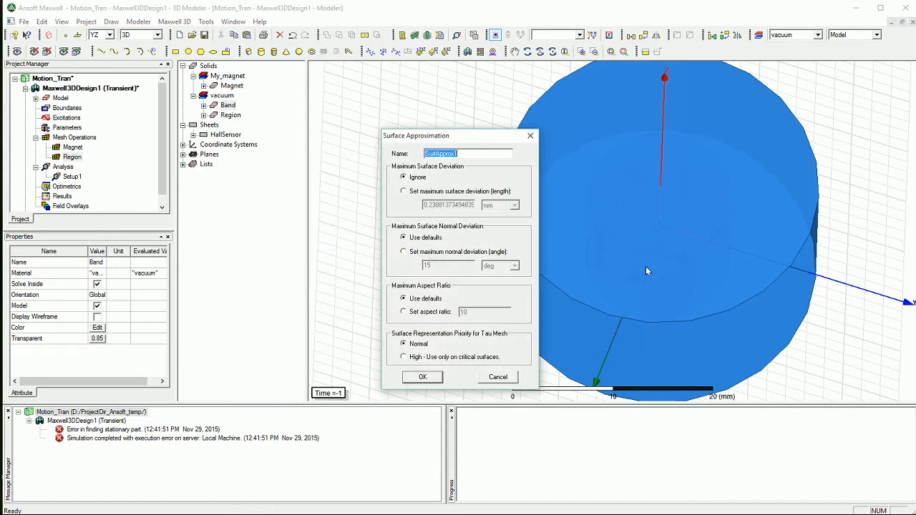
{"action": "left_click", "coordinate": [403, 252]}
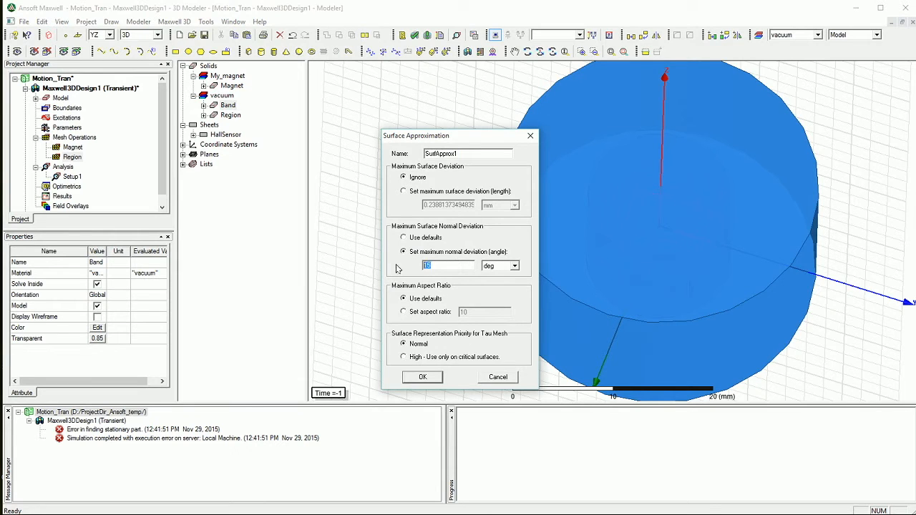
{"action": "mouse_move", "coordinate": [467, 278]}
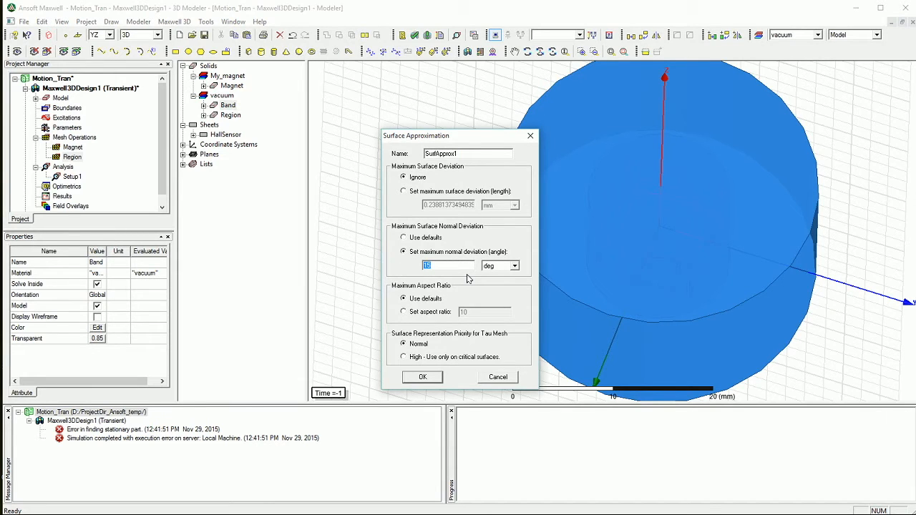
{"action": "type", "text": "3"}
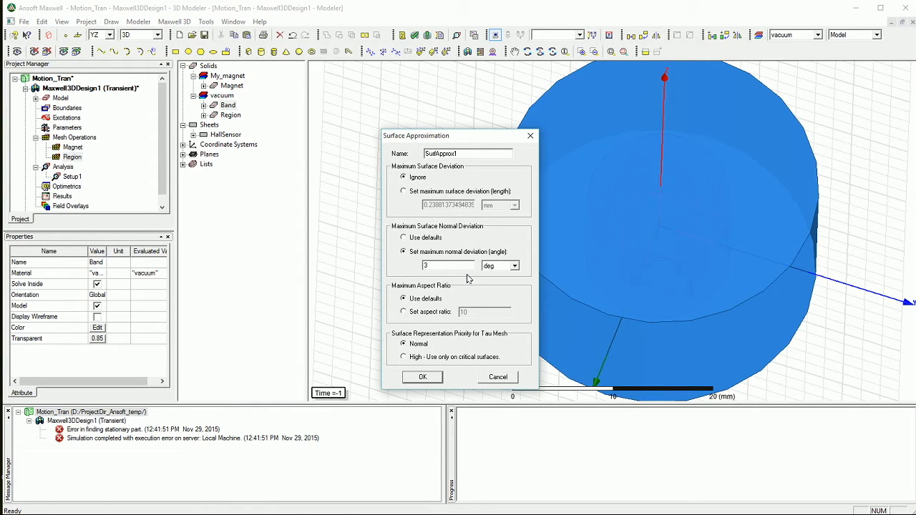
{"action": "type", "text": "band"}
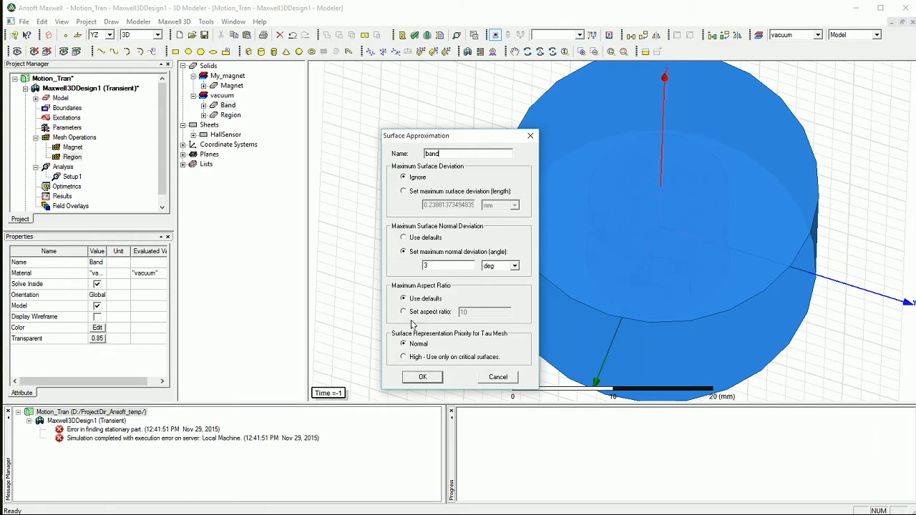
{"action": "mouse_move", "coordinate": [418, 321]}
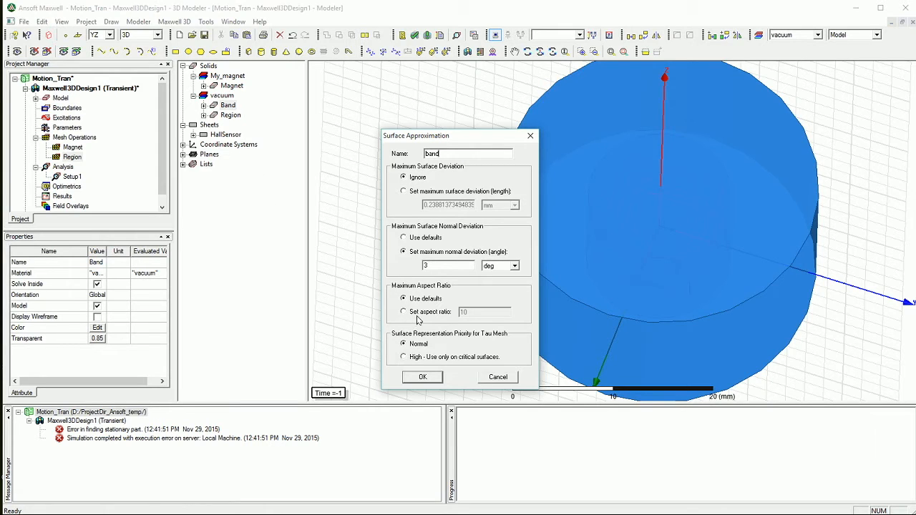
{"action": "left_click", "coordinate": [403, 312]}
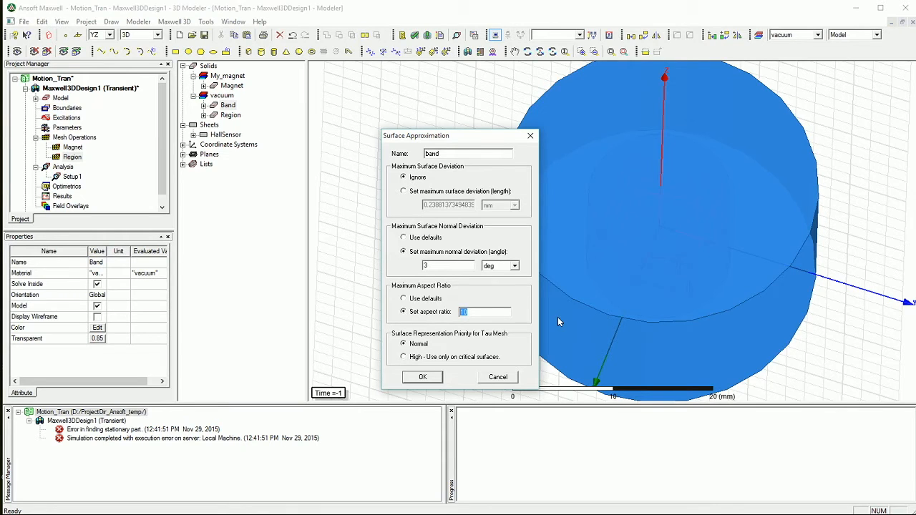
{"action": "type", "text": "5"}
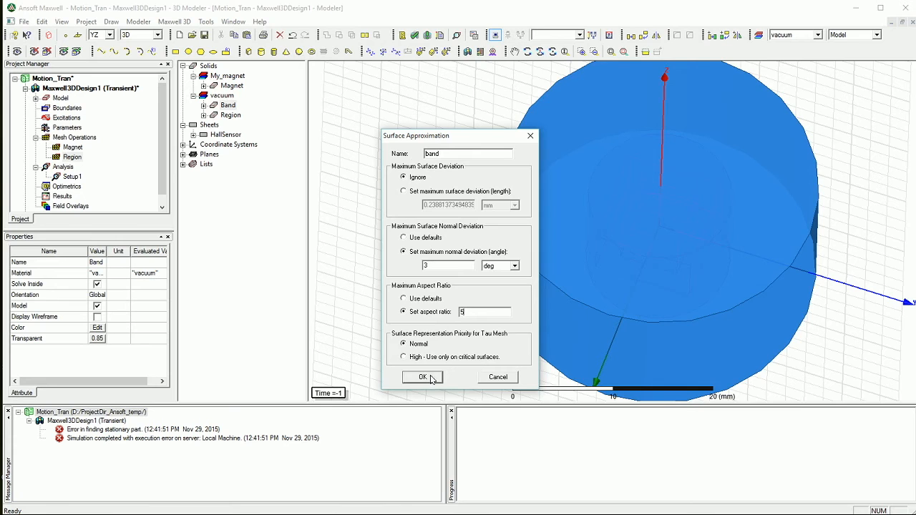
{"action": "left_click", "coordinate": [422, 377]}
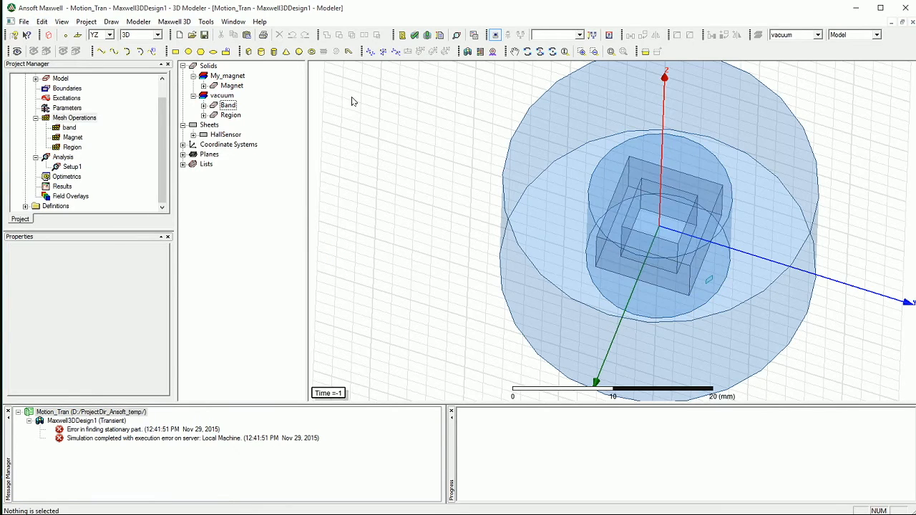
- Validate the design, dismiss the results and launch Analyze All
{"action": "left_click", "coordinate": [413, 34]}
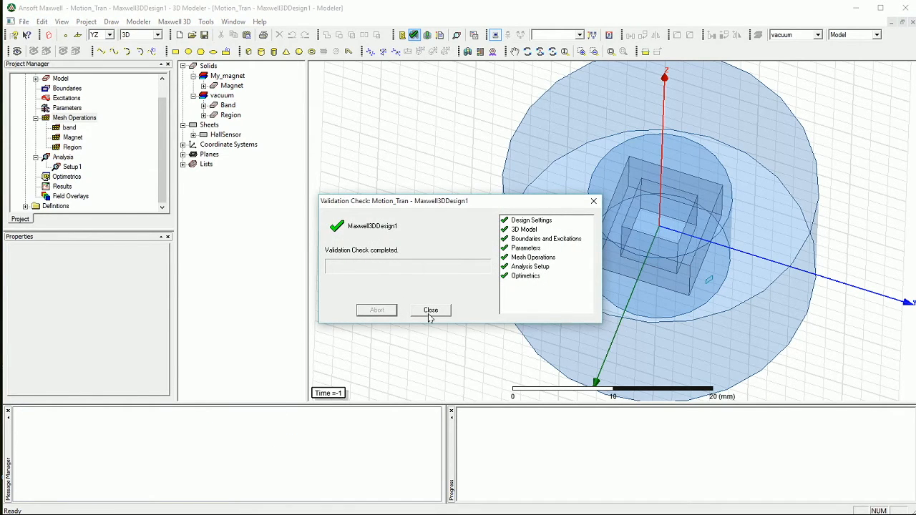
{"action": "left_click", "coordinate": [431, 309]}
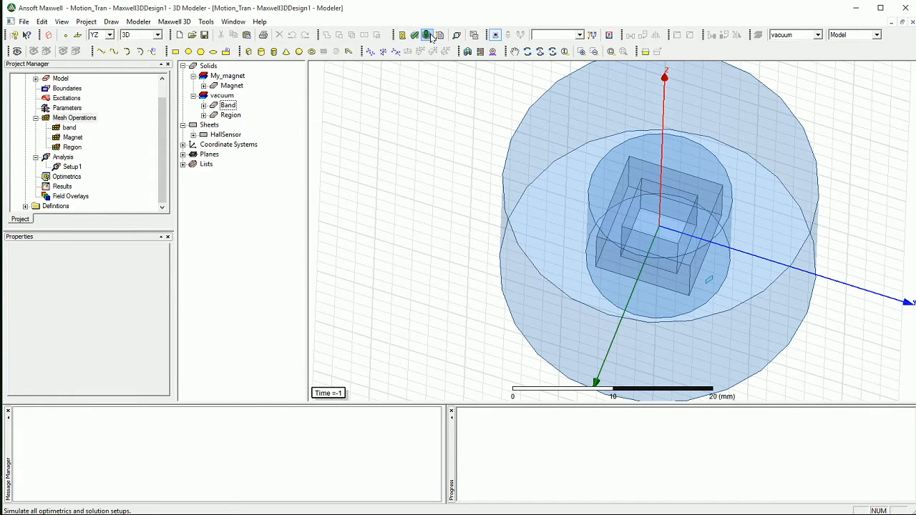
{"action": "left_click", "coordinate": [426, 35]}
{"action": "type", "text": "20"}
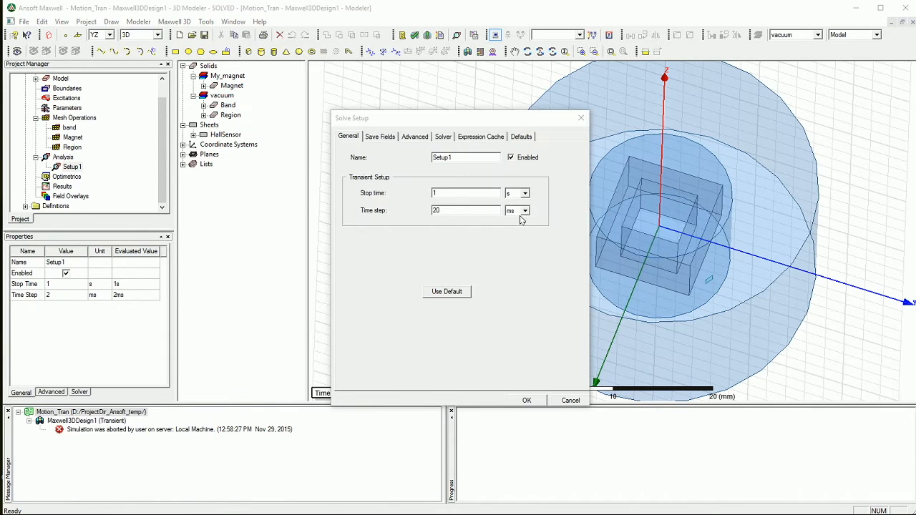
{"action": "mouse_move", "coordinate": [485, 249]}
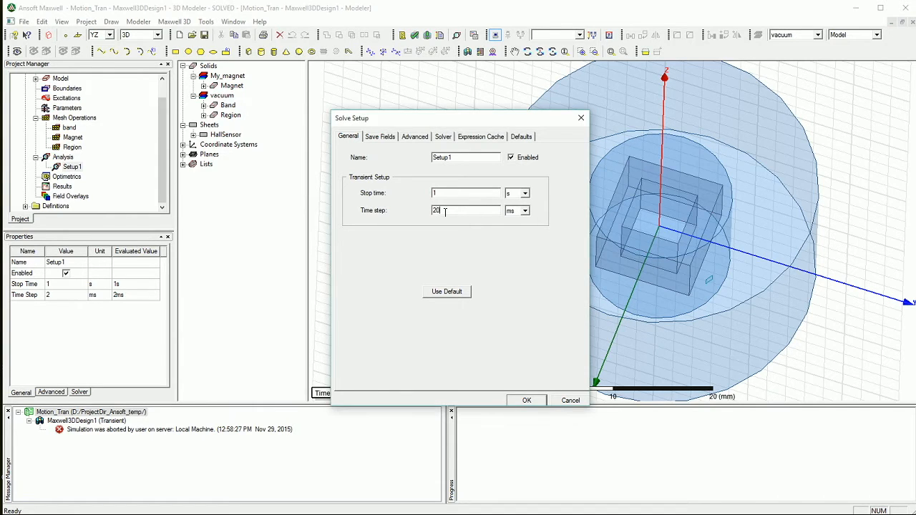
{"action": "mouse_move", "coordinate": [538, 223]}
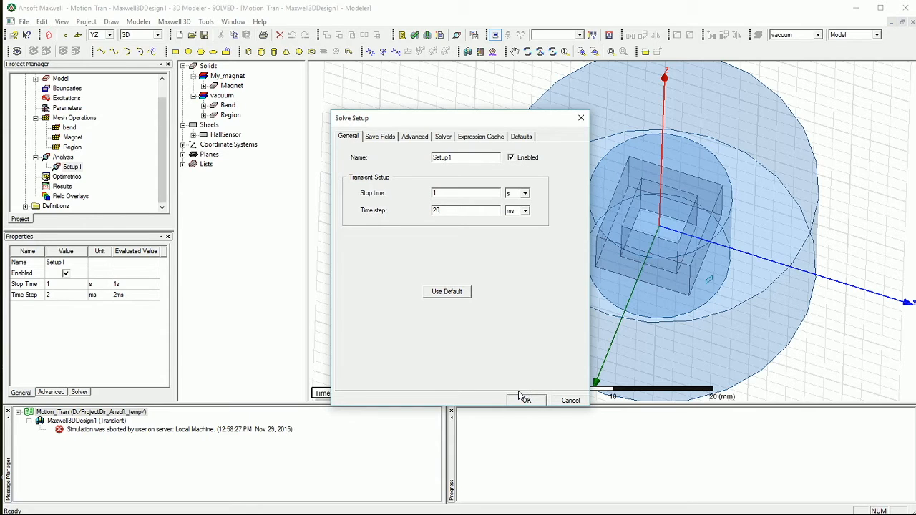
- Commit Setup1 with a 20 ms time step and 50 ms field-save interval
{"action": "left_click", "coordinate": [524, 401]}
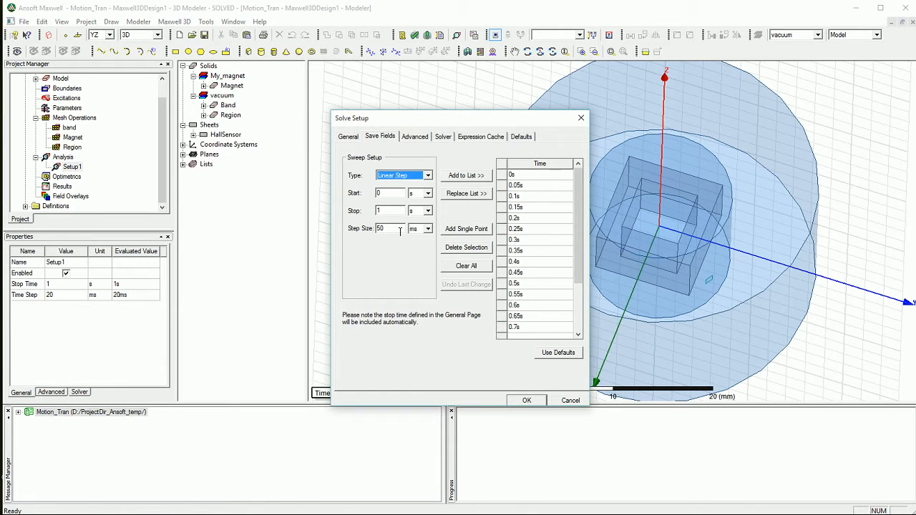
{"action": "left_click", "coordinate": [349, 137]}
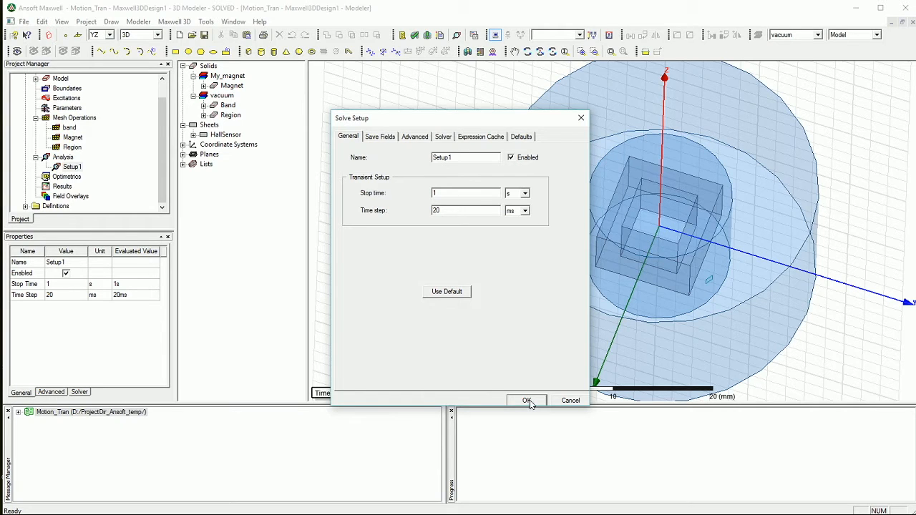
{"action": "left_click", "coordinate": [527, 400]}
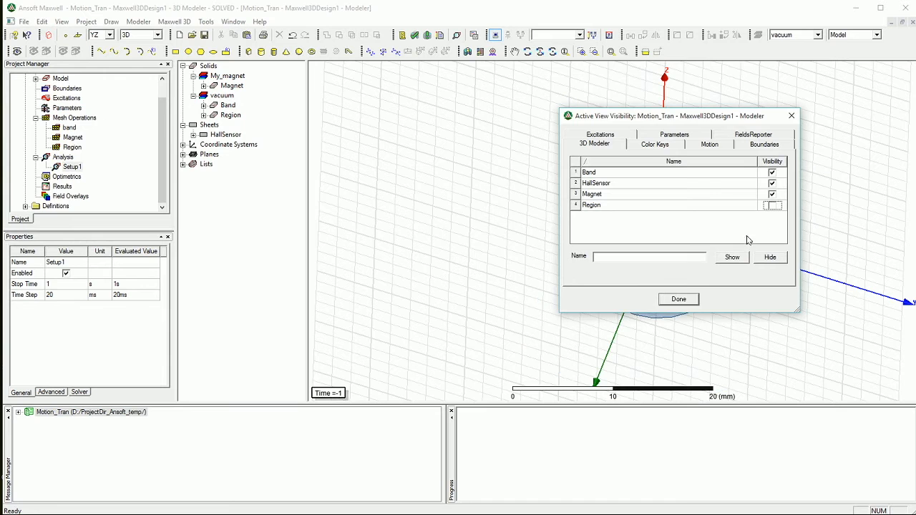
- Finish the visibility settings with Region hidden and expand the Planes list
{"action": "left_click", "coordinate": [678, 299]}
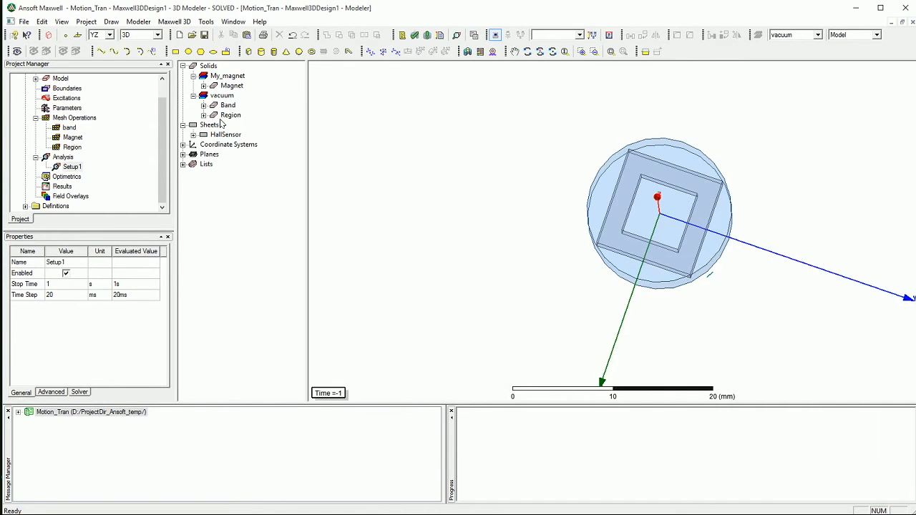
{"action": "left_click", "coordinate": [232, 86]}
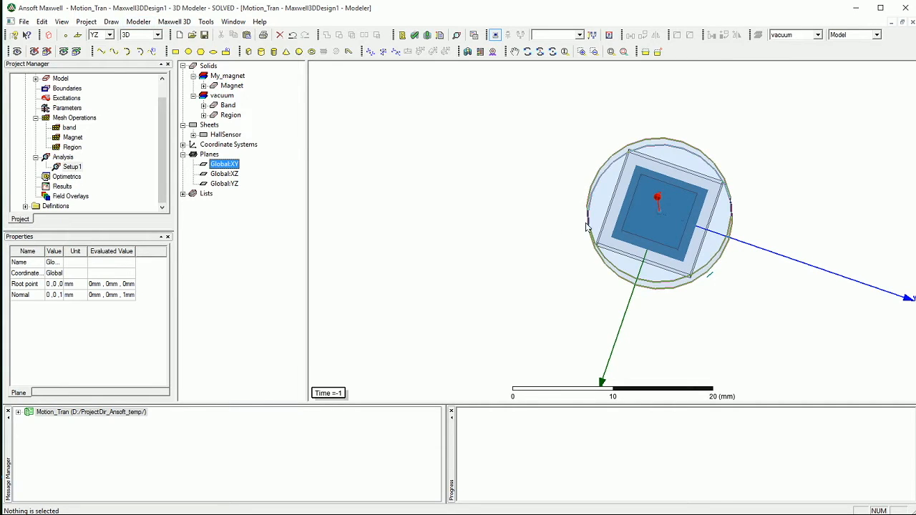
- Plot B_Vector on the GlobalXY plane, fit all views and set the transient solution context to 0 s
{"action": "left_click", "coordinate": [174, 22]}
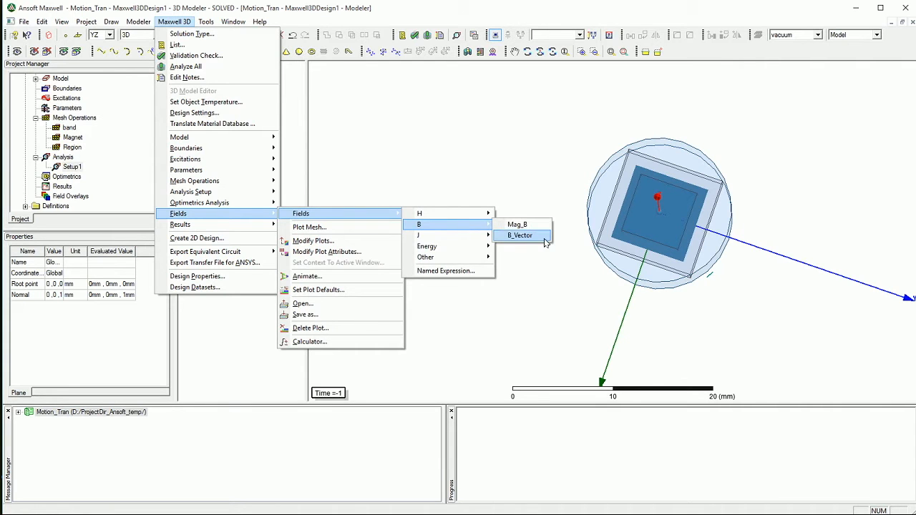
{"action": "left_click", "coordinate": [520, 235]}
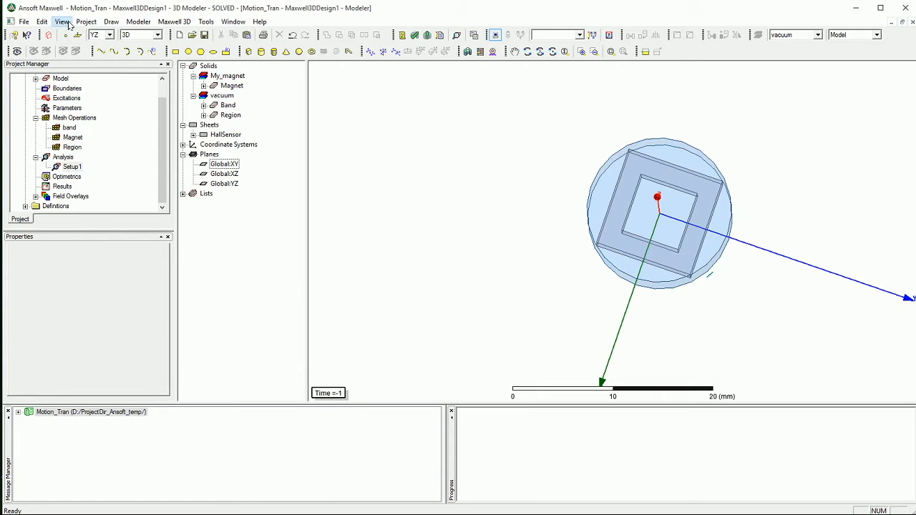
{"action": "left_click", "coordinate": [63, 22]}
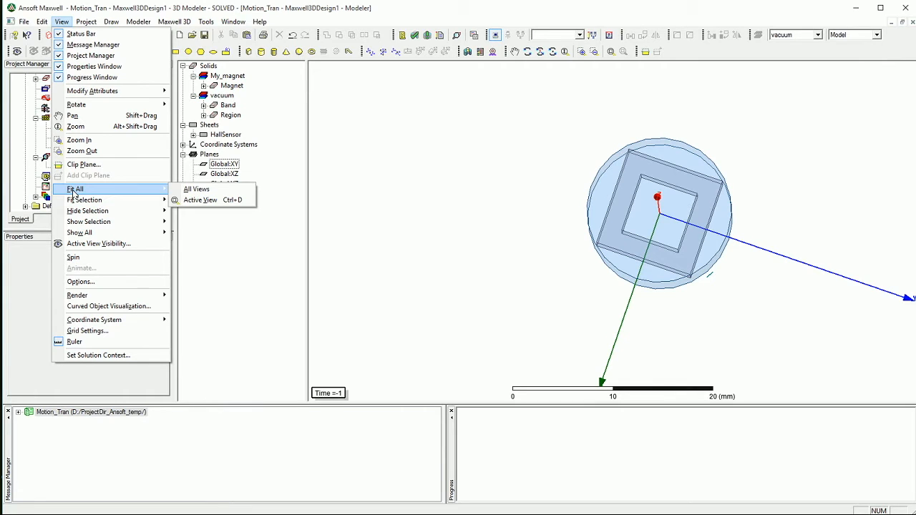
{"action": "mouse_move", "coordinate": [91, 197]}
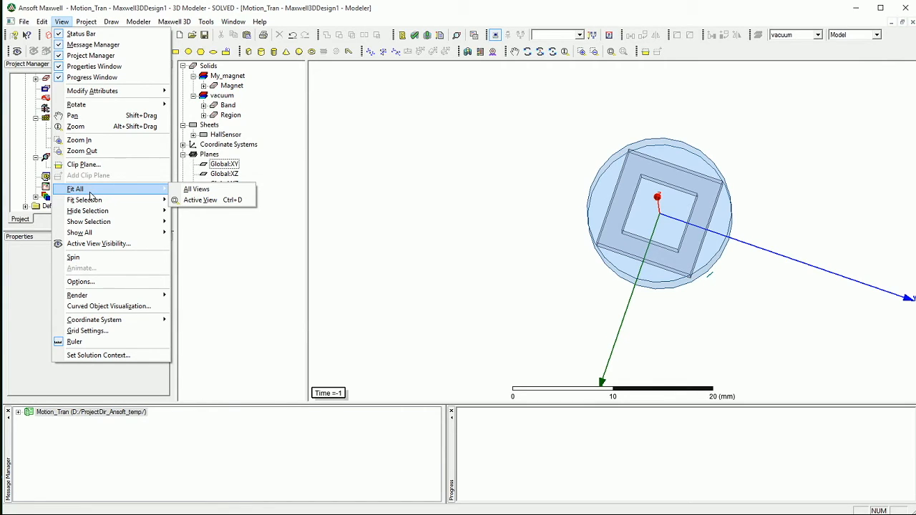
{"action": "left_click", "coordinate": [196, 189]}
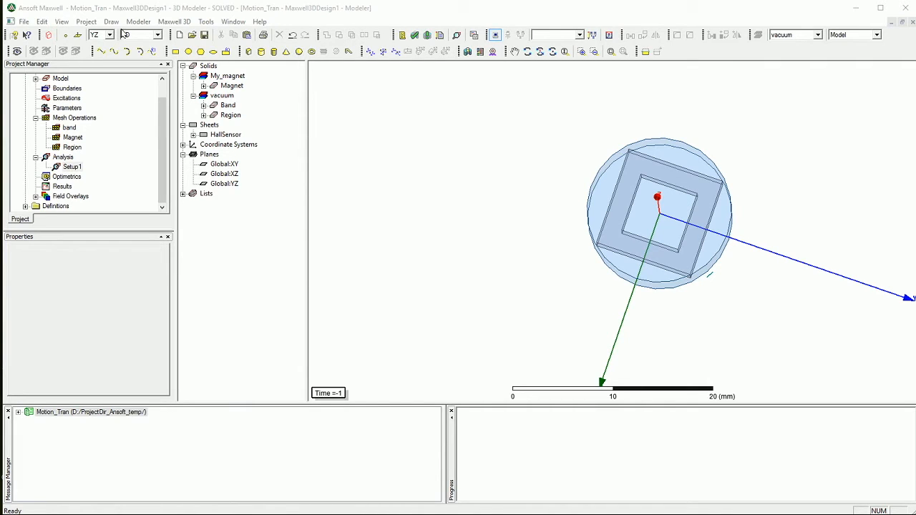
{"action": "left_click", "coordinate": [61, 22]}
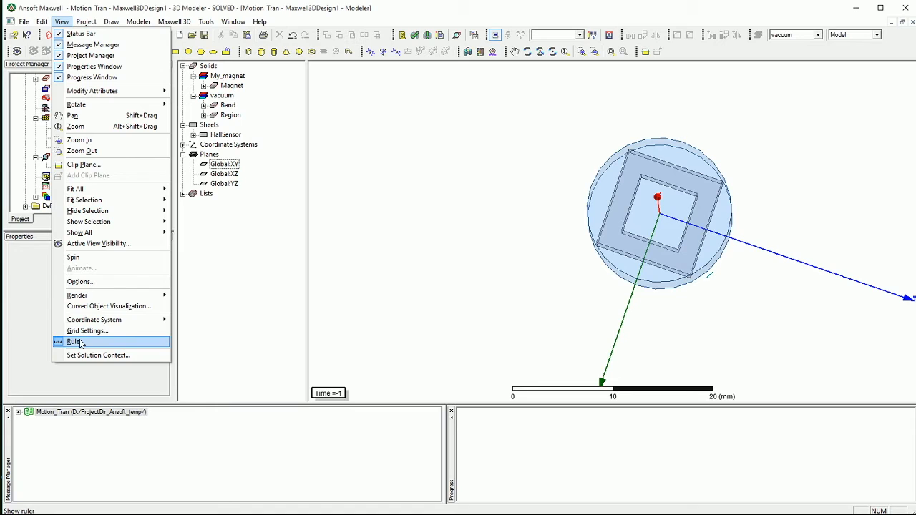
{"action": "mouse_move", "coordinate": [97, 355]}
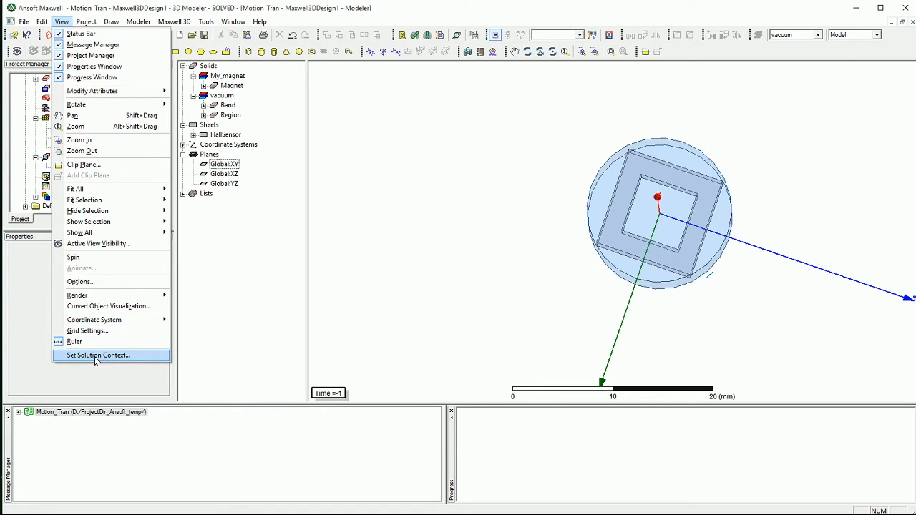
{"action": "mouse_move", "coordinate": [103, 358]}
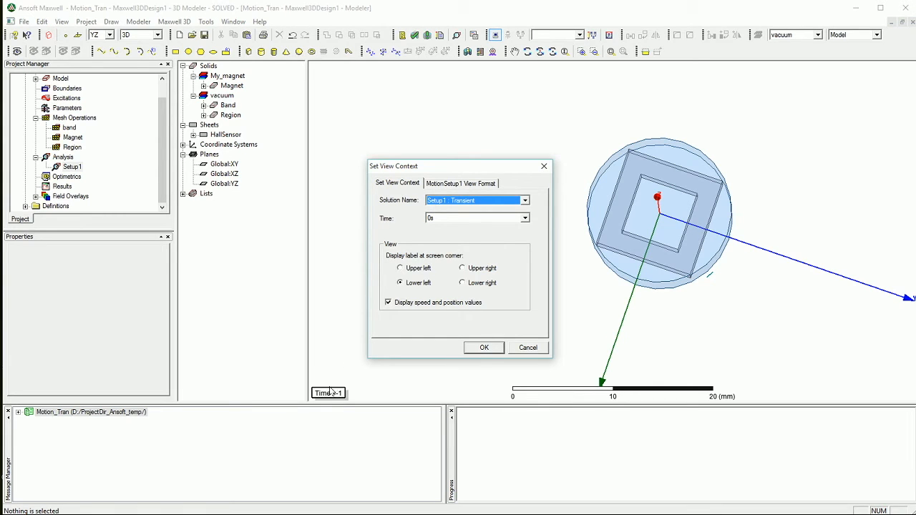
{"action": "left_click", "coordinate": [483, 348]}
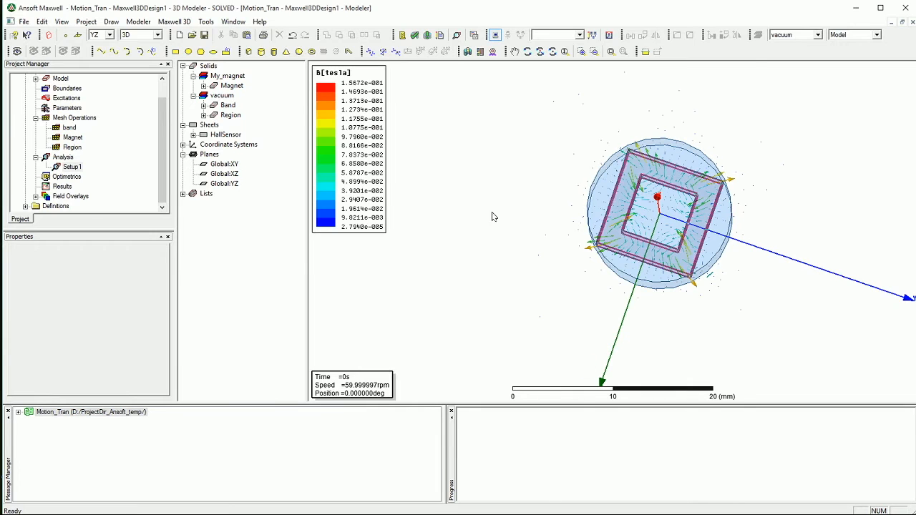
- Shrink the B_Vector1 arrow size in its plot attributes, then select the Hall sensor sheet
{"action": "left_click", "coordinate": [36, 195]}
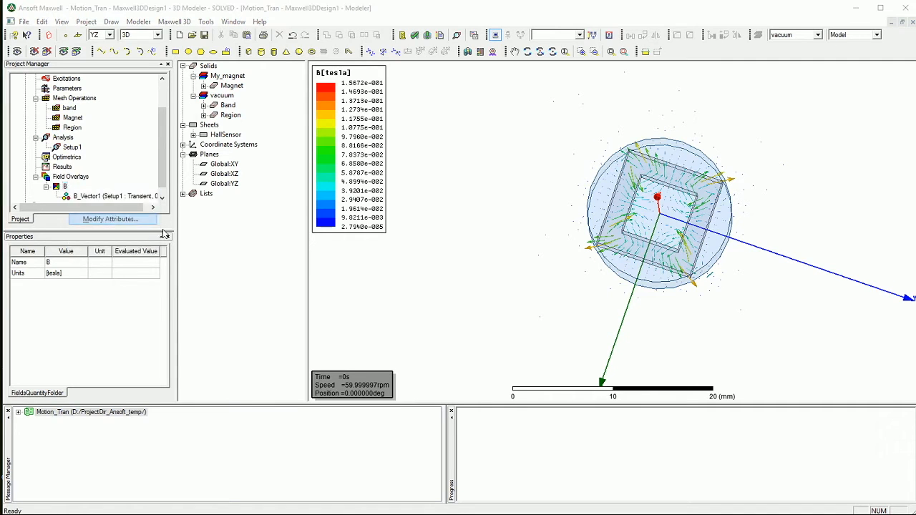
{"action": "left_click", "coordinate": [108, 219]}
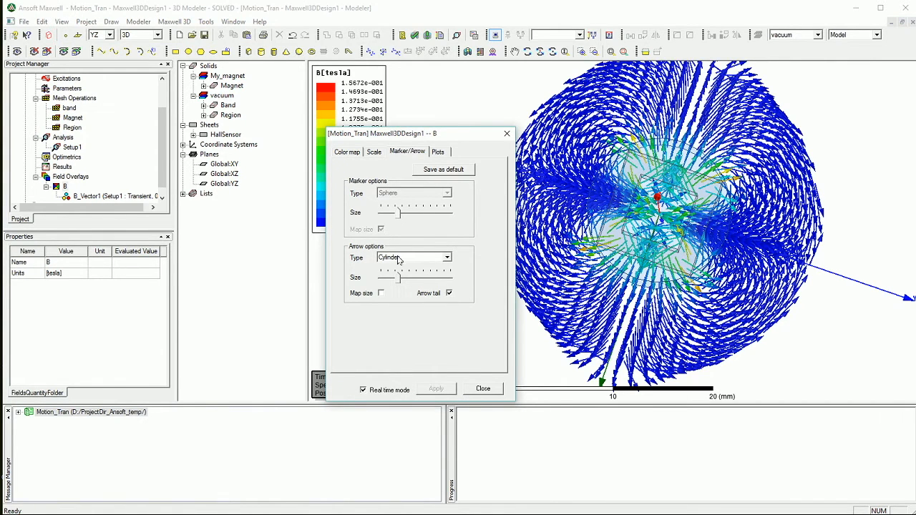
{"action": "left_click_drag", "start_coordinate": [400, 277], "coordinate": [390, 278]}
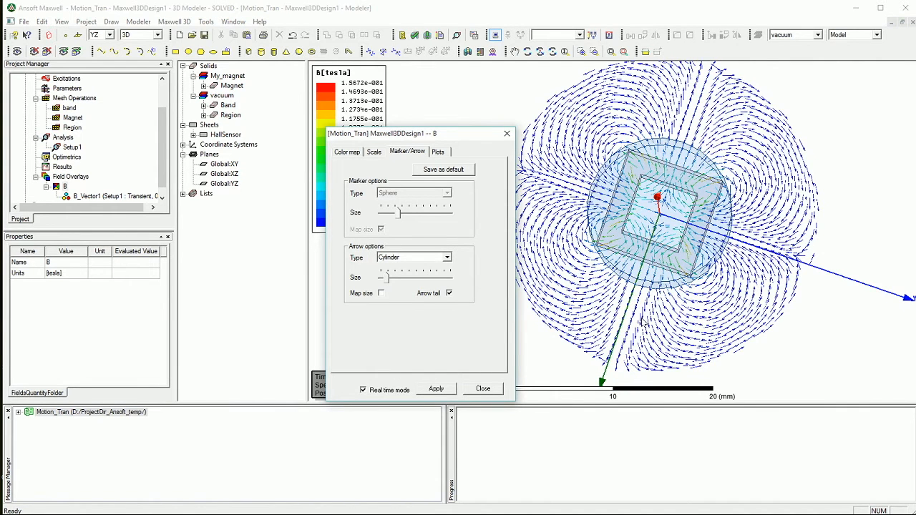
{"action": "left_click", "coordinate": [435, 389]}
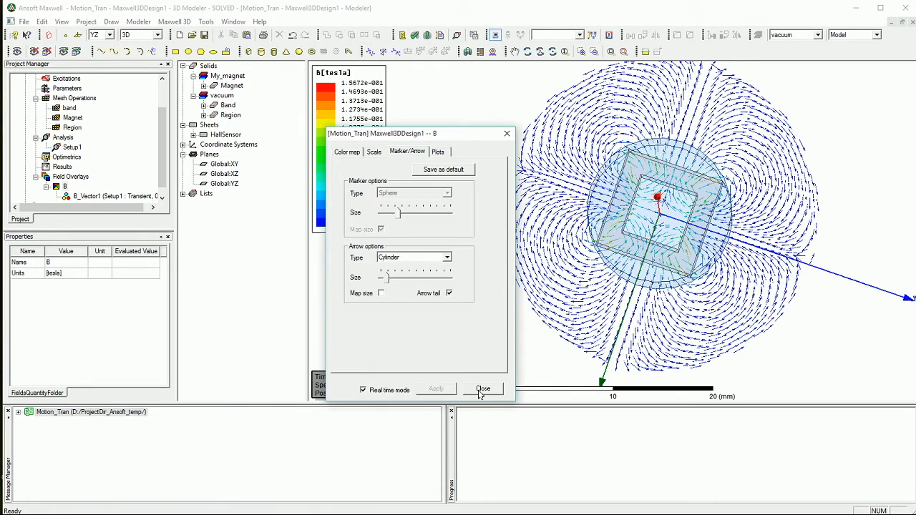
{"action": "left_click", "coordinate": [483, 390]}
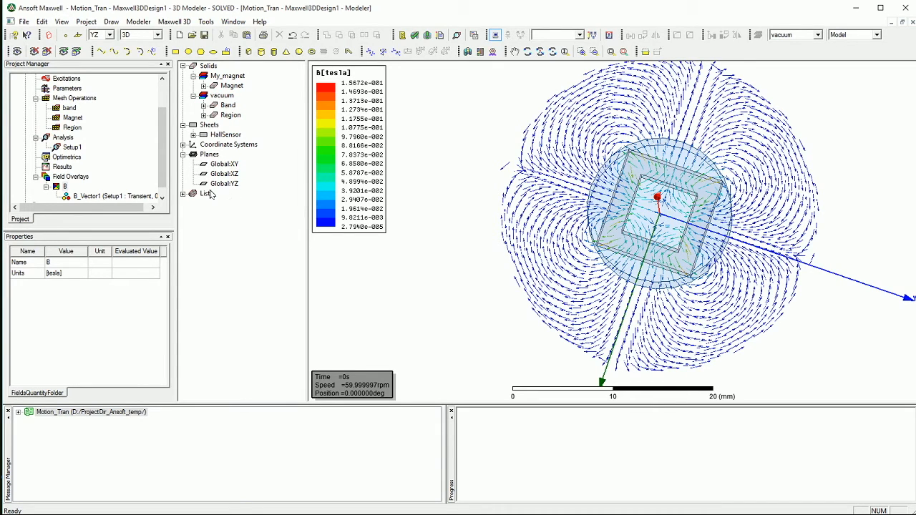
{"action": "left_click", "coordinate": [226, 135]}
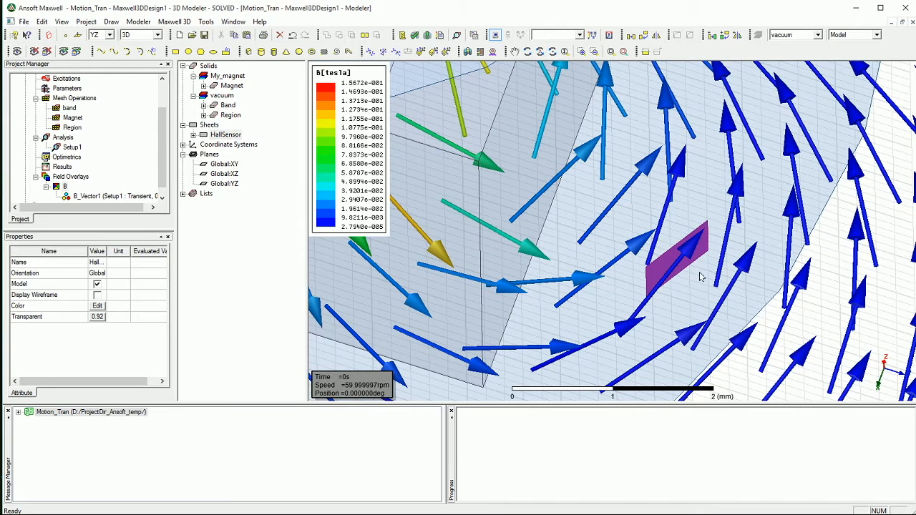
{"action": "mouse_move", "coordinate": [651, 272]}
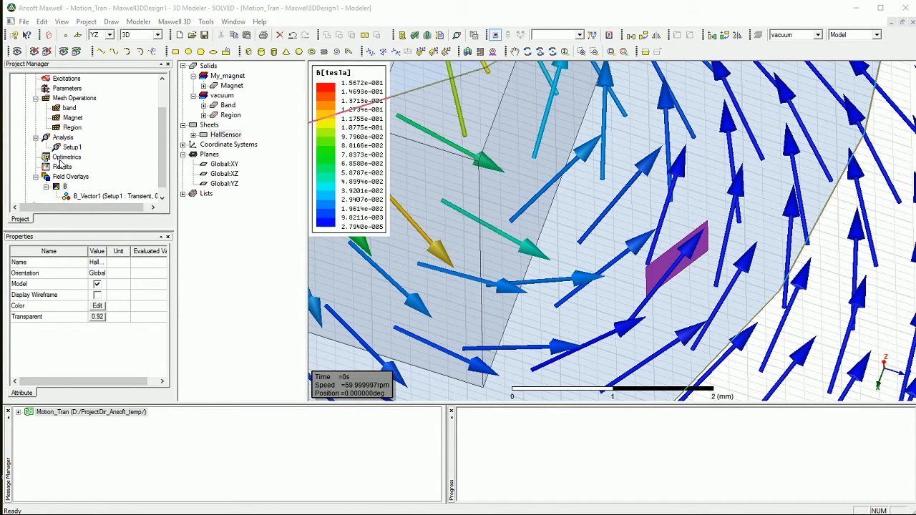
- Bring up the field-overlay options to reach the fields calculator for Setup1
{"action": "right_click", "coordinate": [63, 166]}
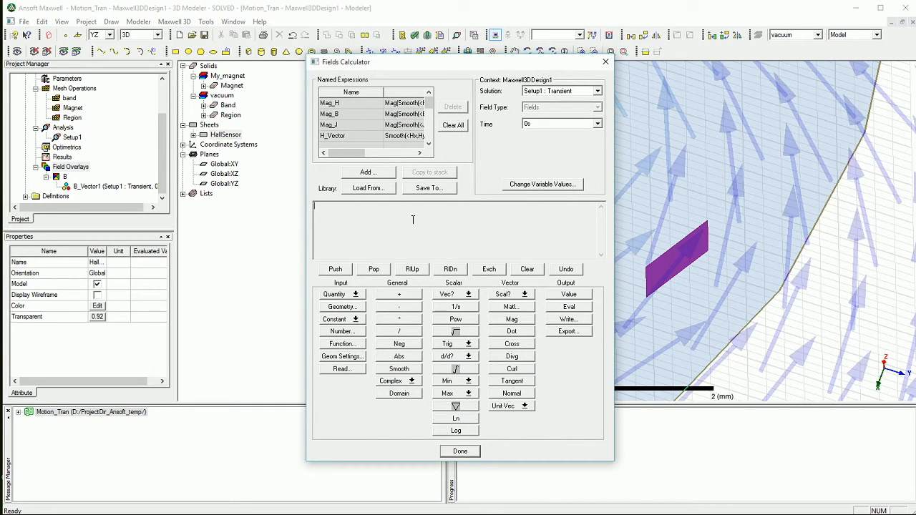
- Build the normal component of B over the HallSensor surface for the flux integral
{"action": "left_click", "coordinate": [355, 293]}
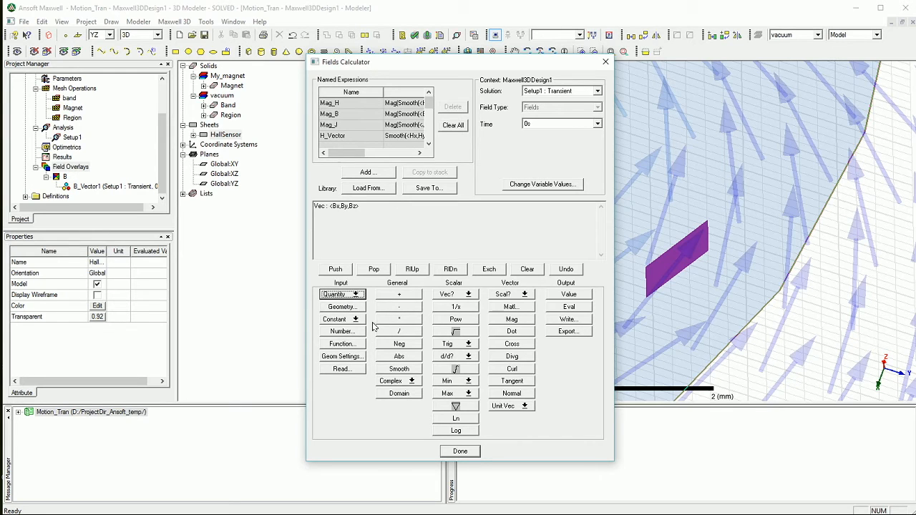
{"action": "left_click", "coordinate": [342, 306]}
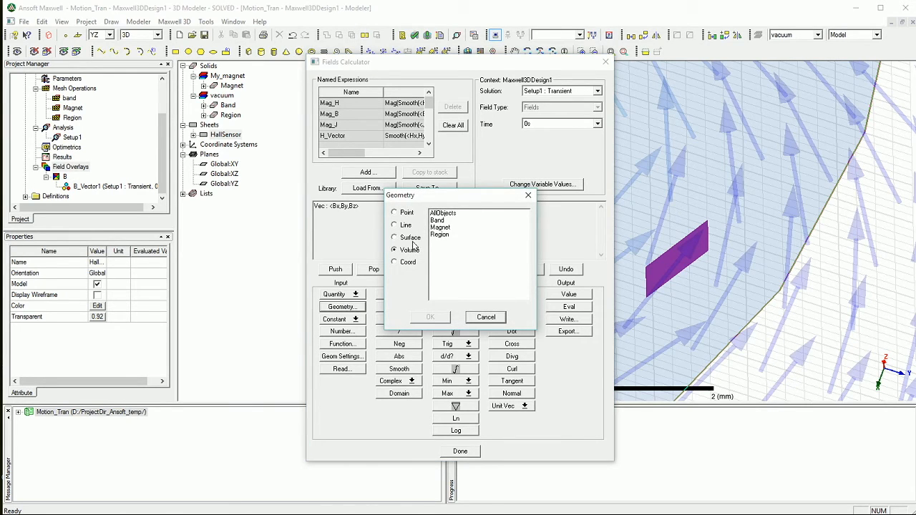
{"action": "left_click", "coordinate": [393, 237]}
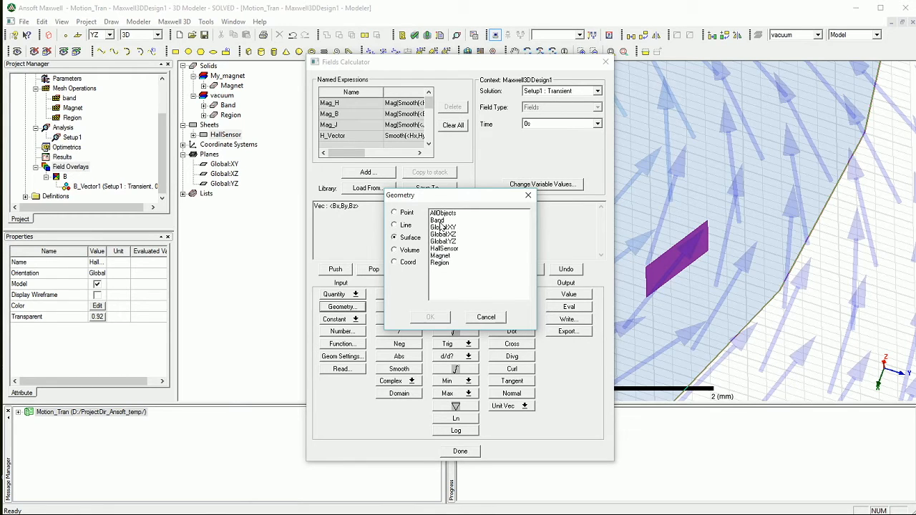
{"action": "left_click", "coordinate": [444, 249]}
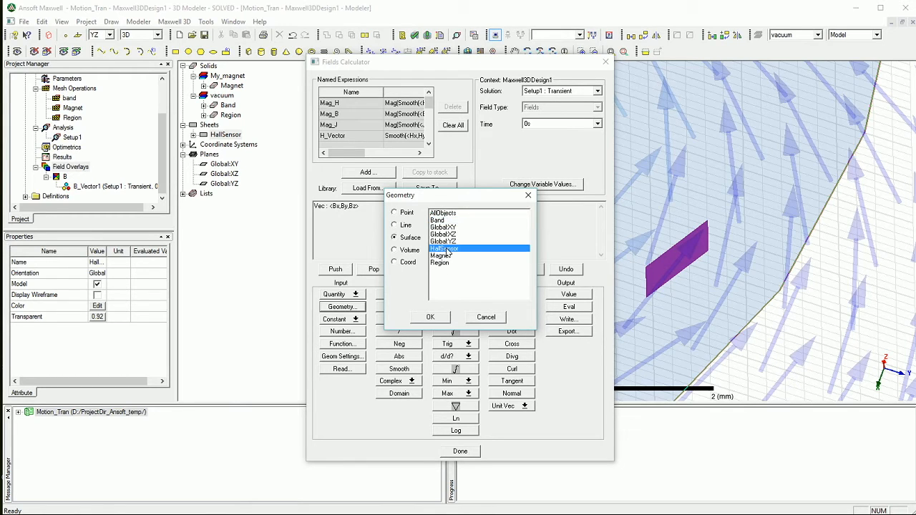
{"action": "left_click", "coordinate": [430, 316]}
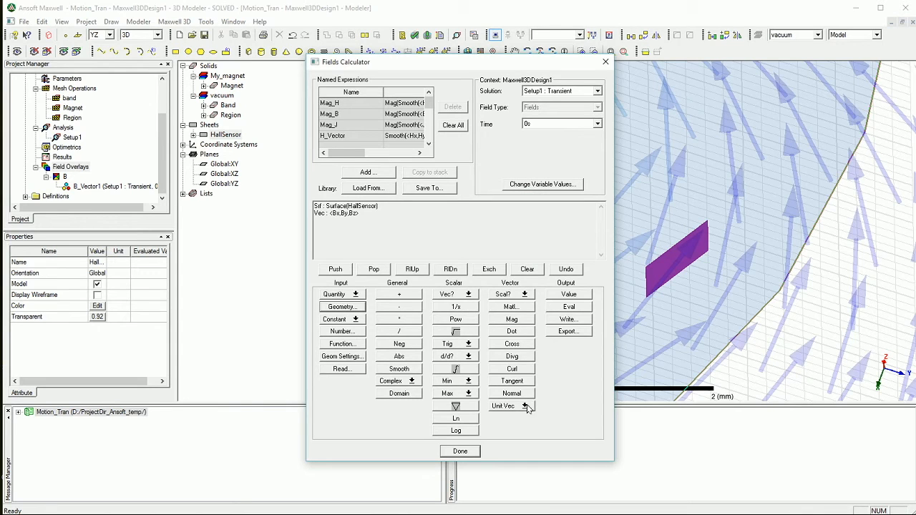
{"action": "left_click", "coordinate": [510, 392]}
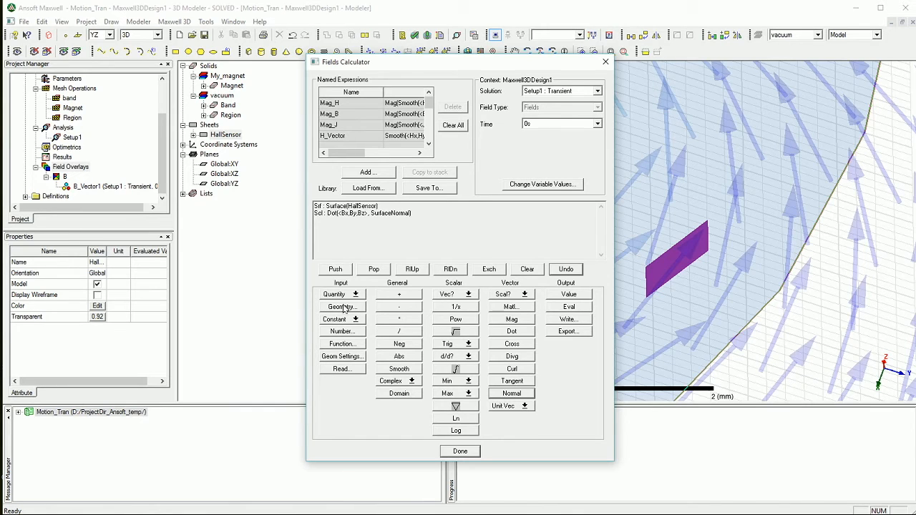
{"action": "mouse_move", "coordinate": [455, 415]}
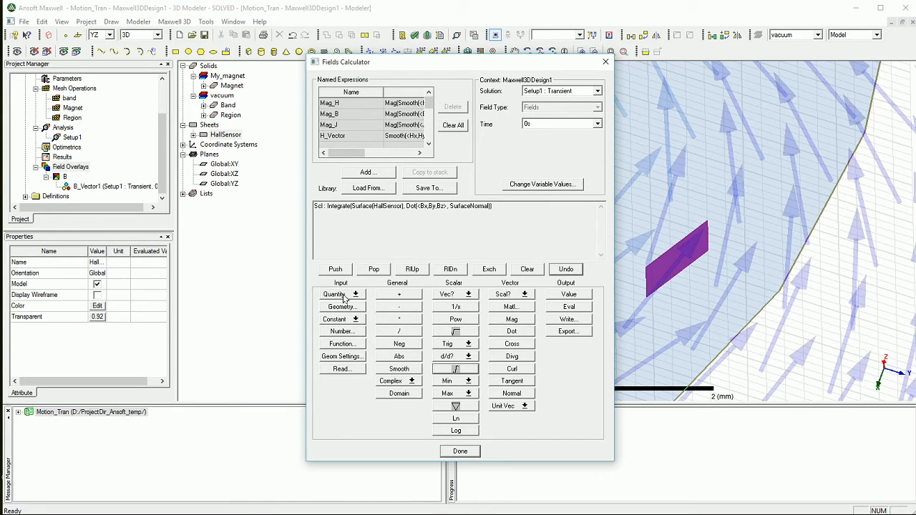
- Stack a constant 1 over the HallSensor surface for the area integral
{"action": "left_click", "coordinate": [342, 331]}
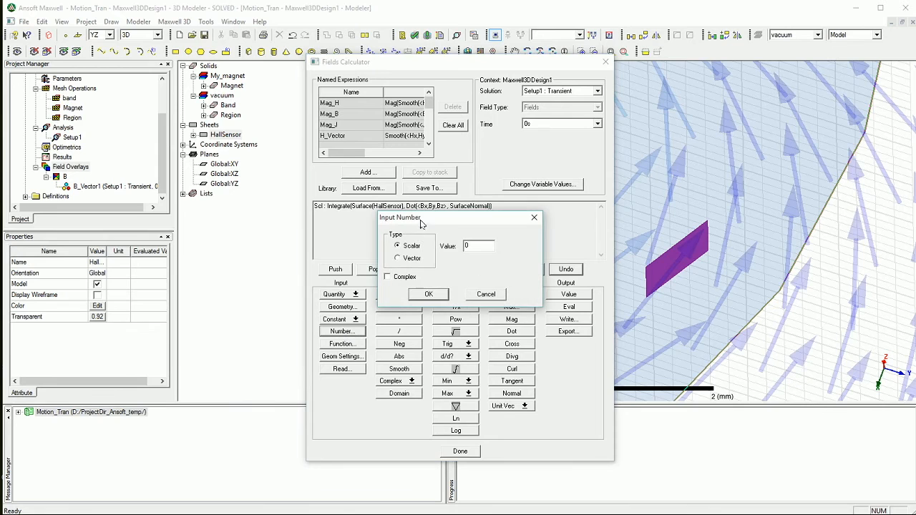
{"action": "type", "text": "1"}
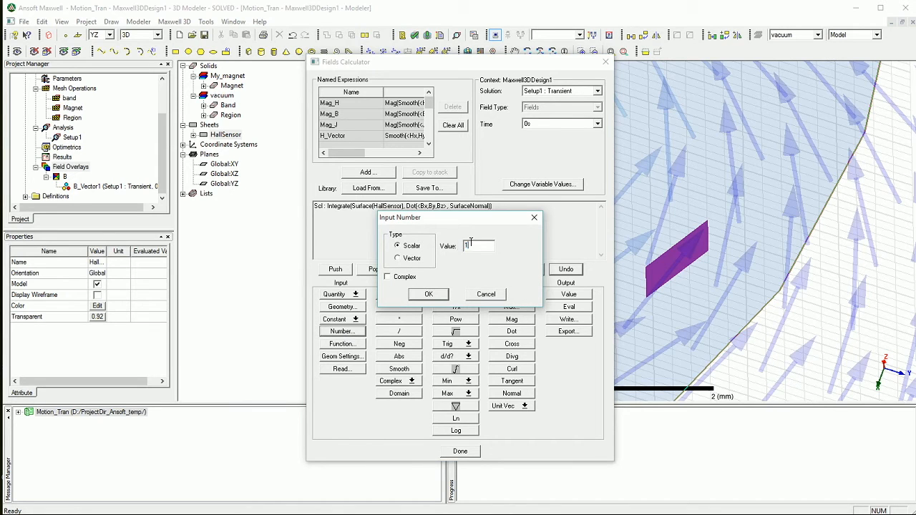
{"action": "left_click", "coordinate": [426, 295]}
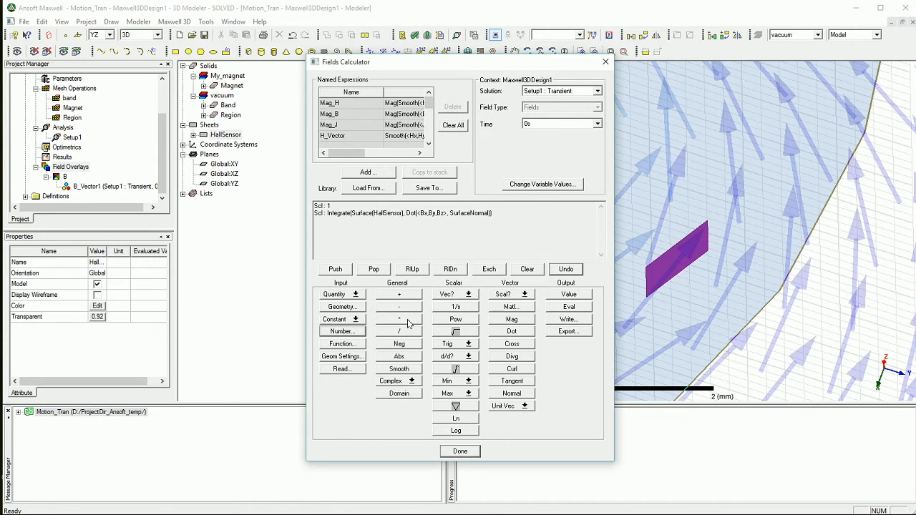
{"action": "left_click", "coordinate": [341, 307]}
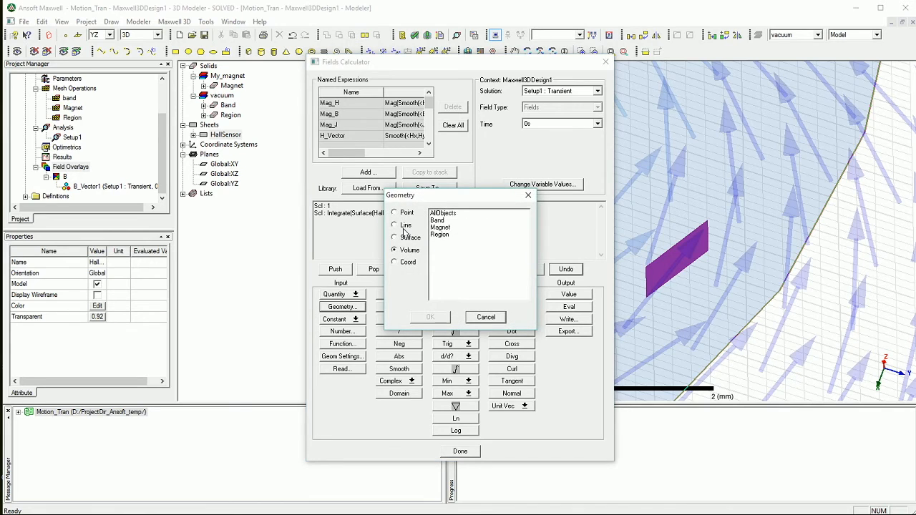
{"action": "left_click", "coordinate": [394, 237]}
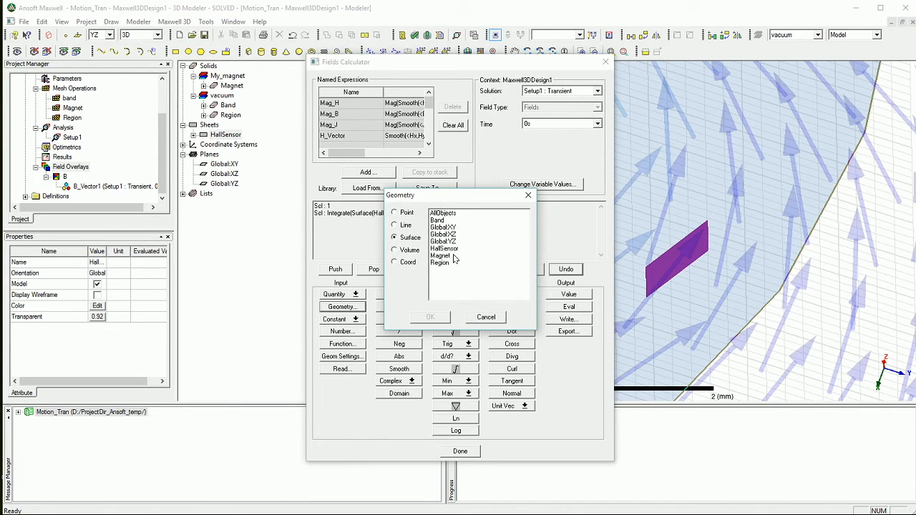
{"action": "left_click", "coordinate": [444, 249]}
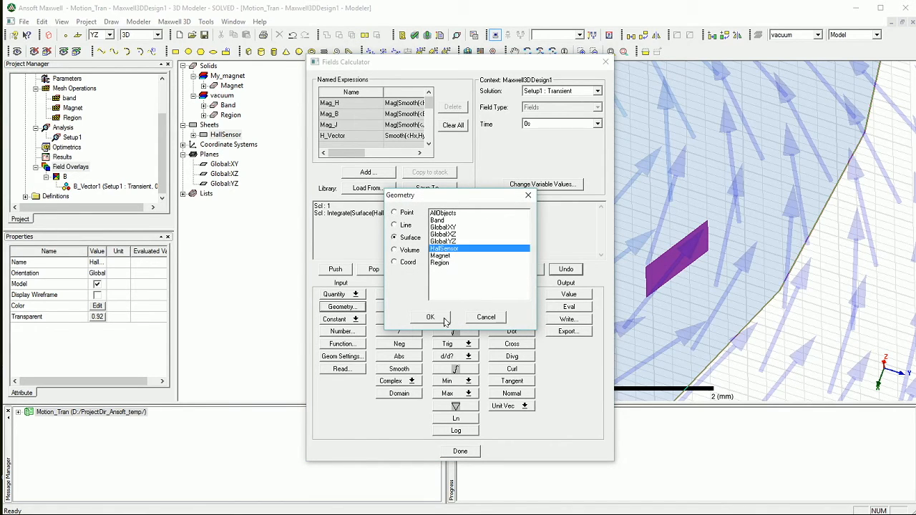
{"action": "left_click", "coordinate": [429, 318]}
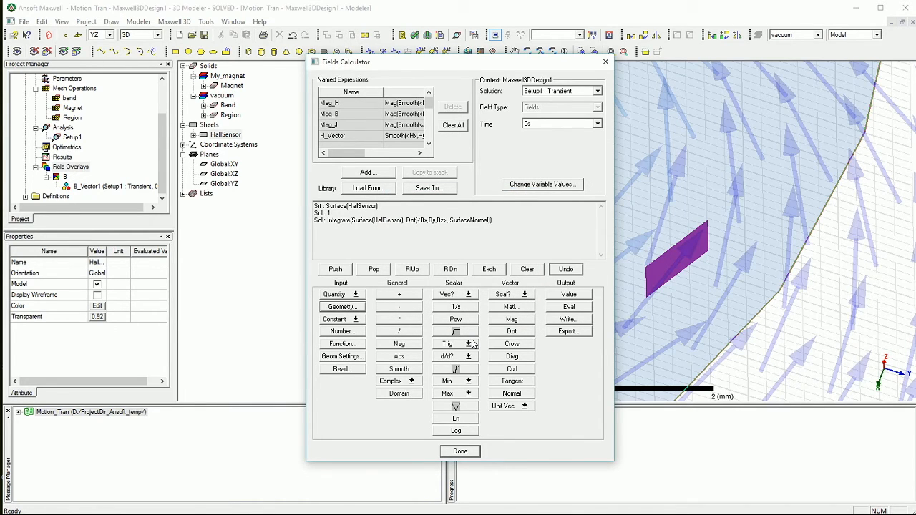
{"action": "mouse_move", "coordinate": [449, 364]}
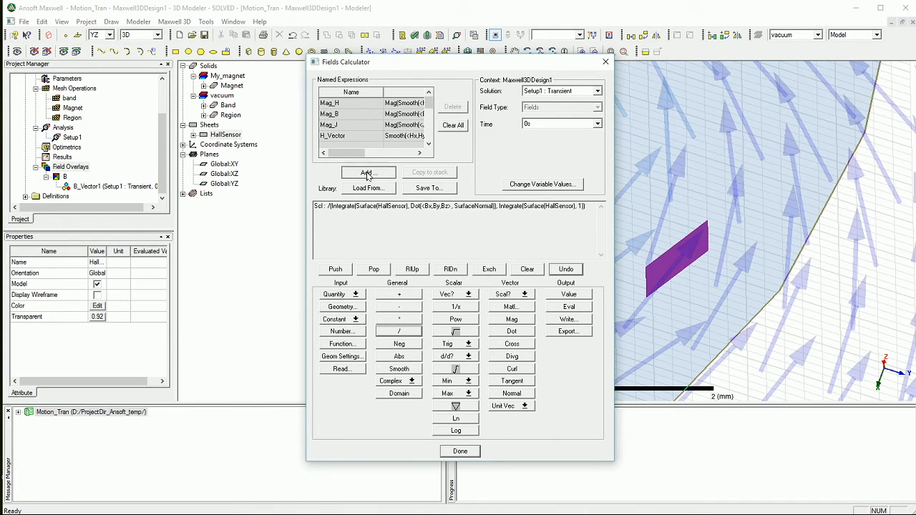
- Save the average normal-B expression as the named expression BHallSensor
{"action": "left_click", "coordinate": [368, 172]}
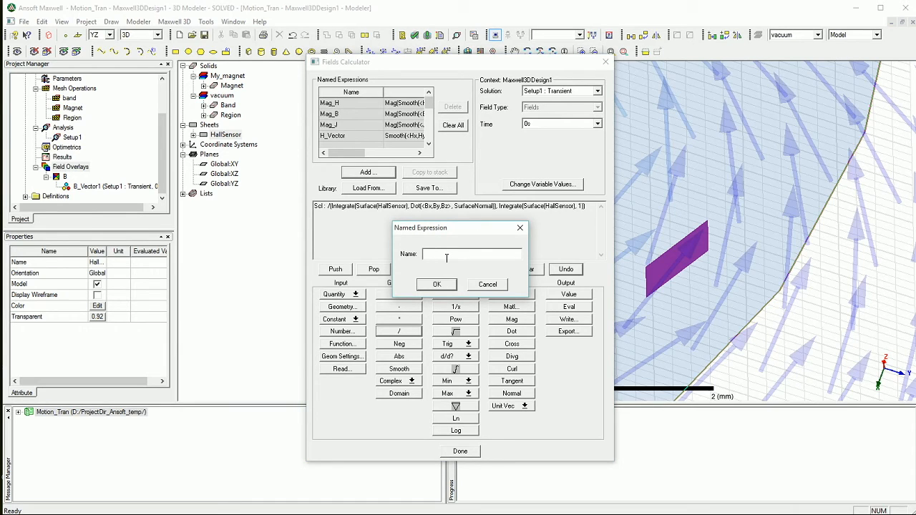
{"action": "type", "text": "Mag_"}
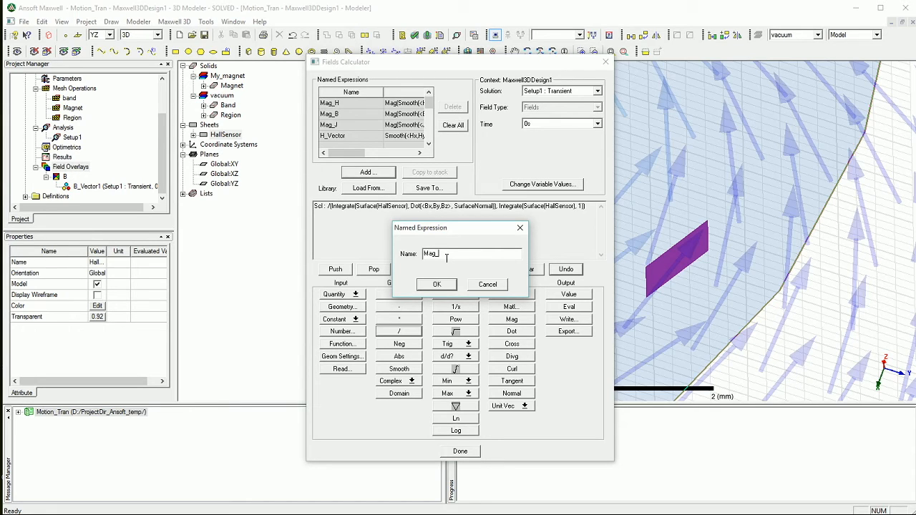
{"action": "type", "text": "H"}
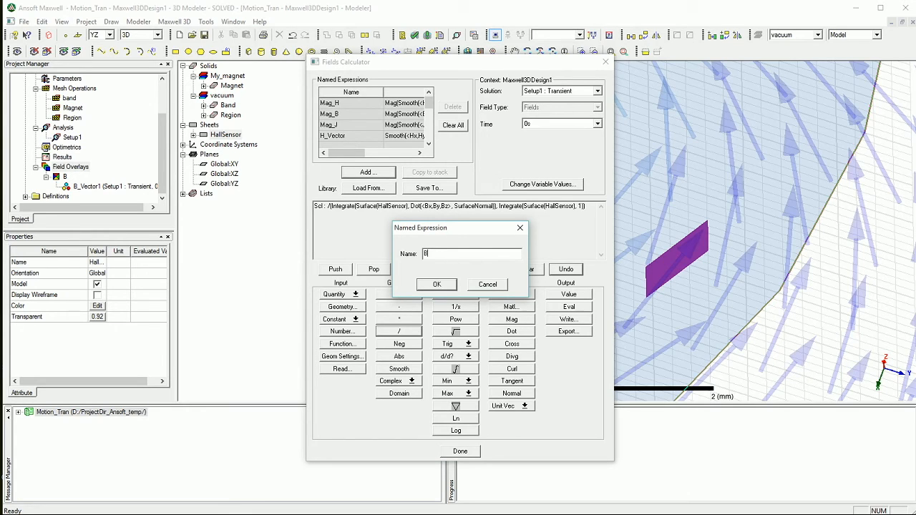
{"action": "type", "text": "HallSensor"}
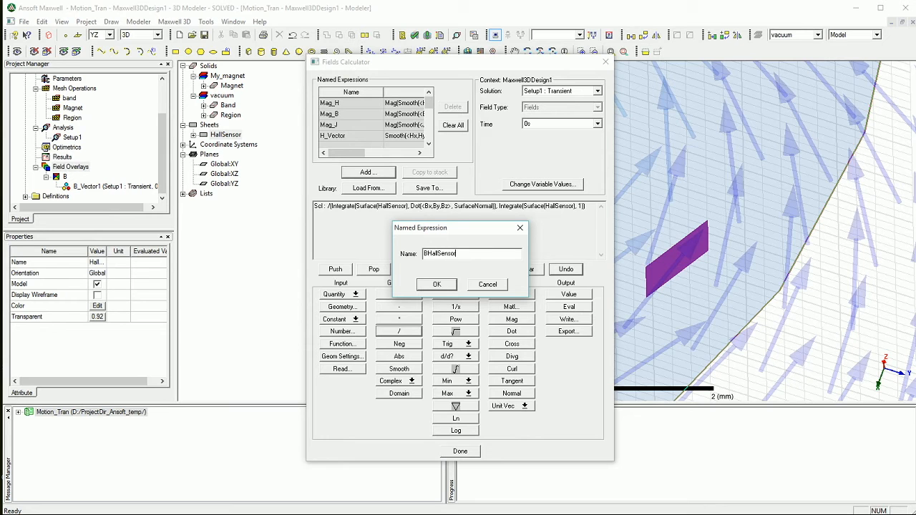
{"action": "left_click", "coordinate": [436, 284]}
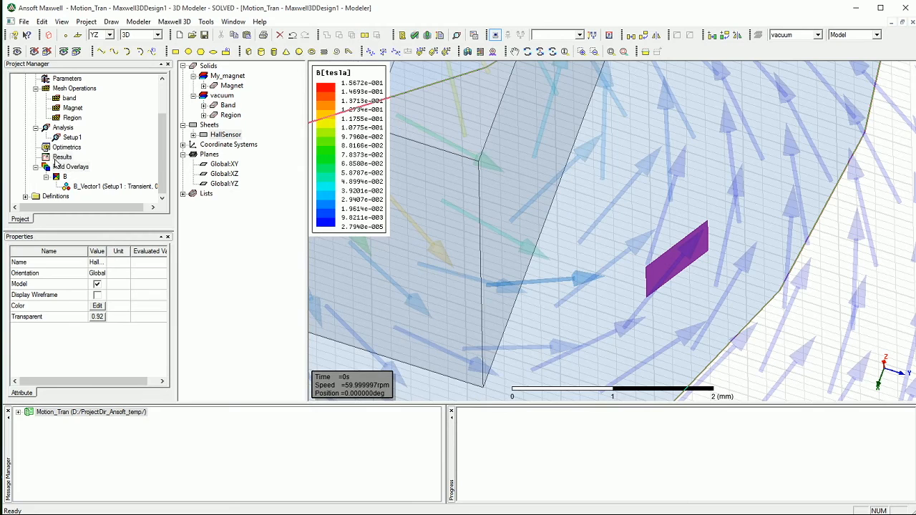
- Create a rectangular fields report plotting BHallSensor against time for transient Setup1
{"action": "right_click", "coordinate": [63, 156]}
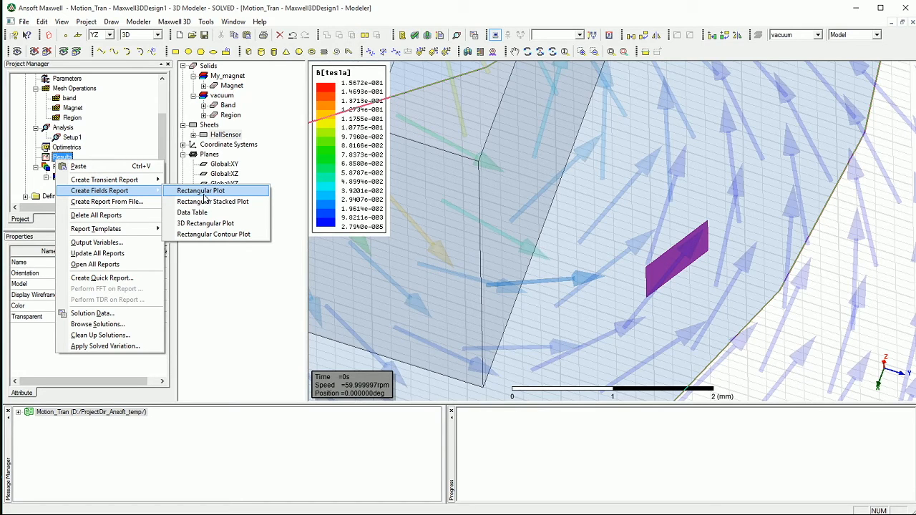
{"action": "left_click", "coordinate": [200, 191]}
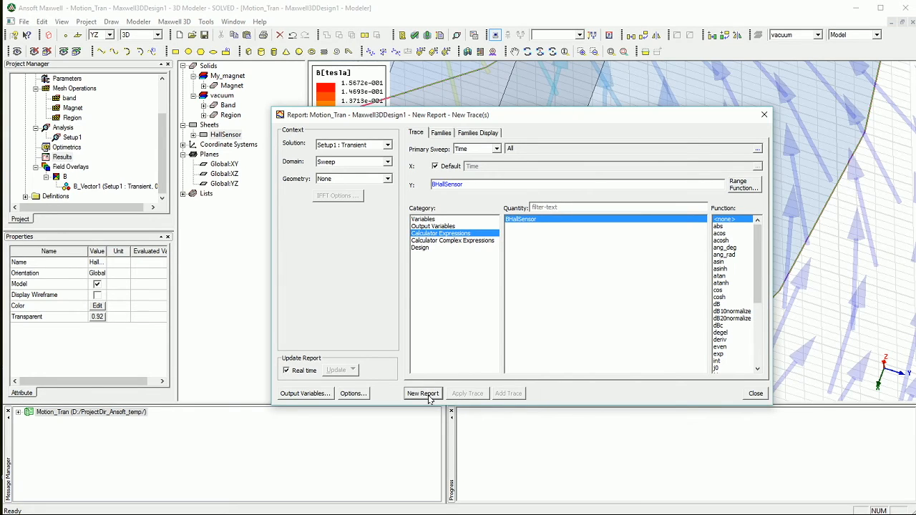
{"action": "left_click", "coordinate": [423, 393]}
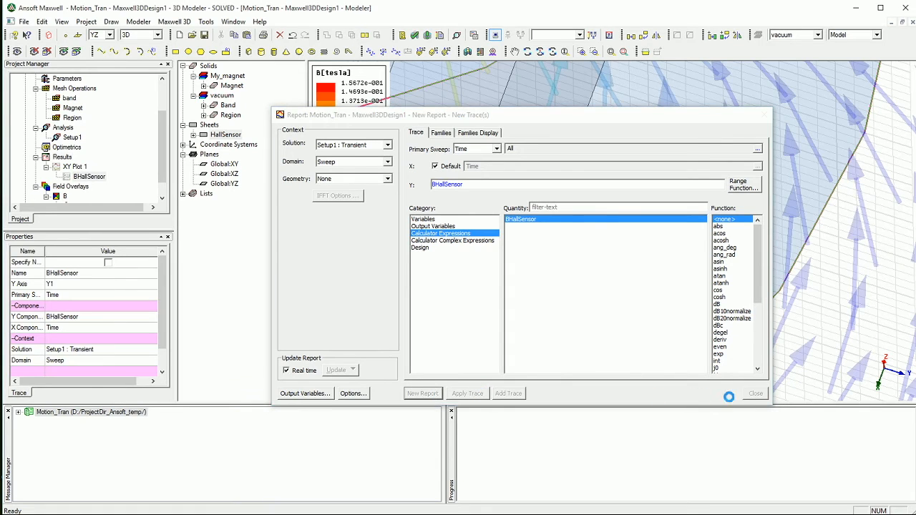
{"action": "left_click", "coordinate": [422, 392]}
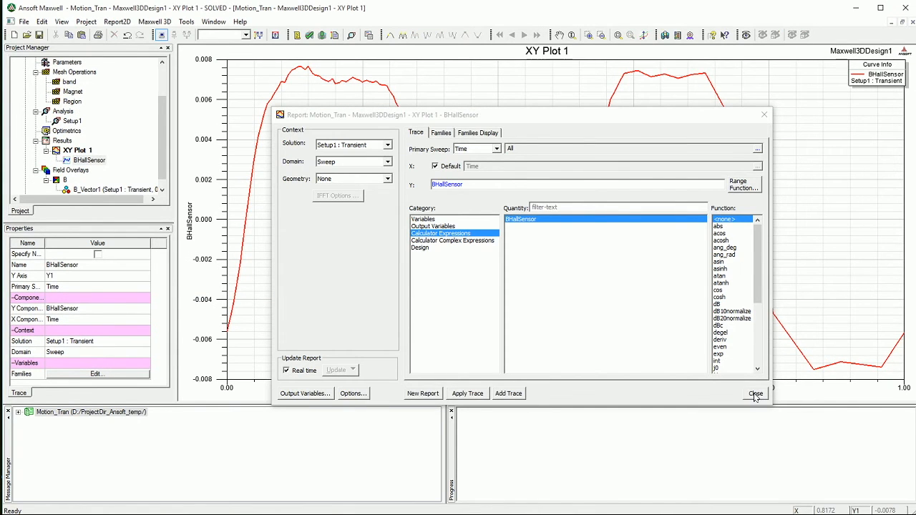
- Close the report settings so XY Plot 1 shows the BHallSensor curve from 0 to 1 s
{"action": "left_click", "coordinate": [755, 393]}
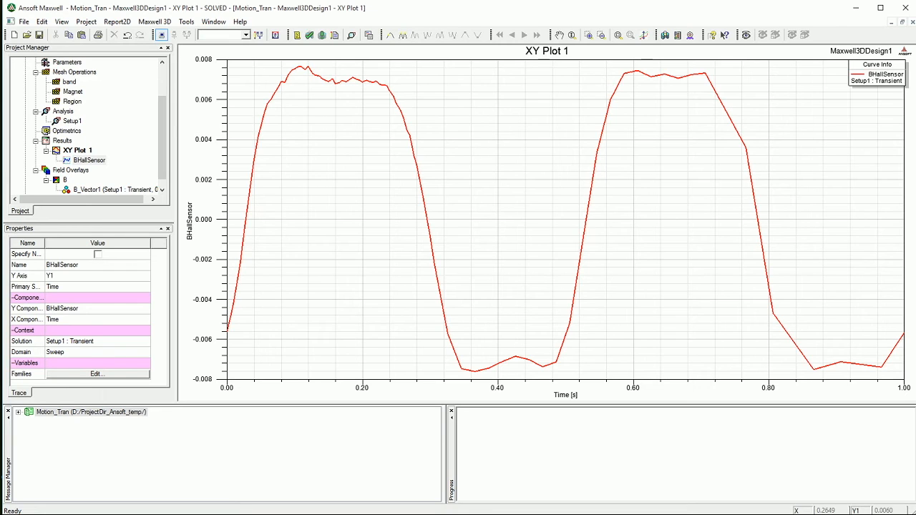
{"action": "mouse_move", "coordinate": [618, 271]}
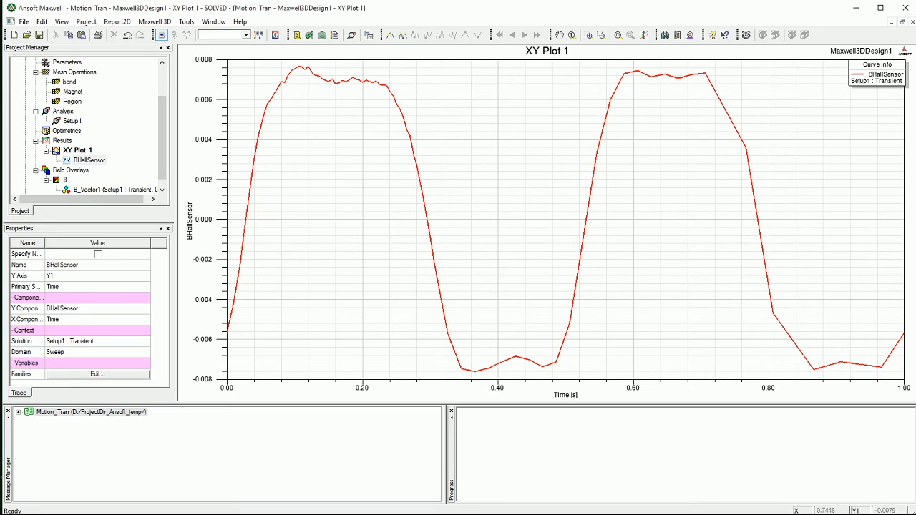
{"action": "mouse_move", "coordinate": [303, 81]}
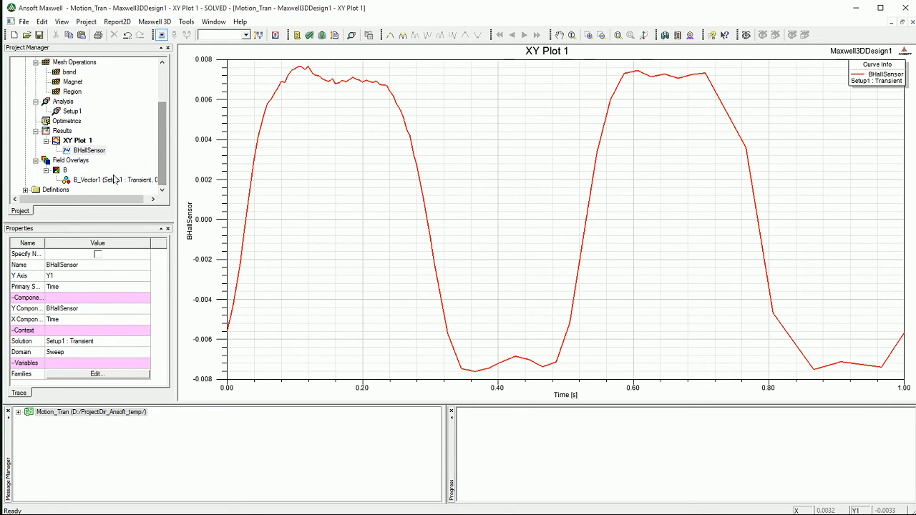
- Return to the angled model view and set up a B_Vector1 animation over all Time values
{"action": "left_click", "coordinate": [107, 181]}
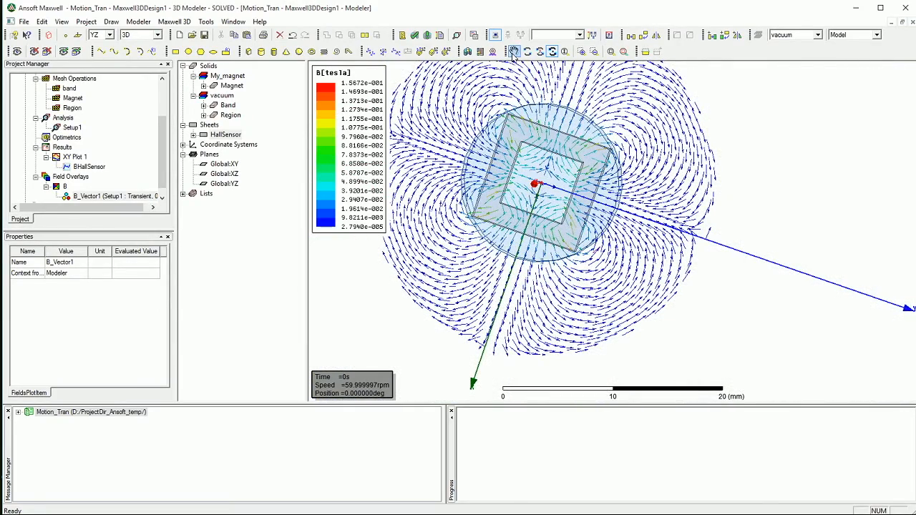
{"action": "left_click", "coordinate": [551, 52]}
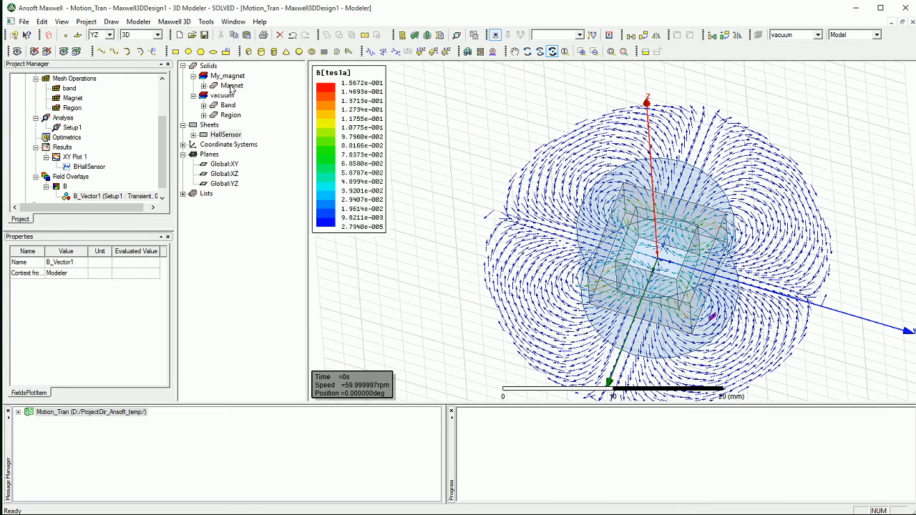
{"action": "right_click", "coordinate": [86, 196]}
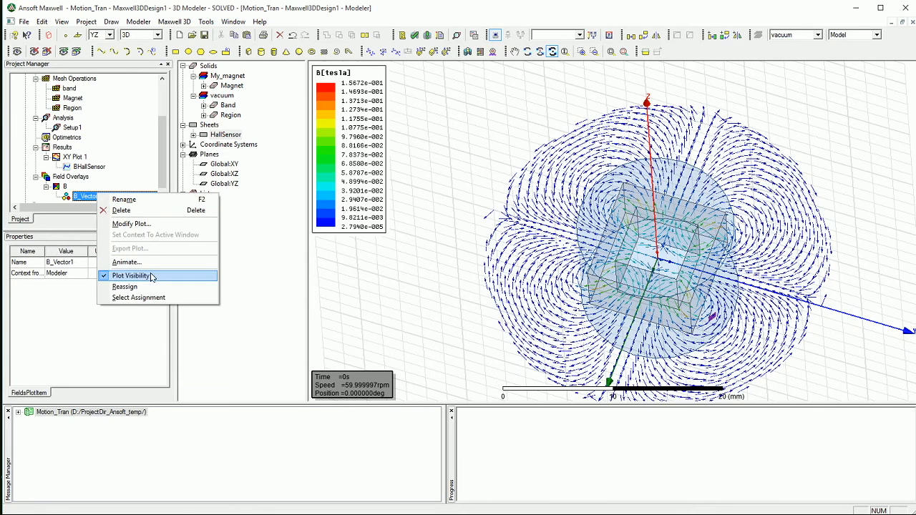
{"action": "left_click", "coordinate": [126, 262]}
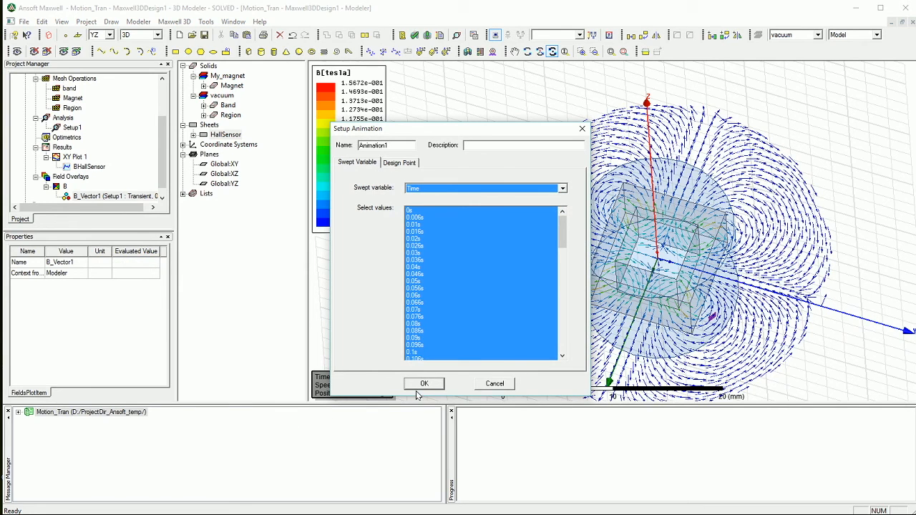
{"action": "left_click", "coordinate": [423, 383]}
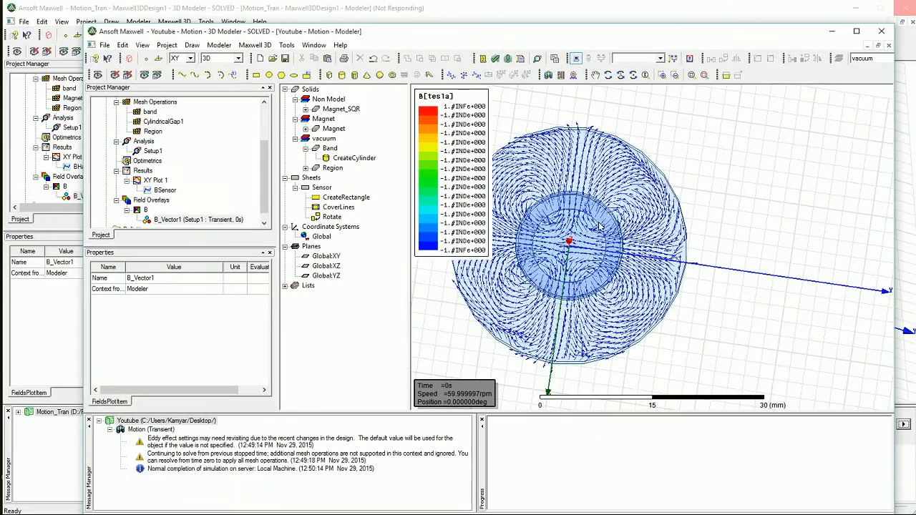
- Wait for the B_Vector1 animation frames to generate, glancing at another Maxwell project window
{"action": "left_click", "coordinate": [333, 129]}
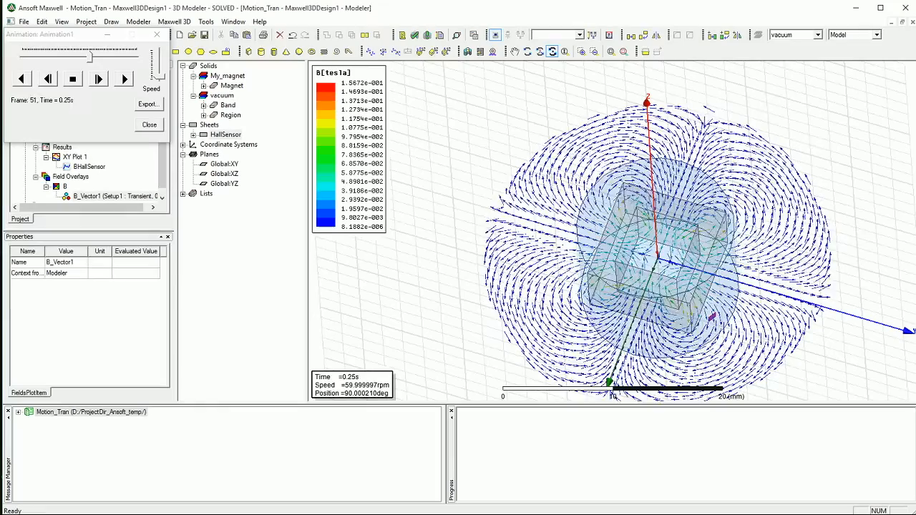
- Replay the B_Vector1 animation and view the arrows sweeping past the Hall sensor up close
{"action": "left_click", "coordinate": [97, 78]}
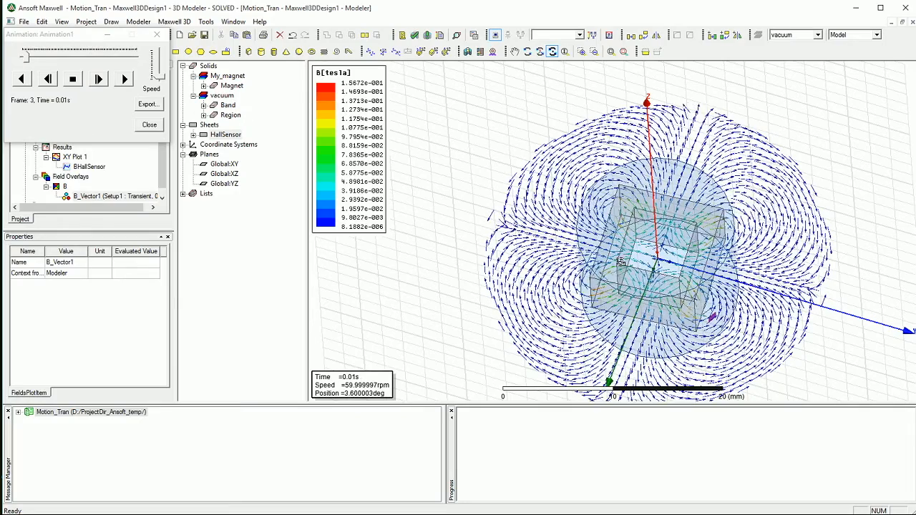
{"action": "left_click", "coordinate": [99, 79]}
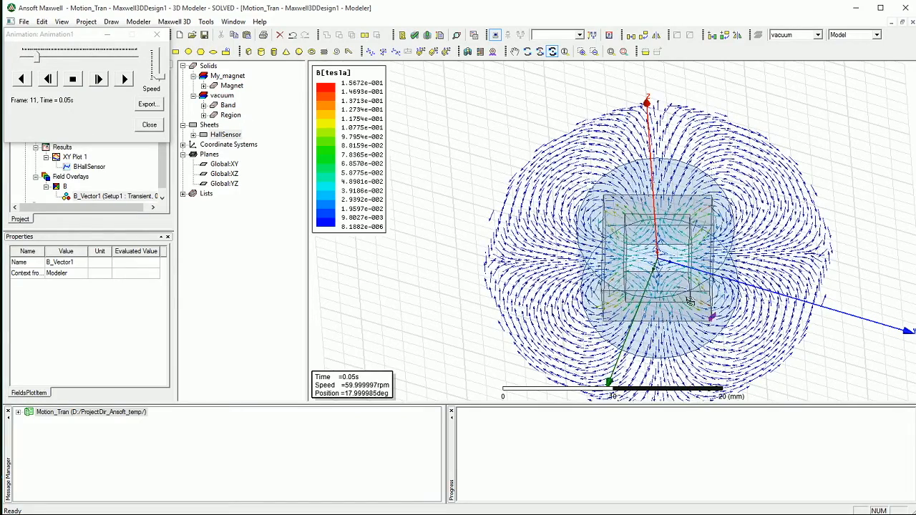
{"action": "left_click", "coordinate": [97, 78]}
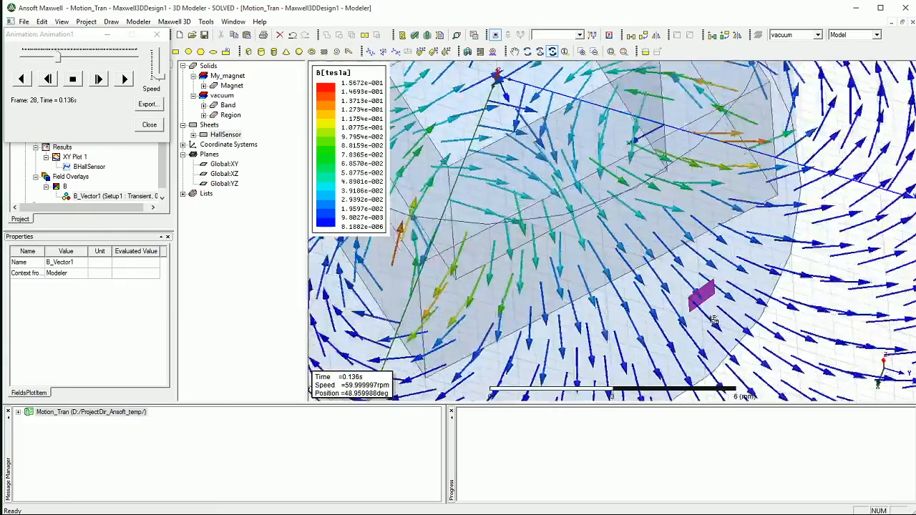
{"action": "left_click", "coordinate": [97, 79]}
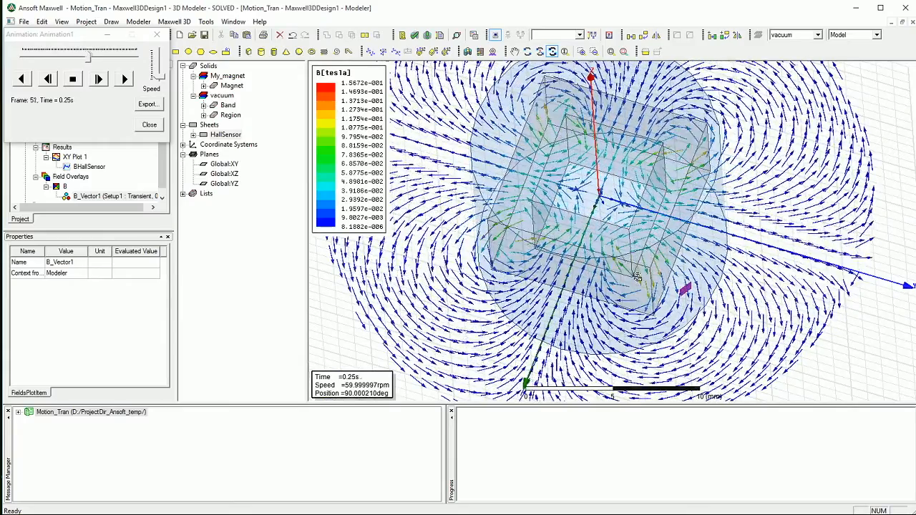
{"action": "left_click", "coordinate": [123, 79]}
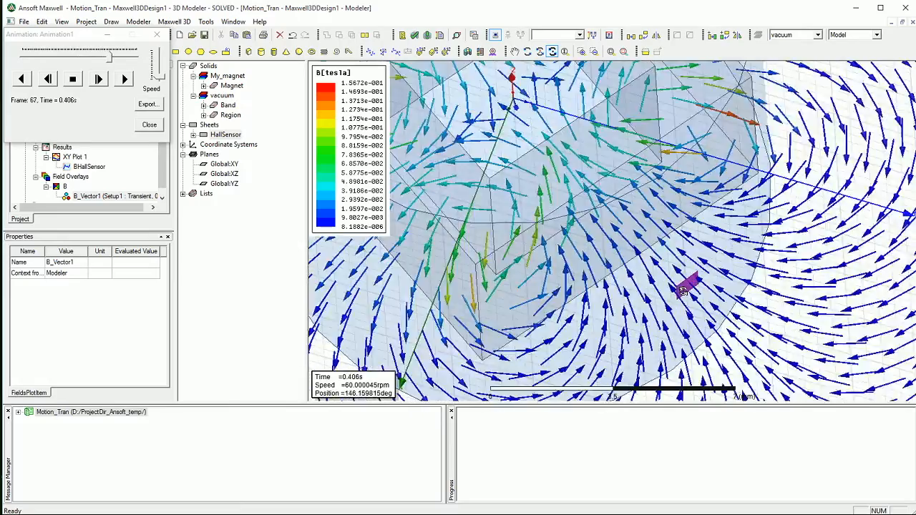
{"action": "left_click", "coordinate": [98, 79]}
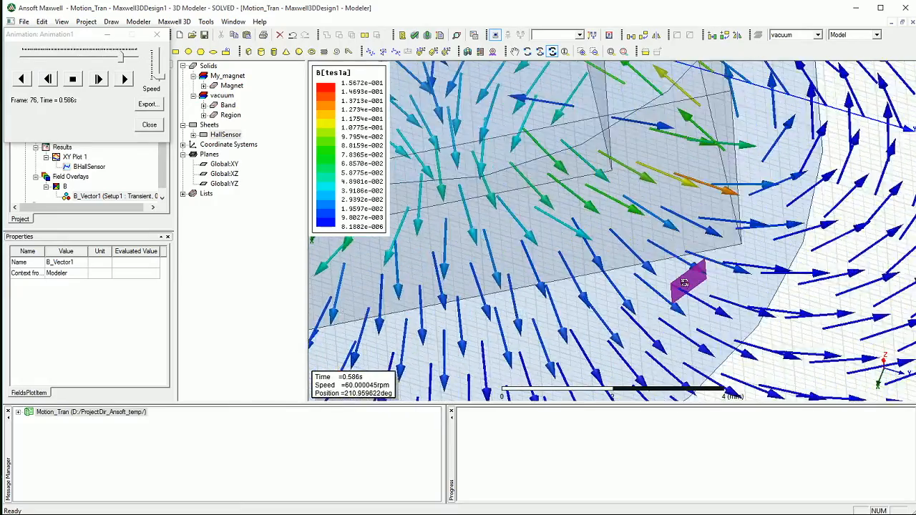
{"action": "left_click", "coordinate": [97, 78]}
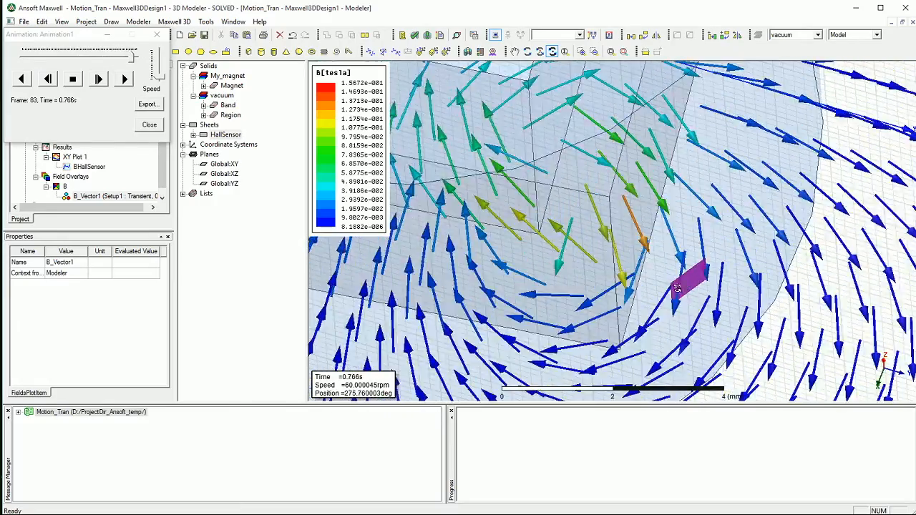
{"action": "left_click", "coordinate": [46, 78]}
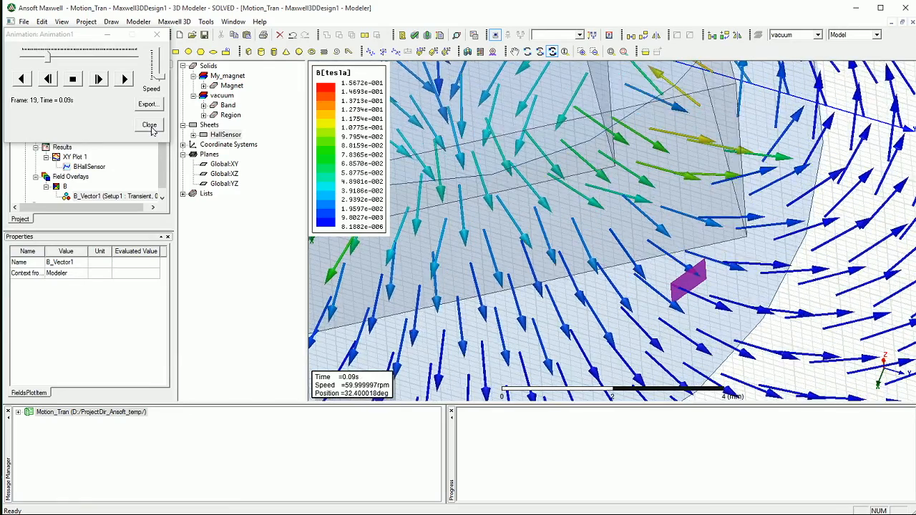
- Close the animation player, leaving the B-vector field shown at 0 s
{"action": "left_click", "coordinate": [149, 126]}
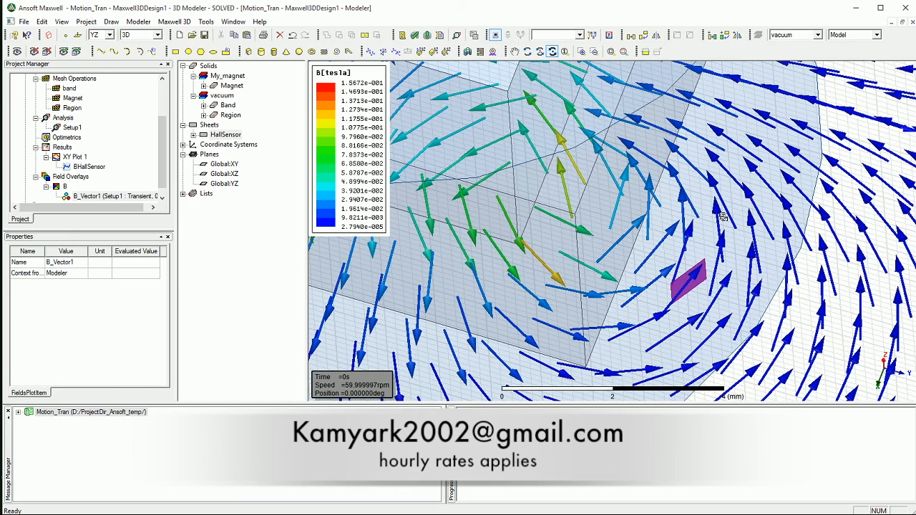
{"action": "mouse_move", "coordinate": [909, 294]}
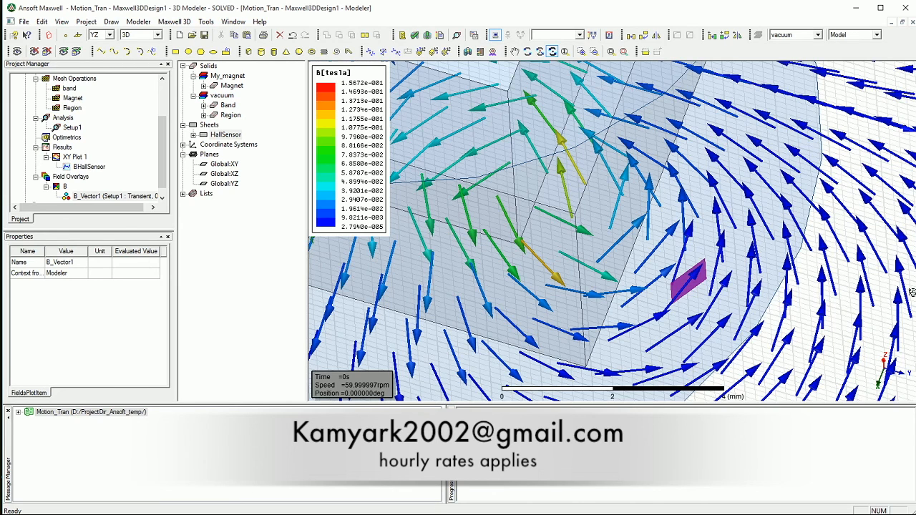